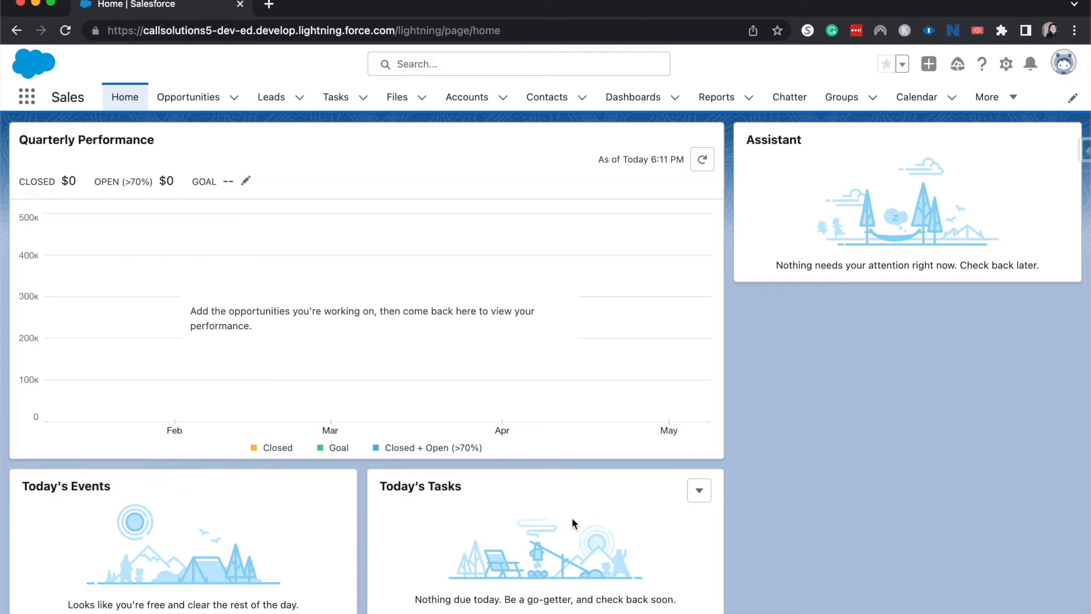
mouse_move(445, 403)
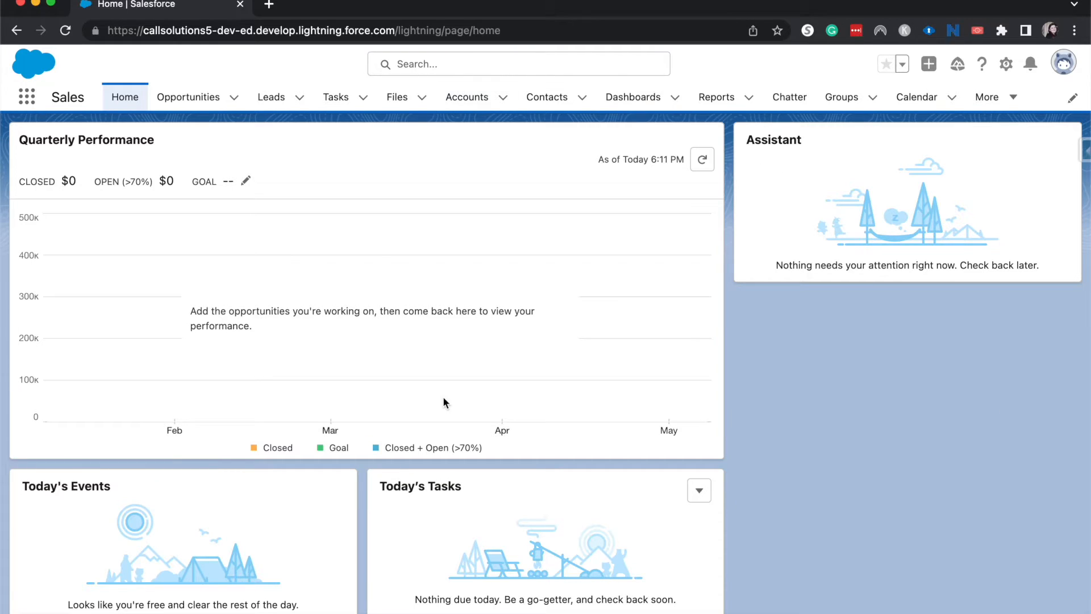
mouse_move(715, 97)
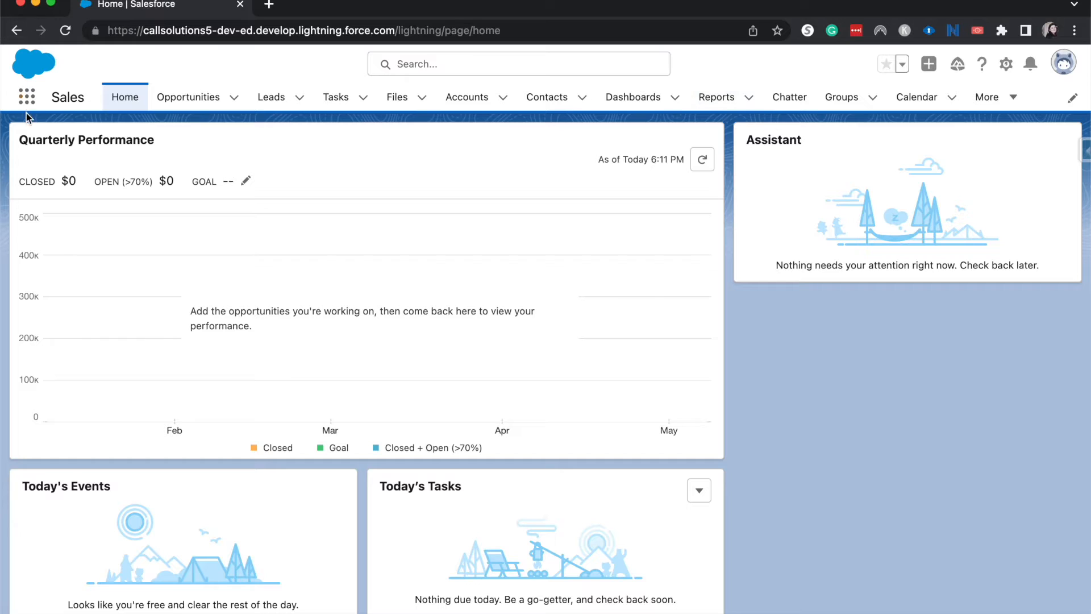
- Reach the Reports home via the App Launcher search for "repor"
click(26, 96)
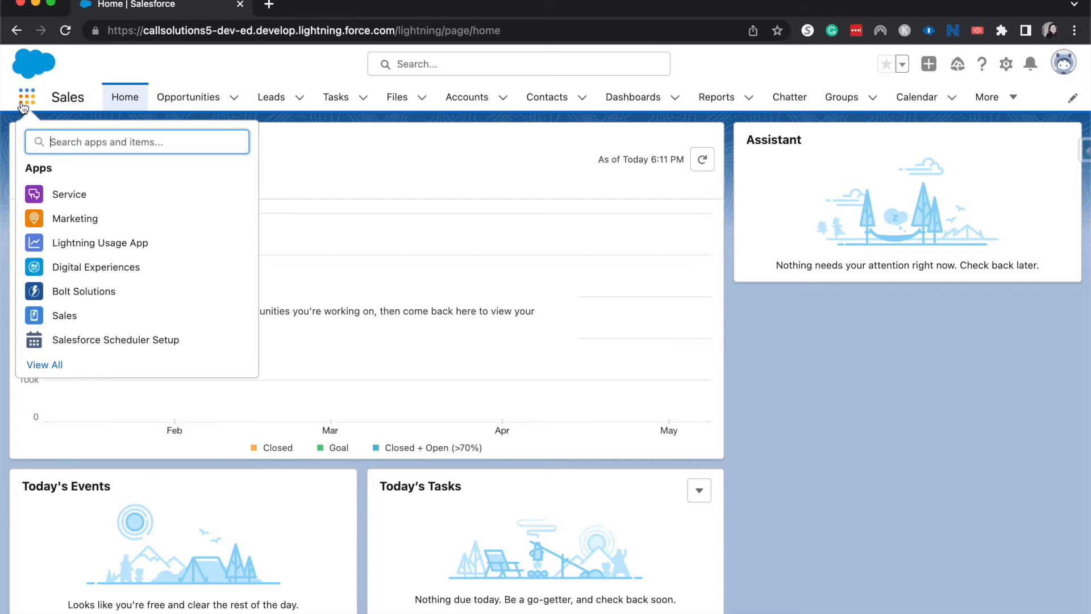
text(repor)
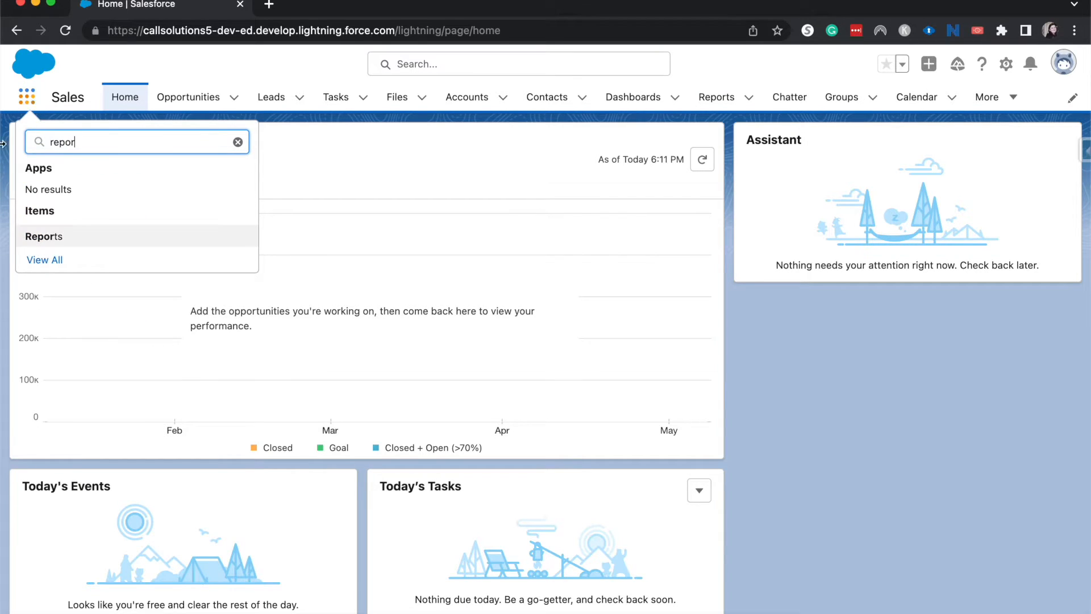
click(43, 237)
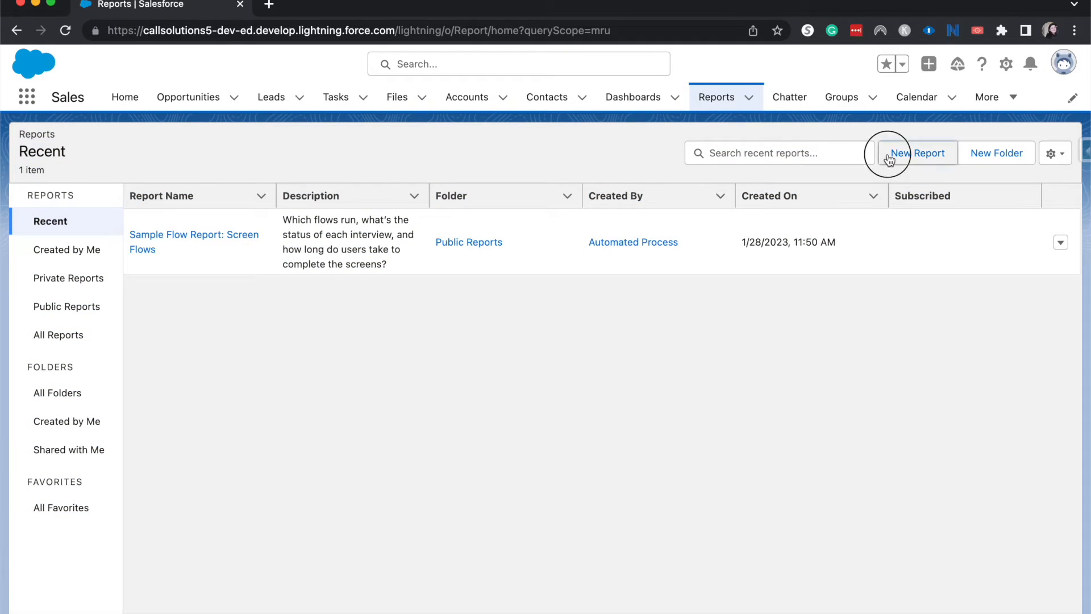
- Start a new report and choose the Opportunities report type
click(919, 153)
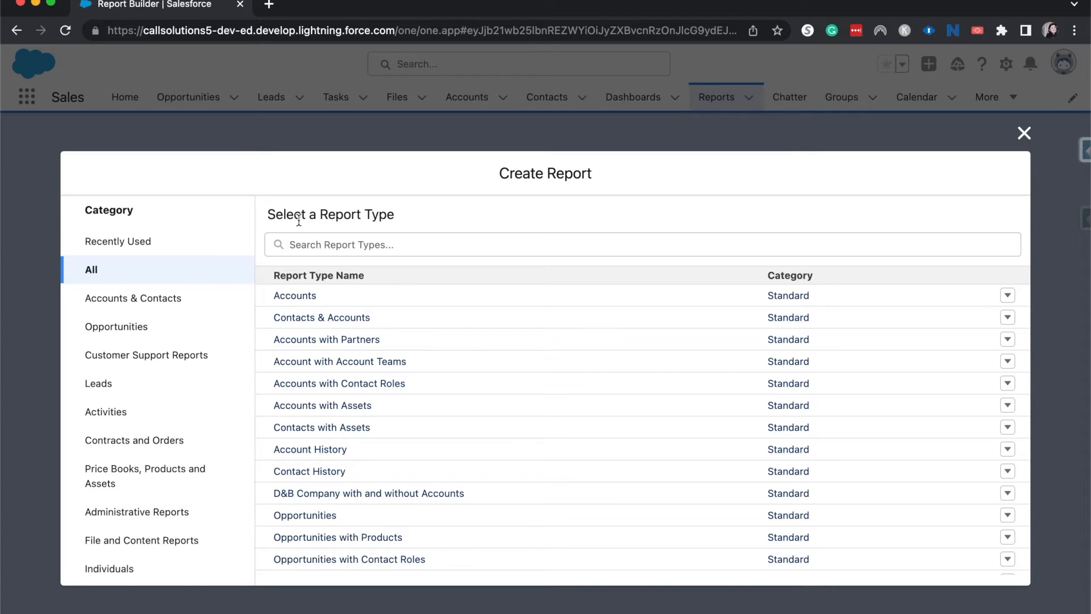
mouse_move(305, 515)
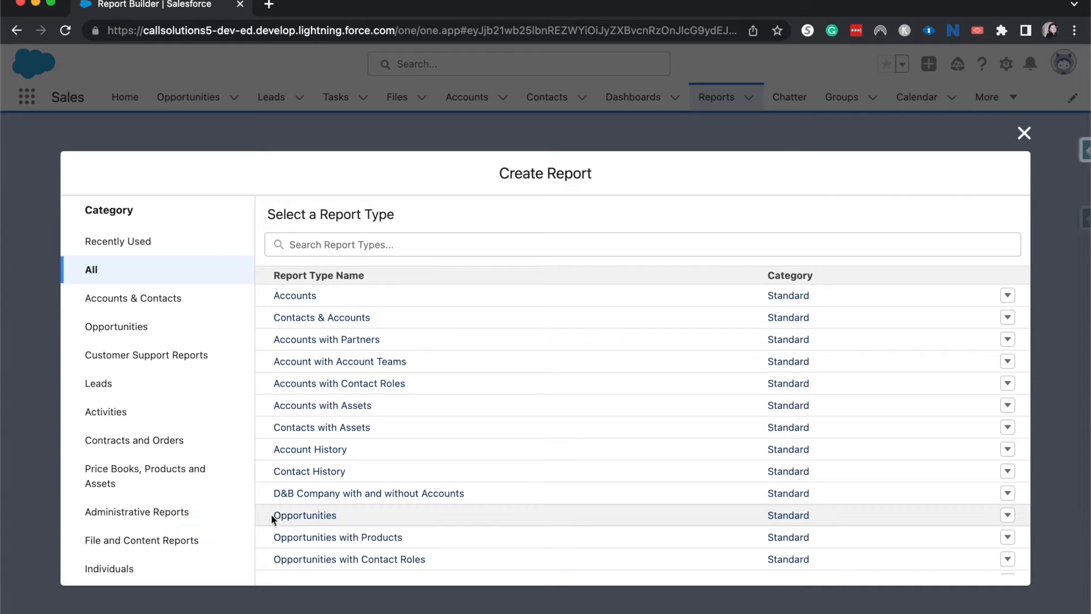
click(305, 515)
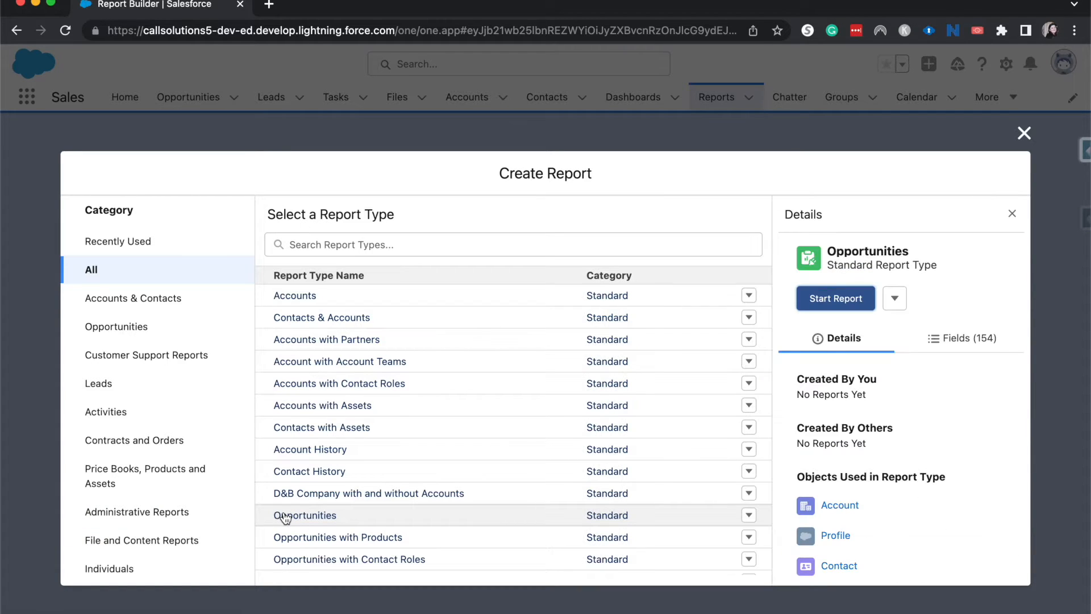
click(305, 514)
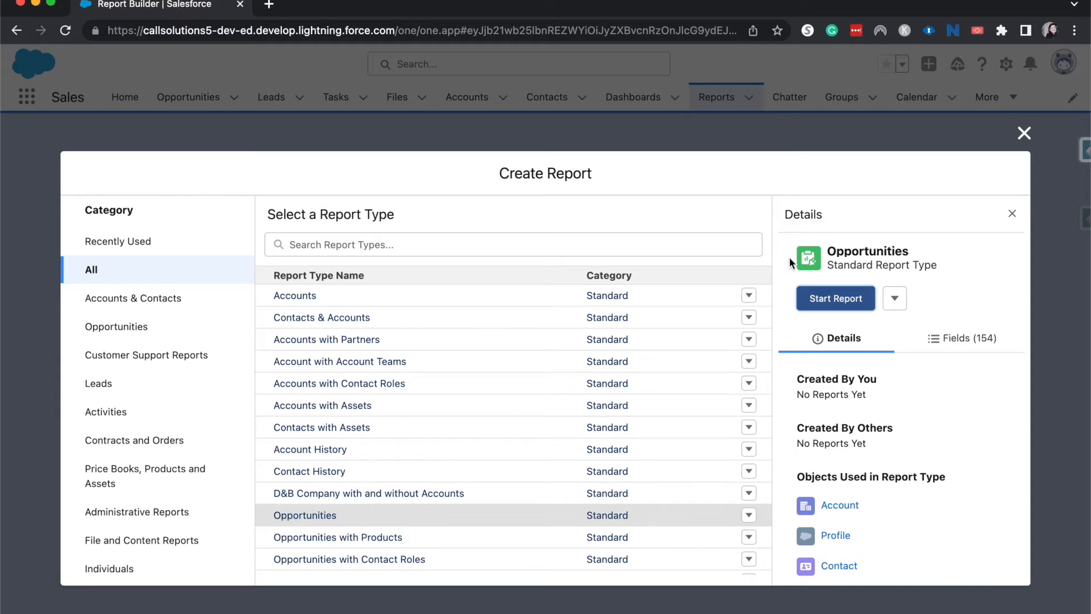
- Start the Opportunities report and switch on Update Preview Automatically
click(835, 298)
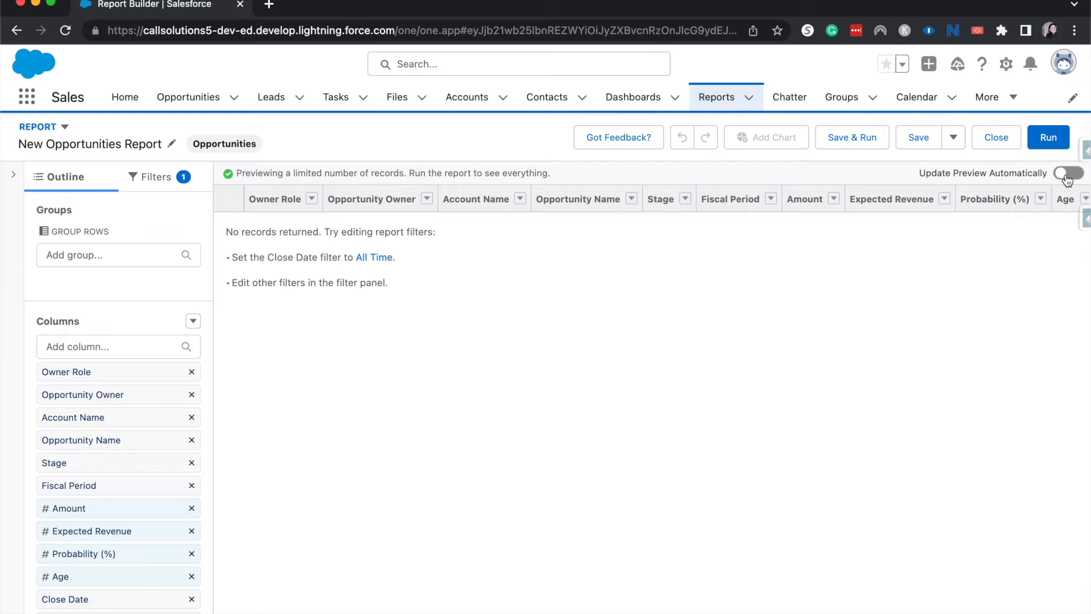
click(1070, 172)
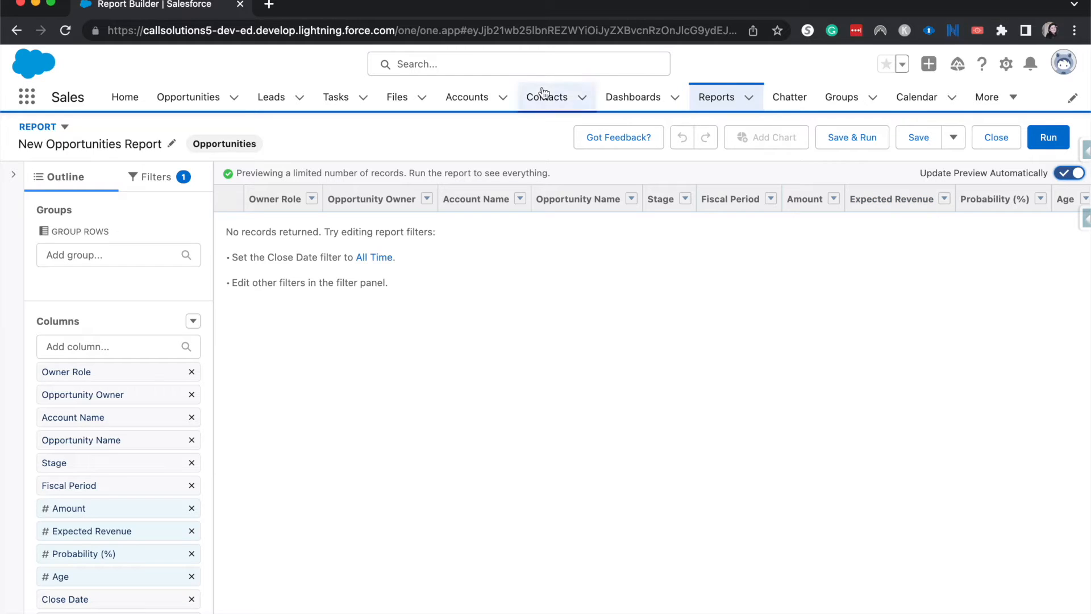
mouse_move(576, 206)
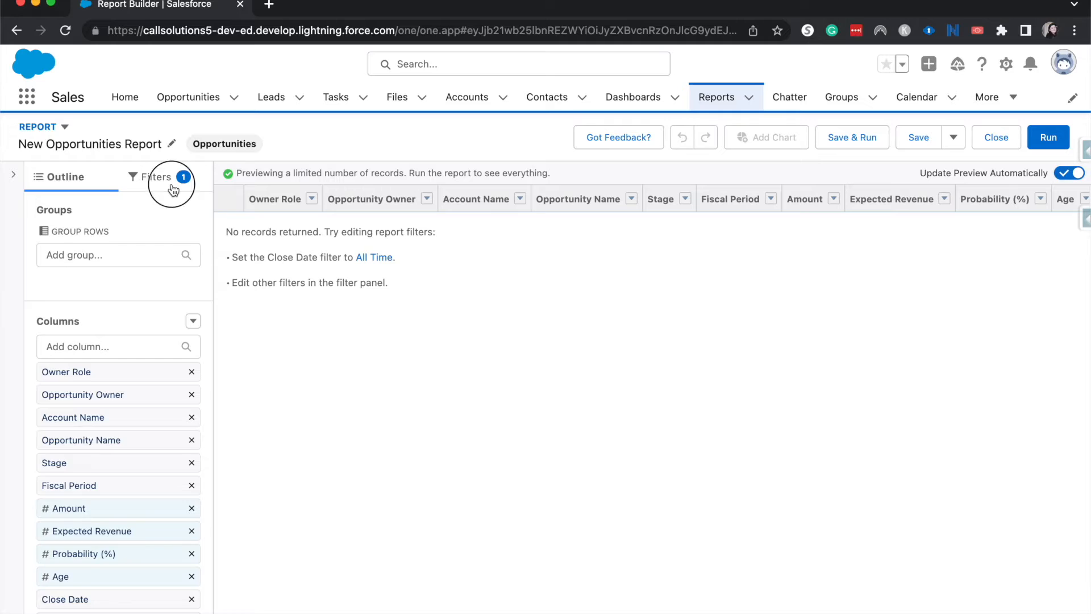
- Set the Close Date filter range to All Time so opportunity records appear
click(156, 177)
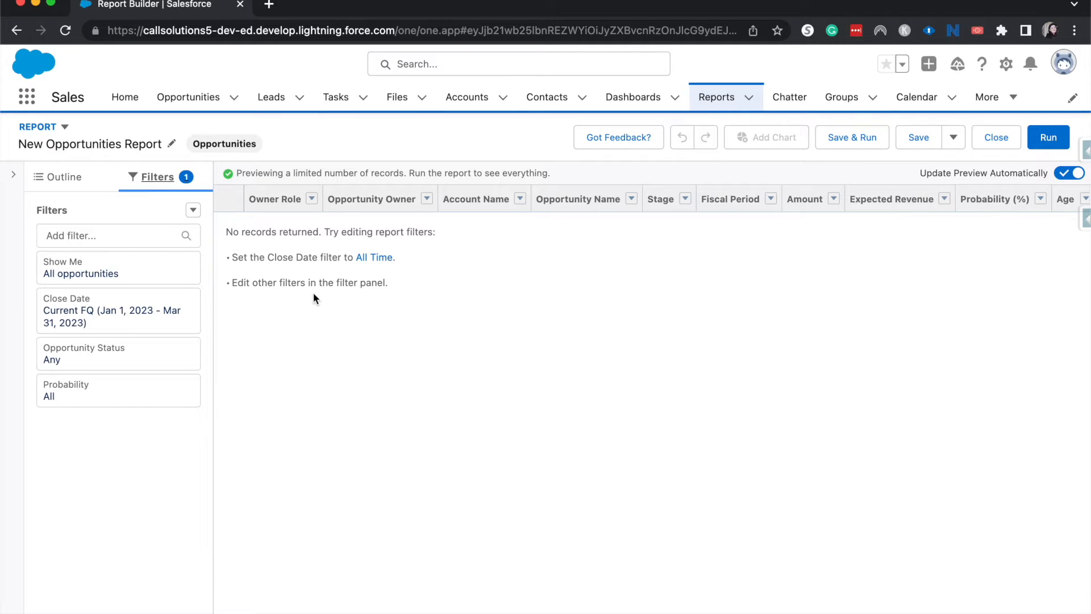
mouse_move(325, 273)
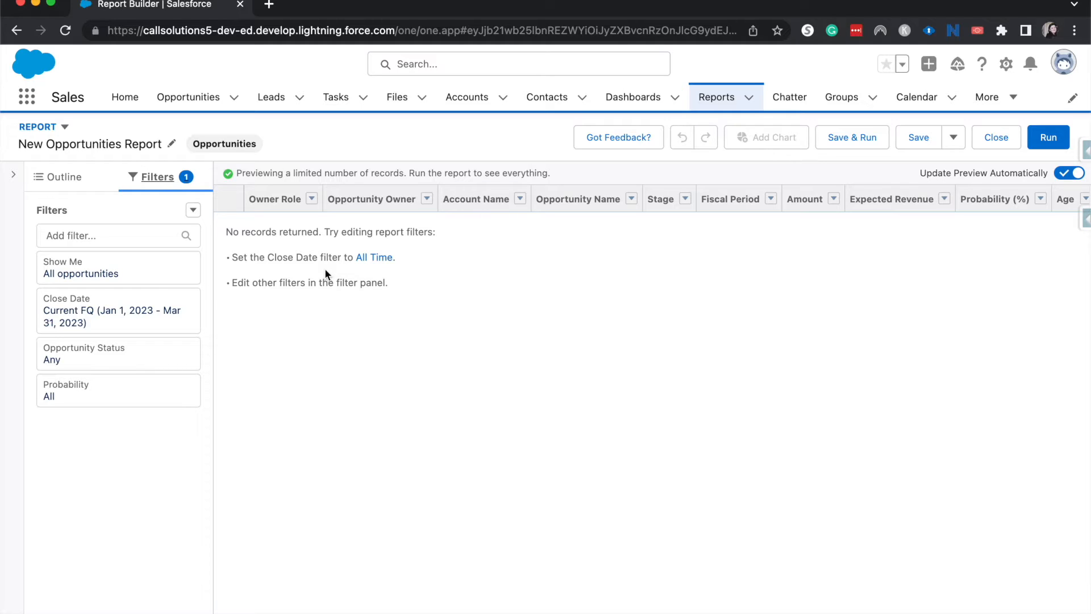
mouse_move(206, 293)
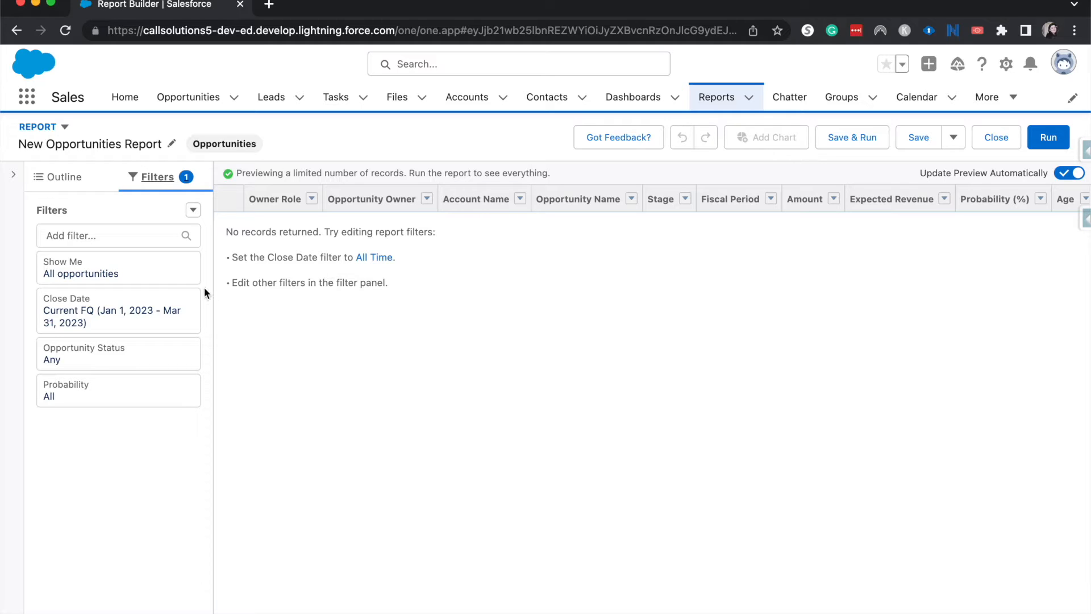
mouse_move(148, 320)
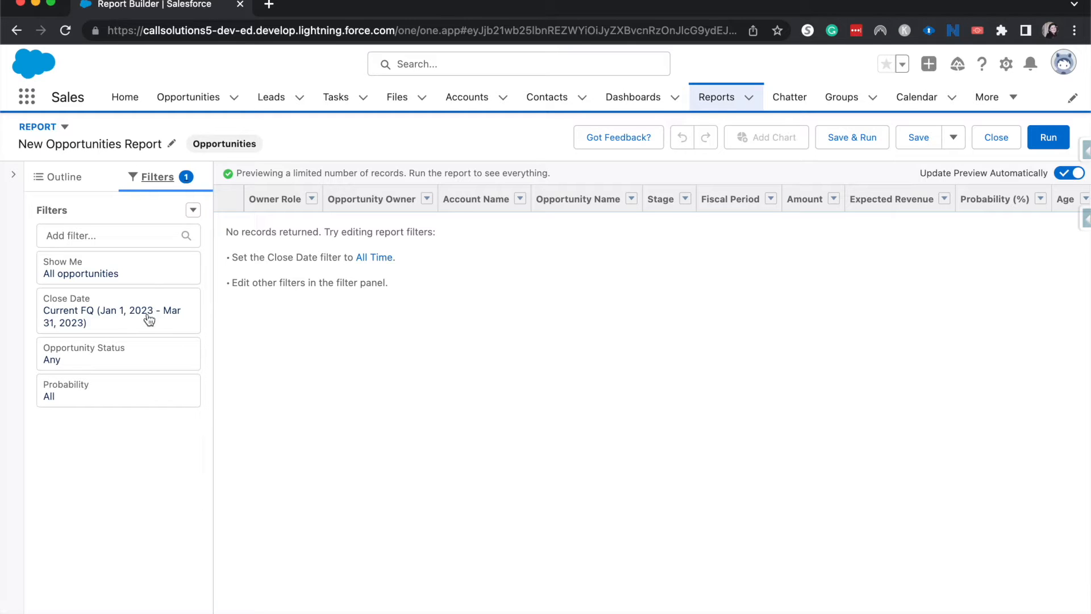
click(110, 309)
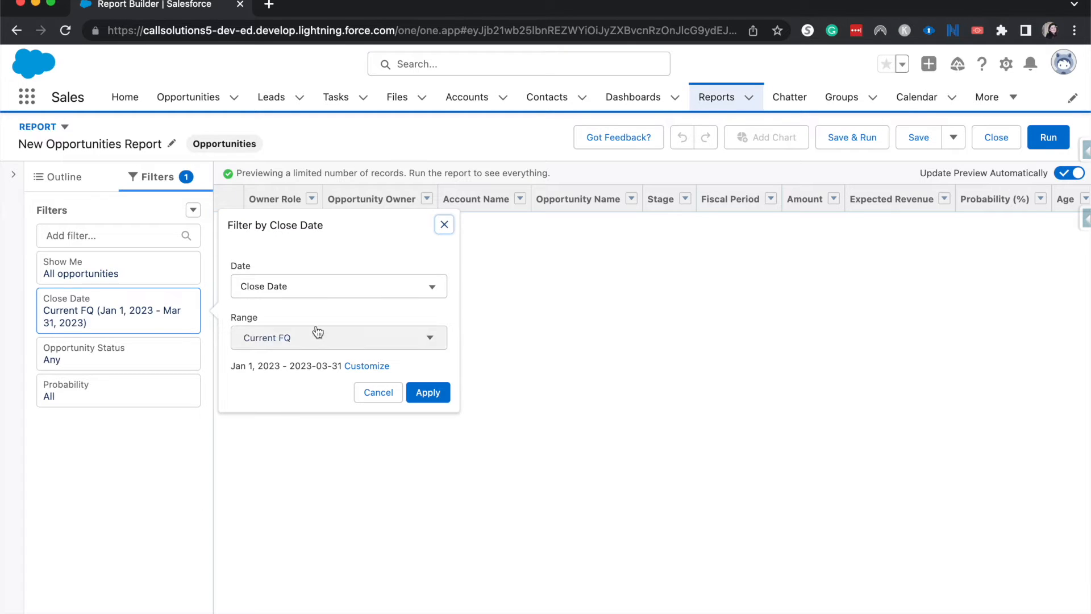
click(337, 337)
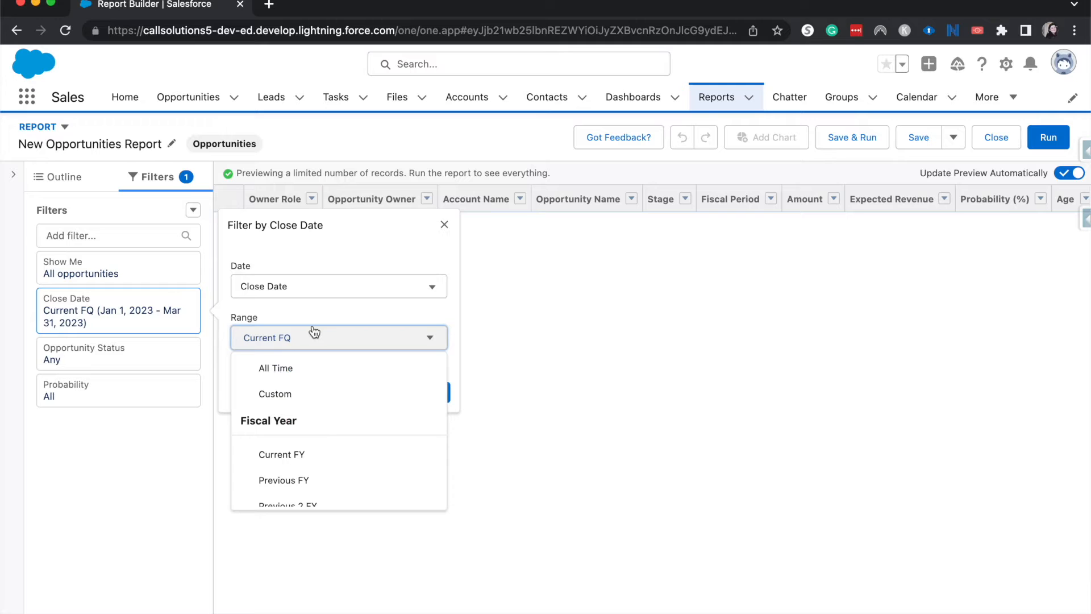
mouse_move(327, 373)
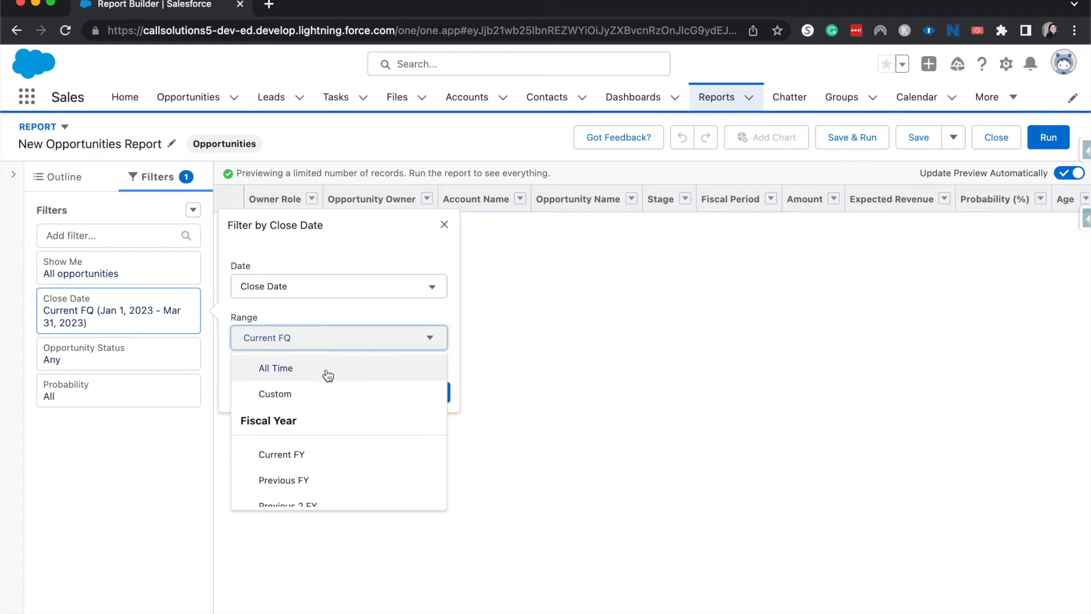
click(275, 368)
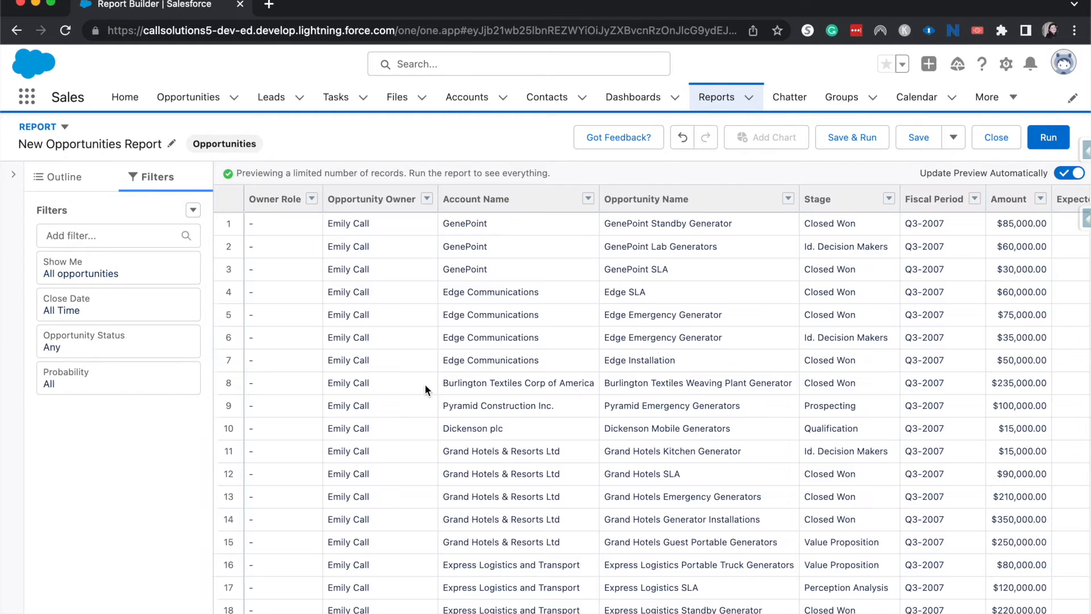
scroll(right, 3)
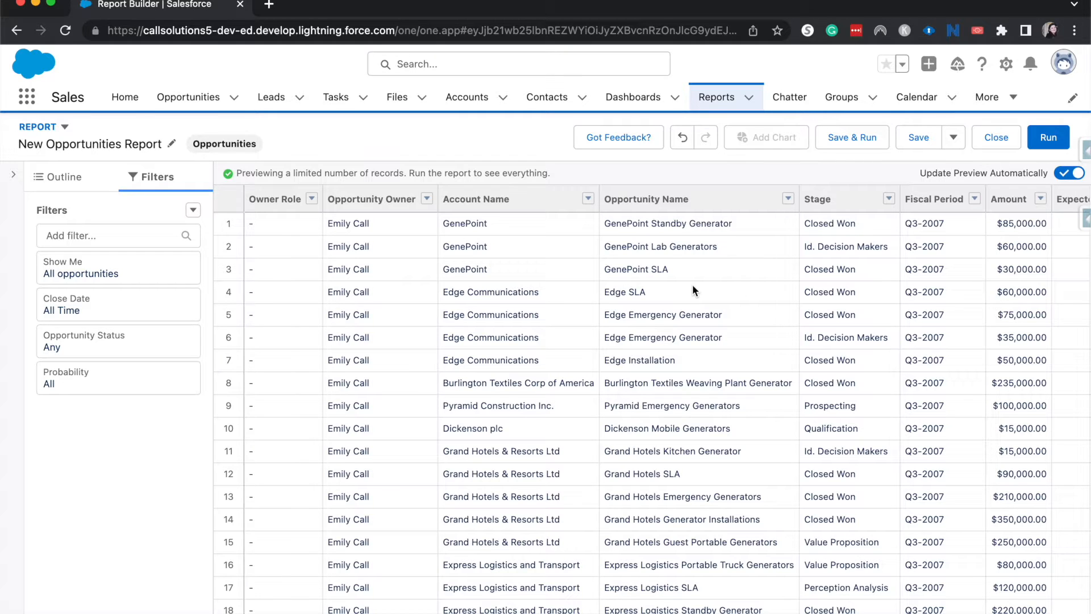
- Remove the Owner Role and Next Step columns from the report
click(64, 176)
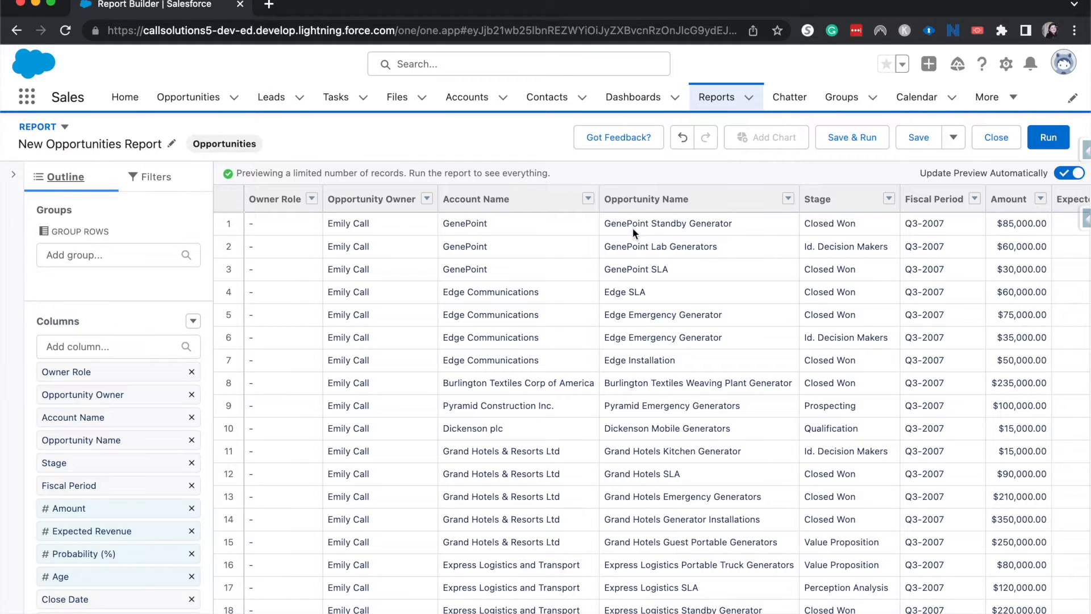
mouse_move(296, 340)
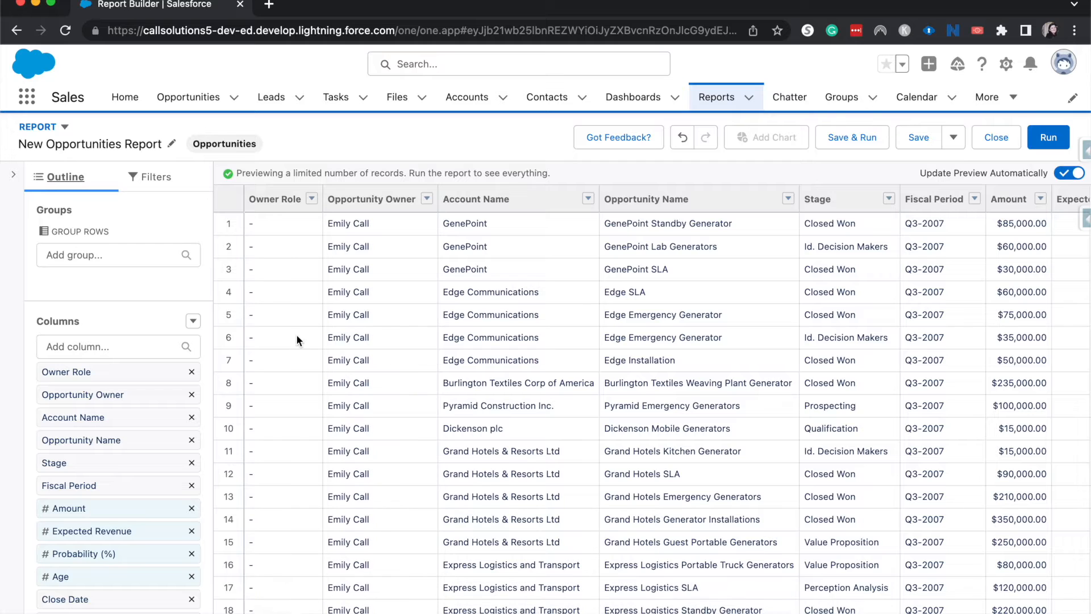
mouse_move(320, 432)
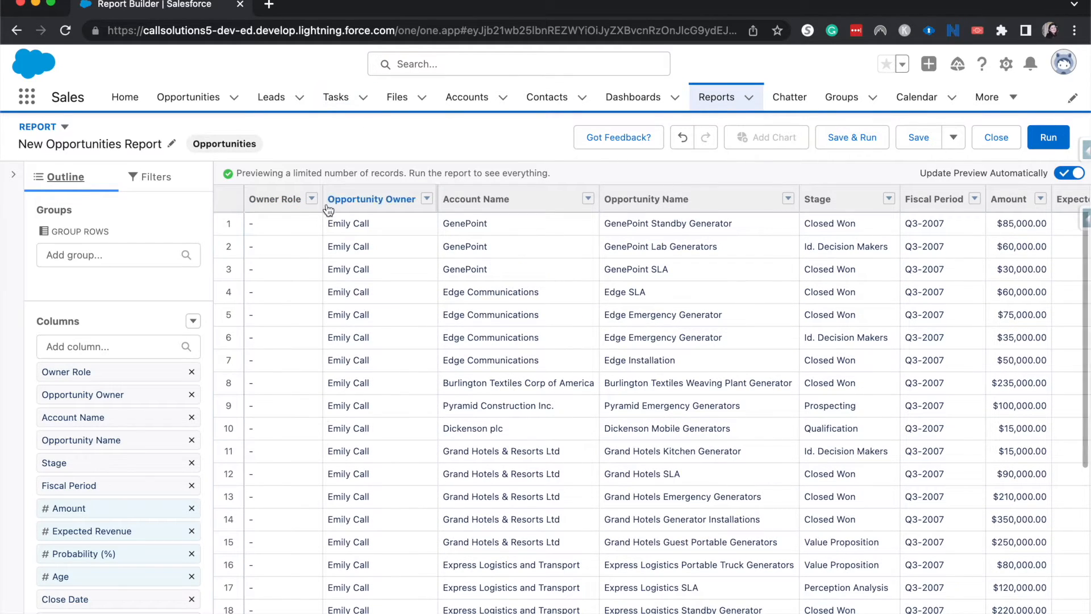
click(425, 199)
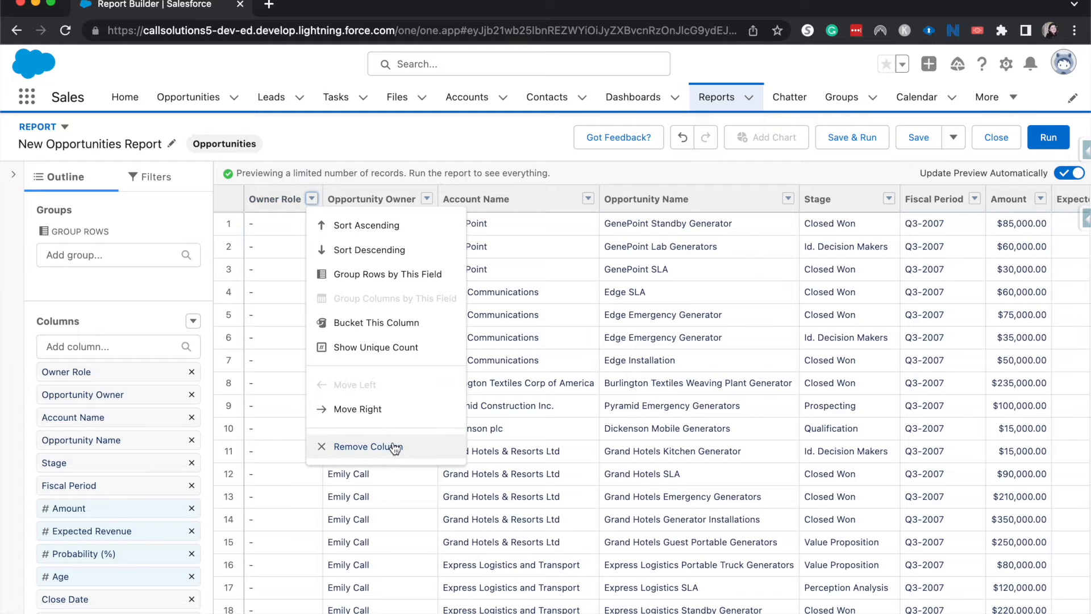
click(367, 446)
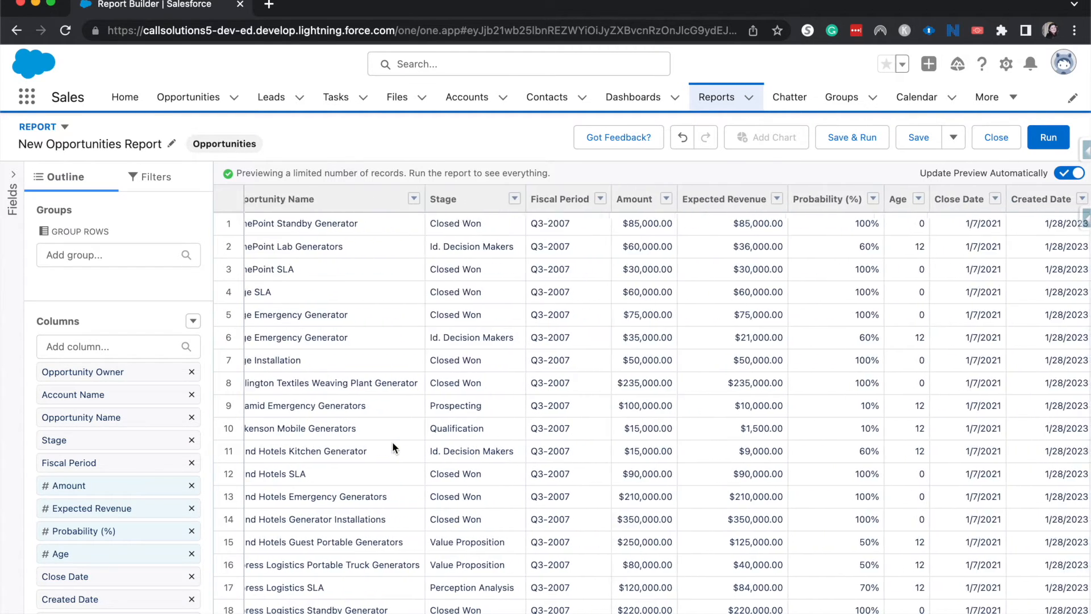
scroll(right, 3)
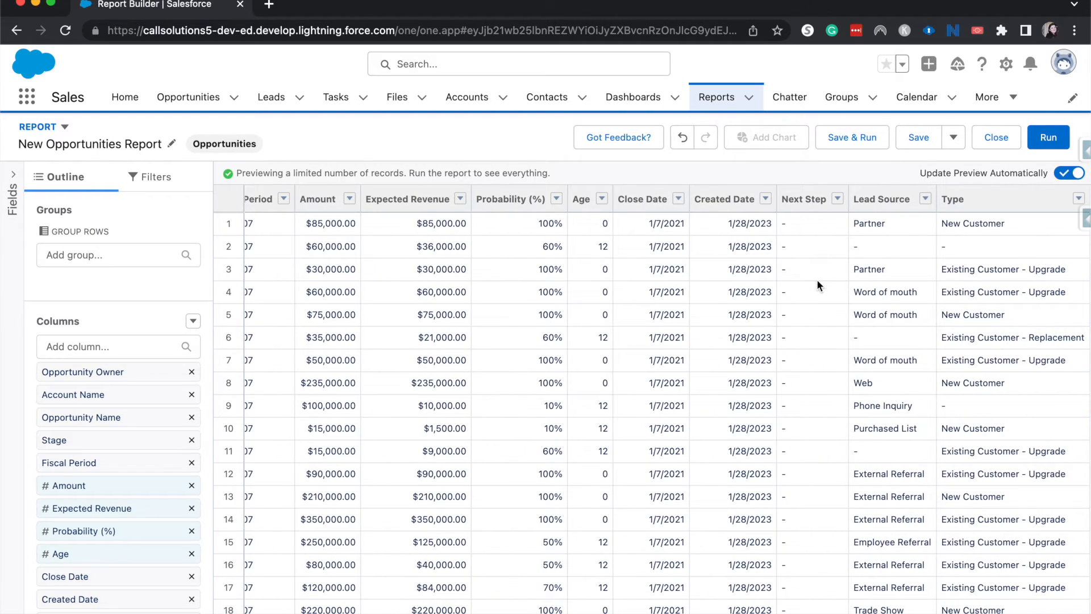
scroll(down, 3)
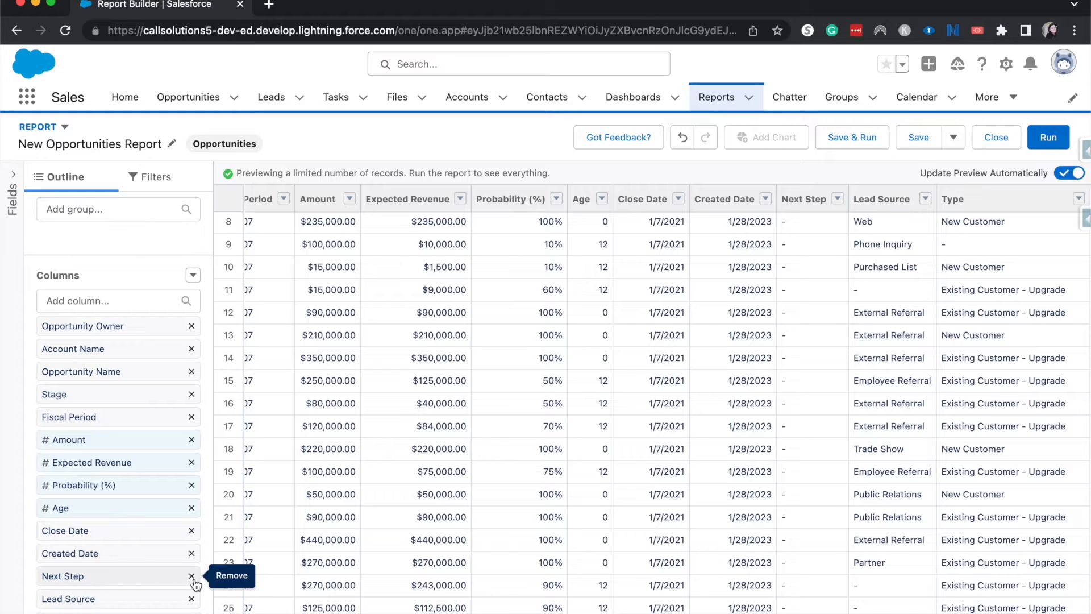
click(191, 575)
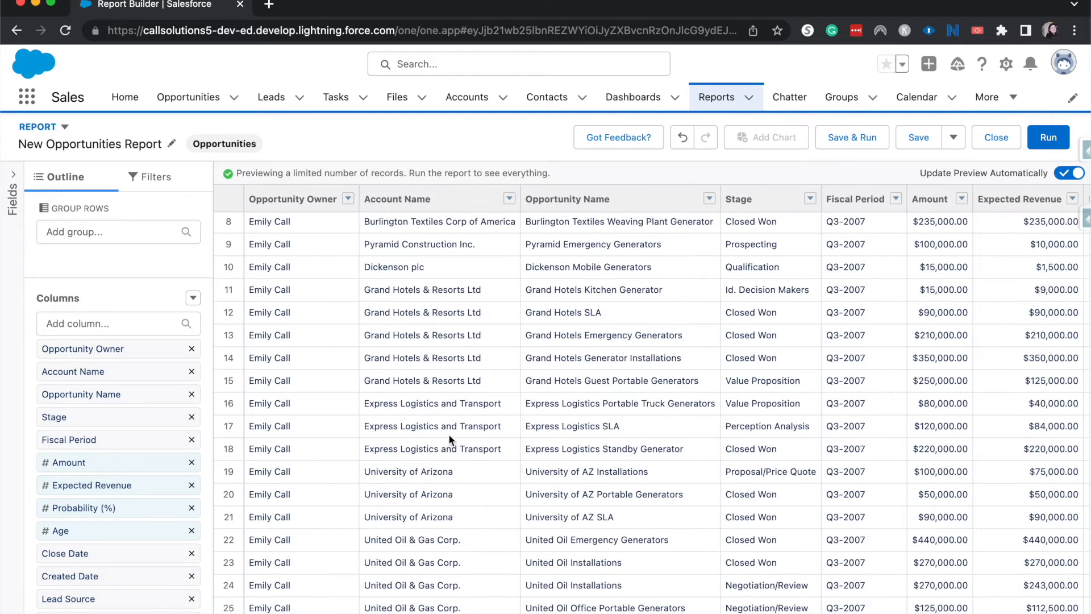
mouse_move(12, 179)
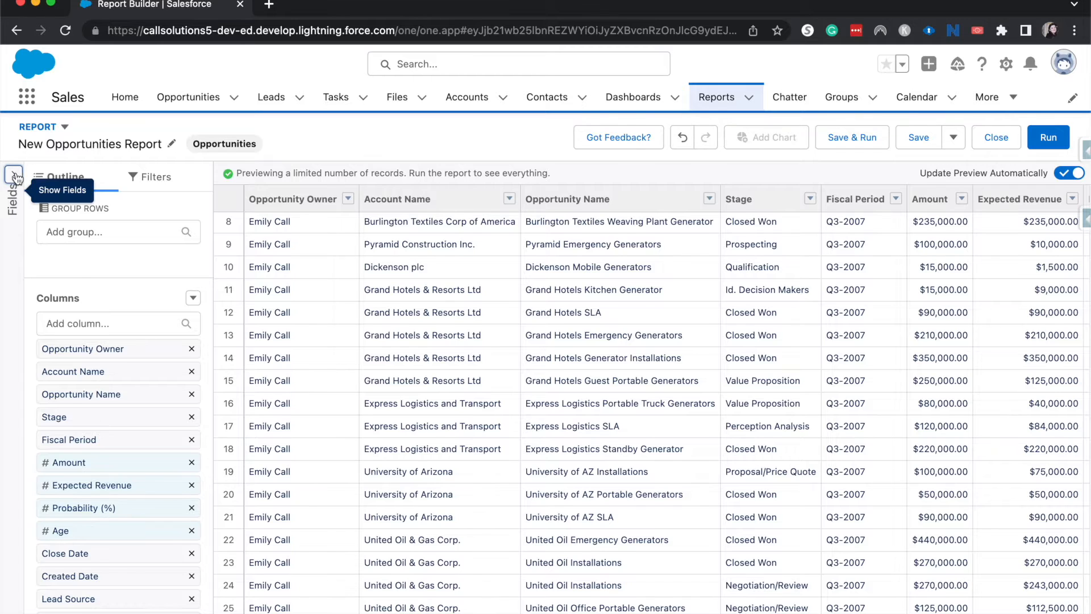
- Add the Created By field from Opportunity Information as a column beside Opportunity Owner
click(13, 176)
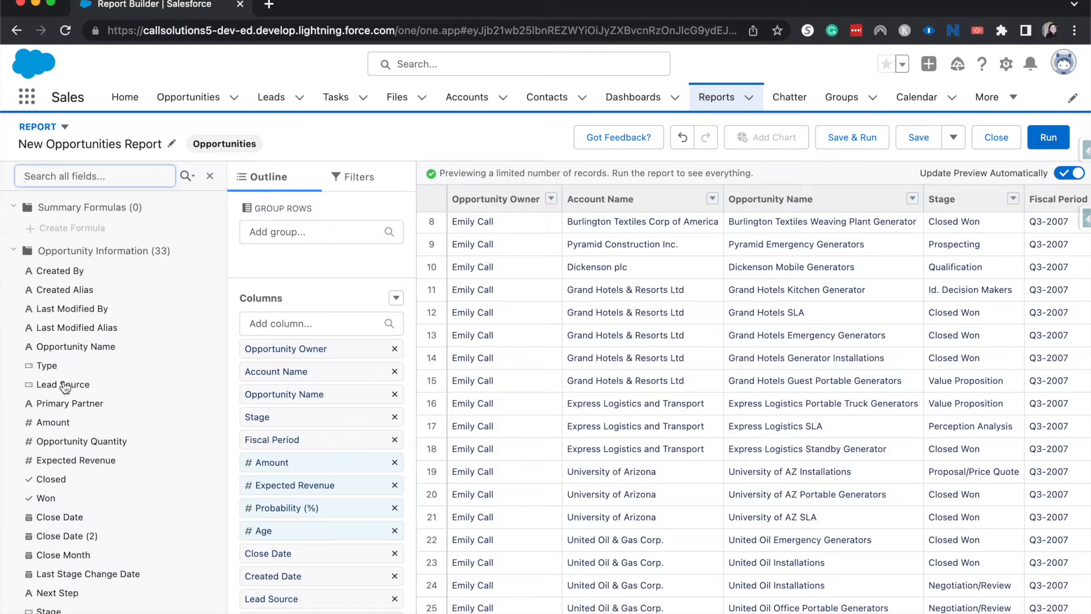
scroll(down, 3)
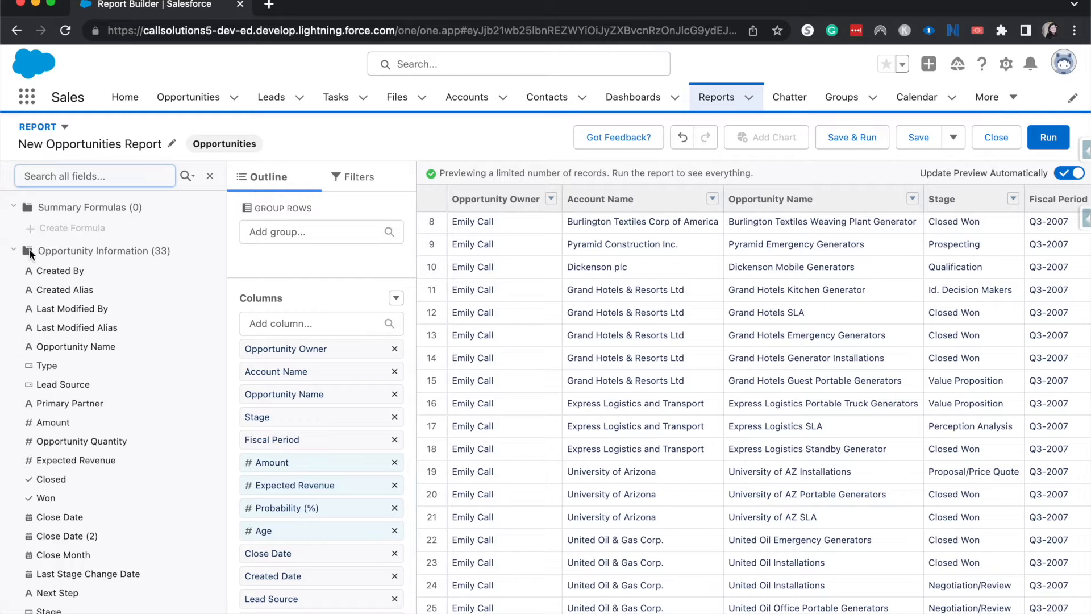
mouse_move(129, 268)
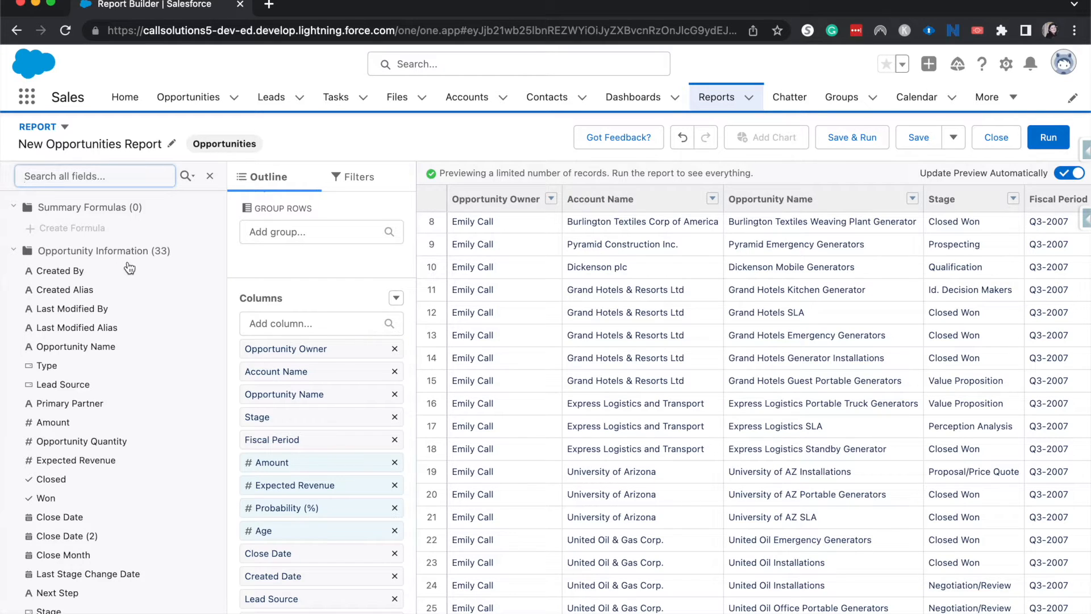
scroll(down, 3)
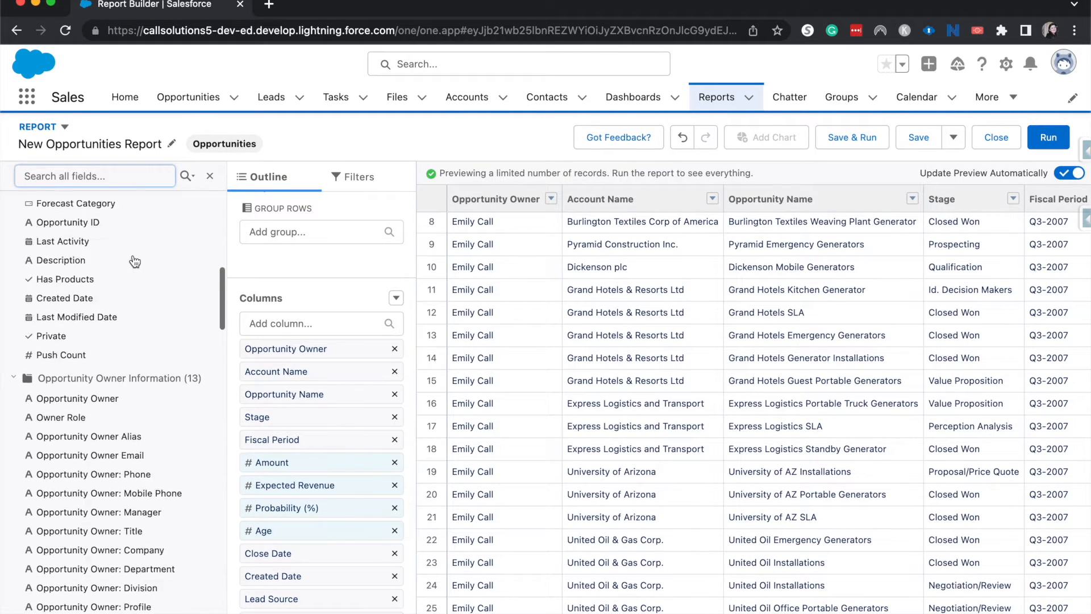
scroll(down, 3)
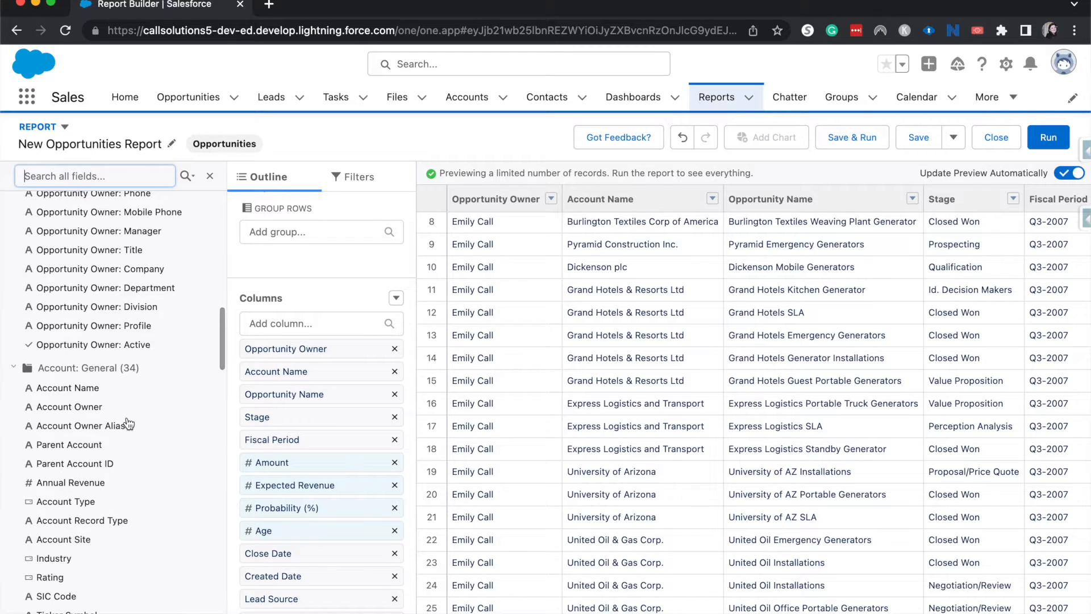
scroll(down, 3)
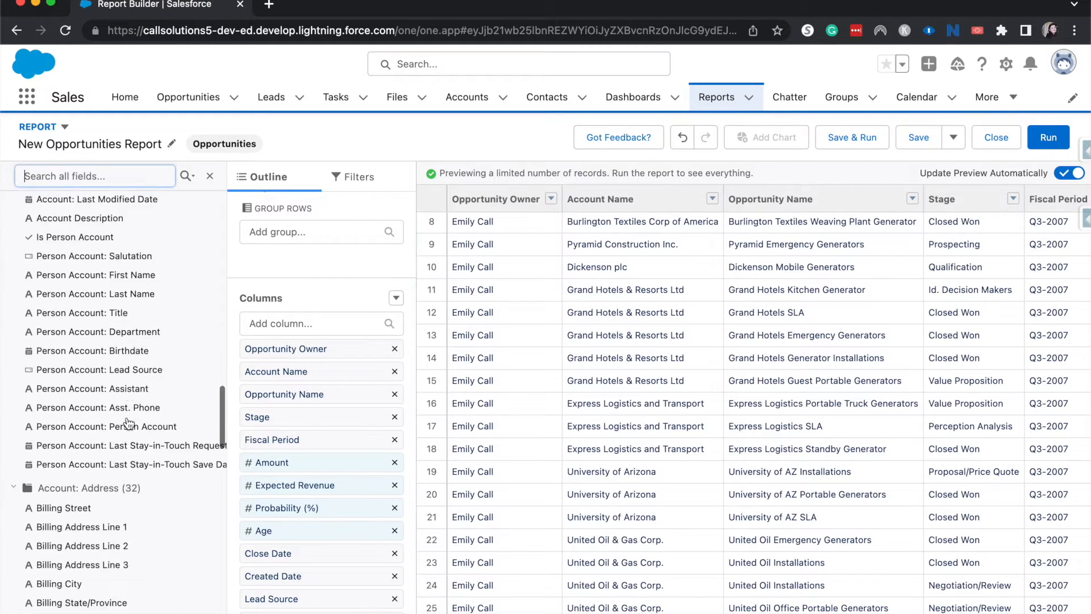
scroll(down, 3)
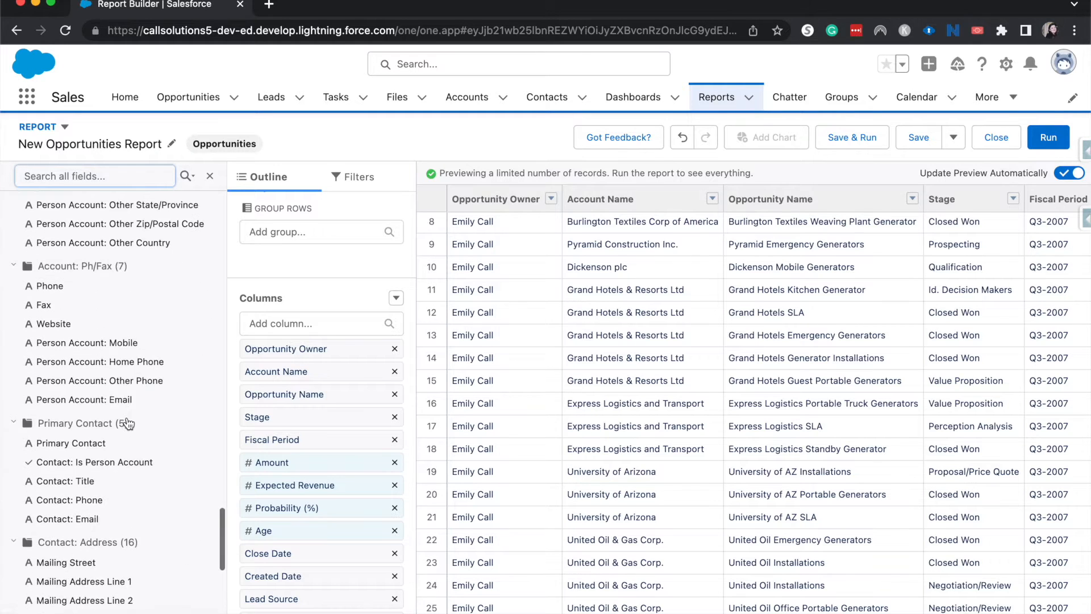
scroll(down, 3)
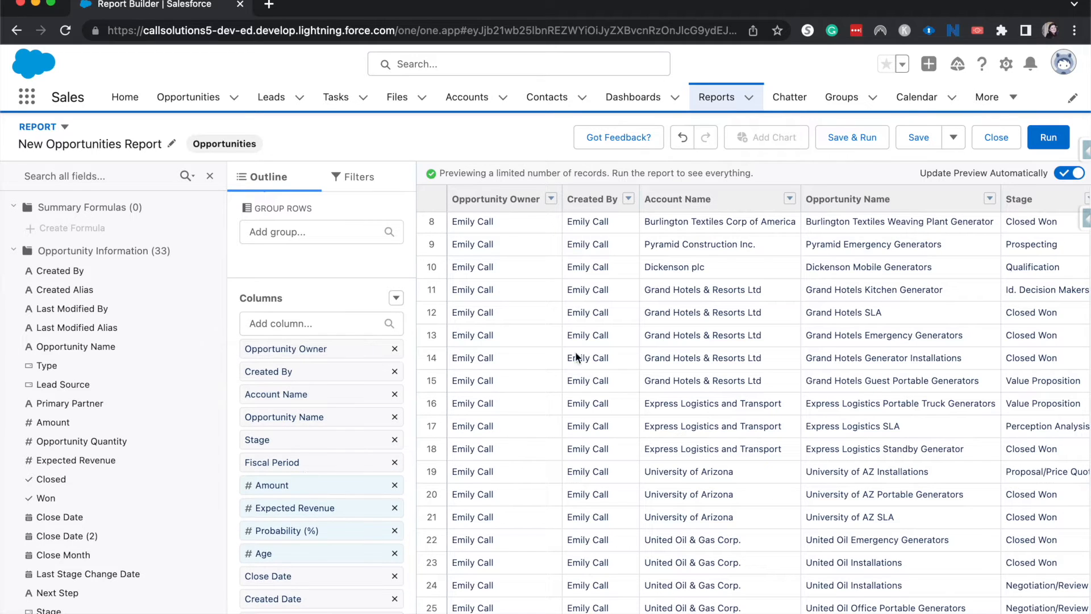
mouse_move(442, 364)
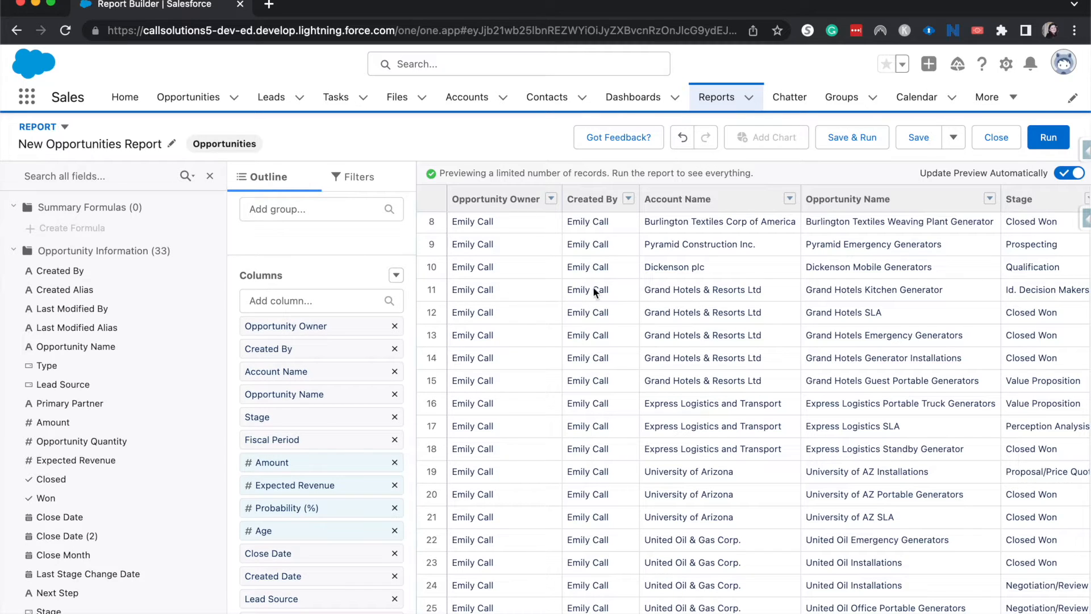
mouse_move(838, 282)
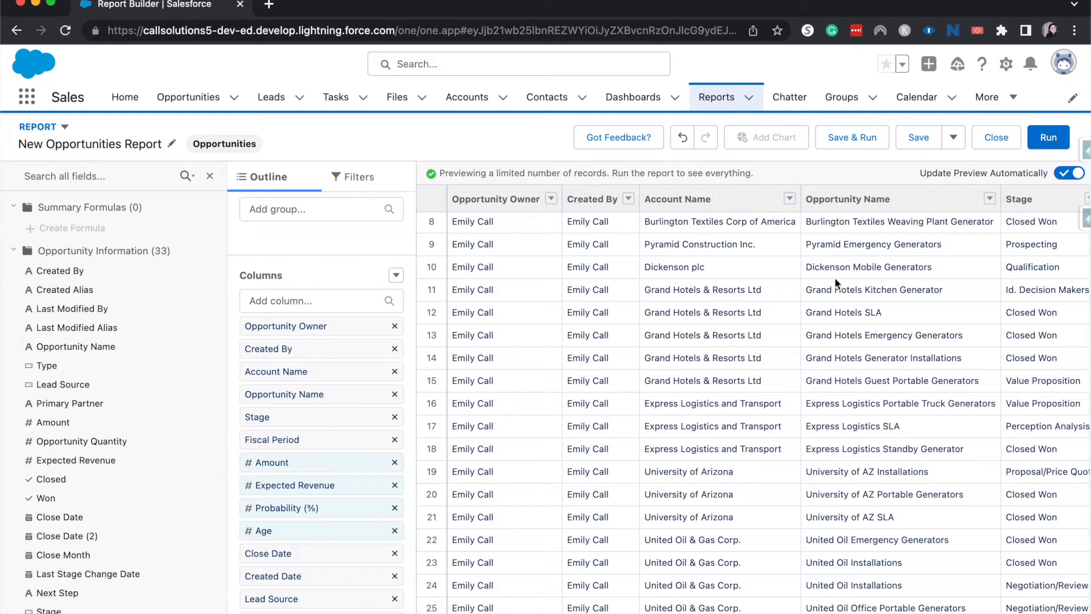
click(12, 173)
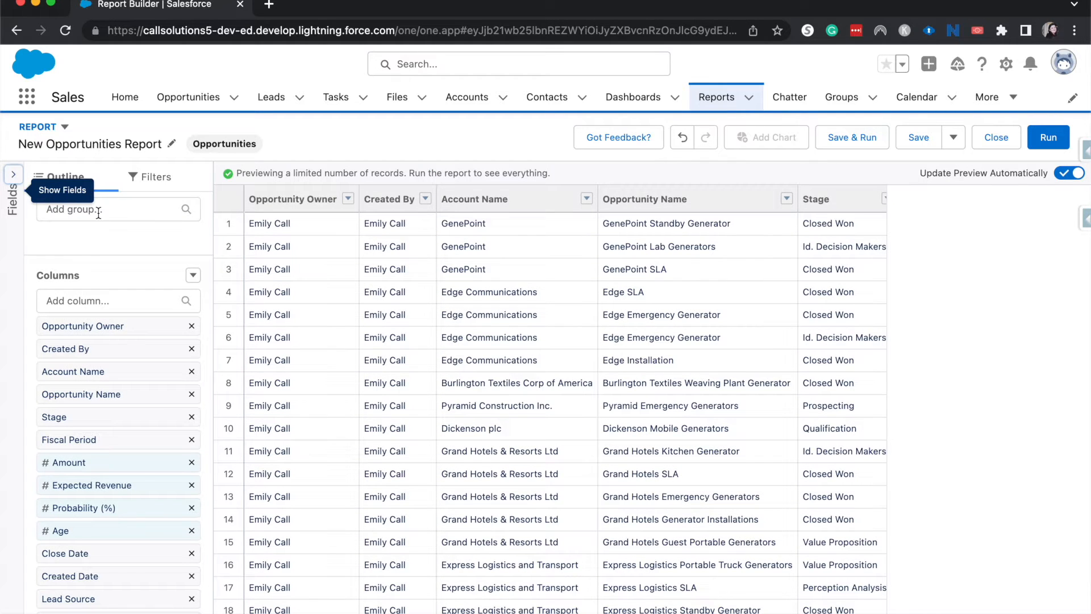
- Group the report rows by Stage with subtotal rows per stage
click(112, 209)
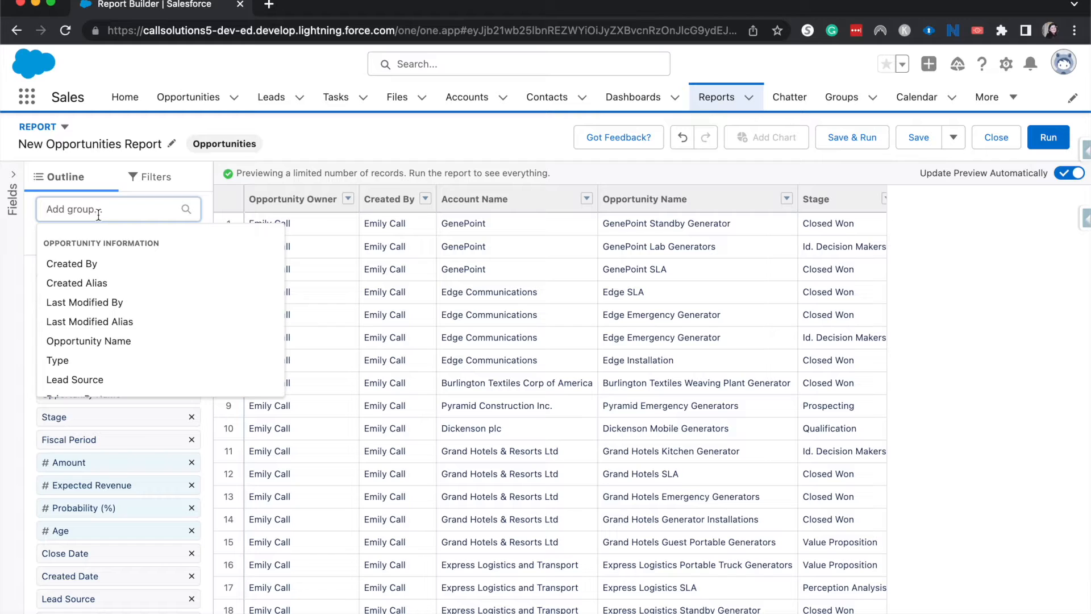
mouse_move(850, 328)
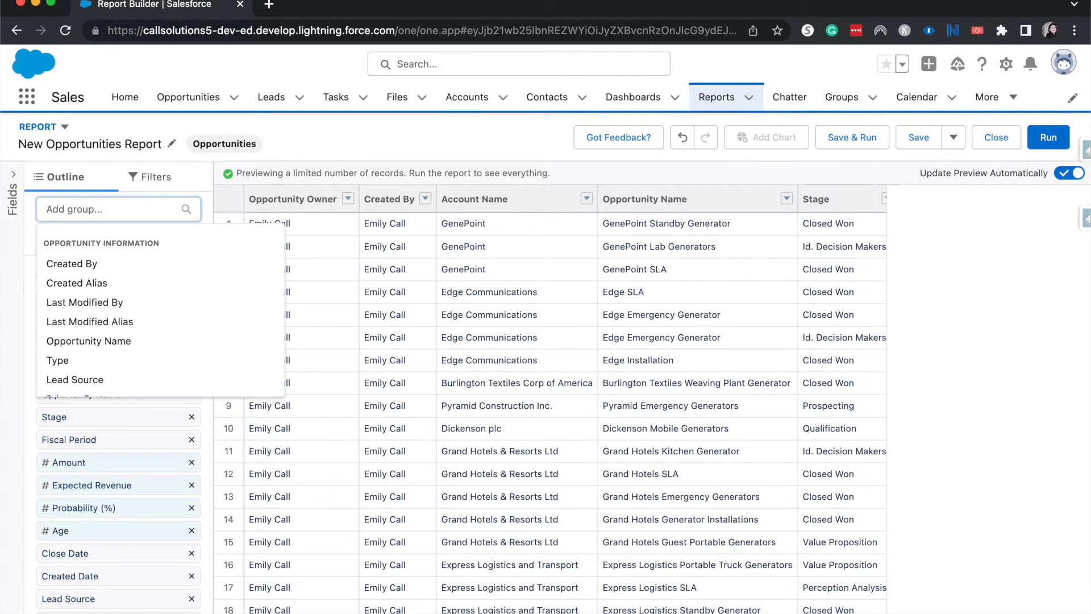
text(stage)
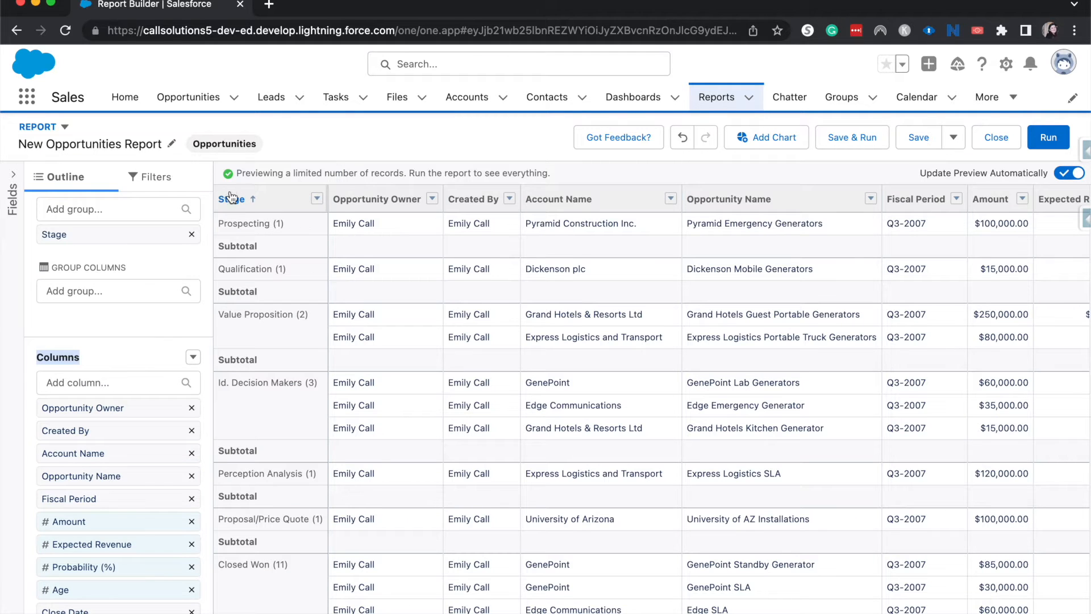
mouse_move(302, 229)
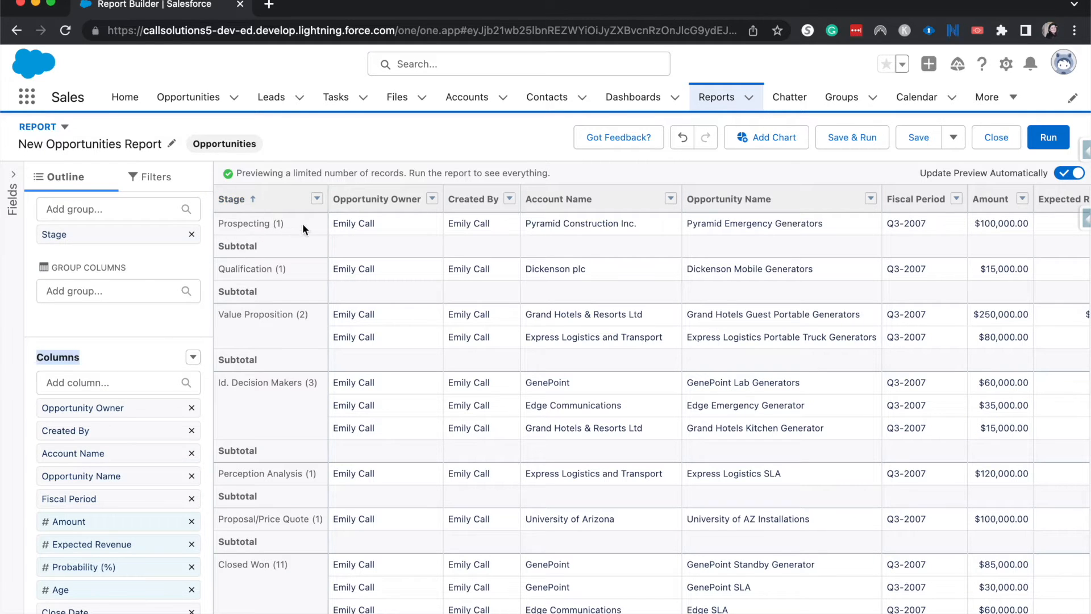
mouse_move(328, 230)
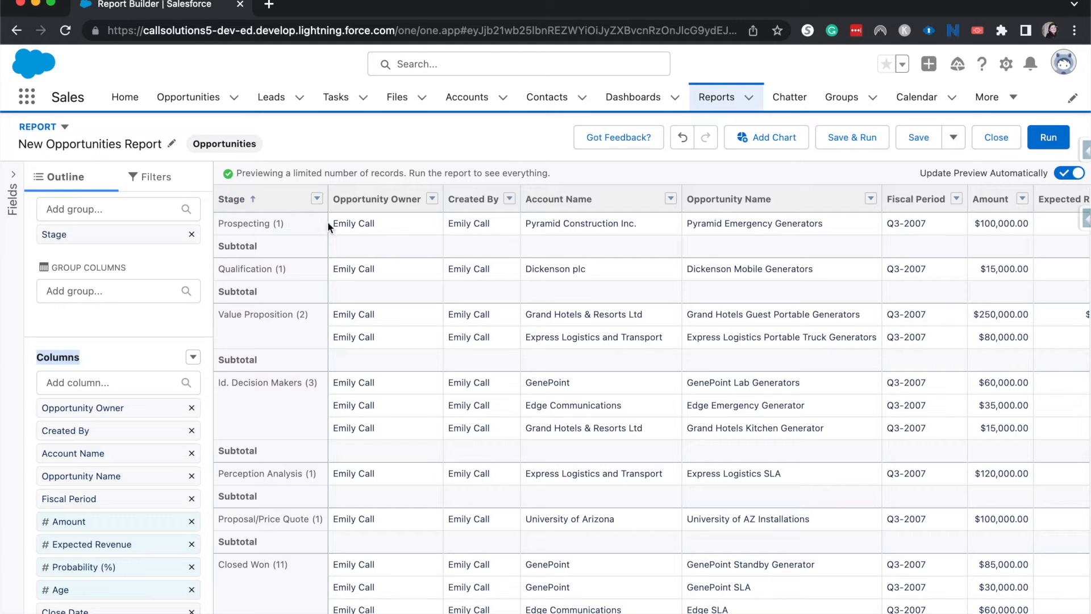
mouse_move(303, 258)
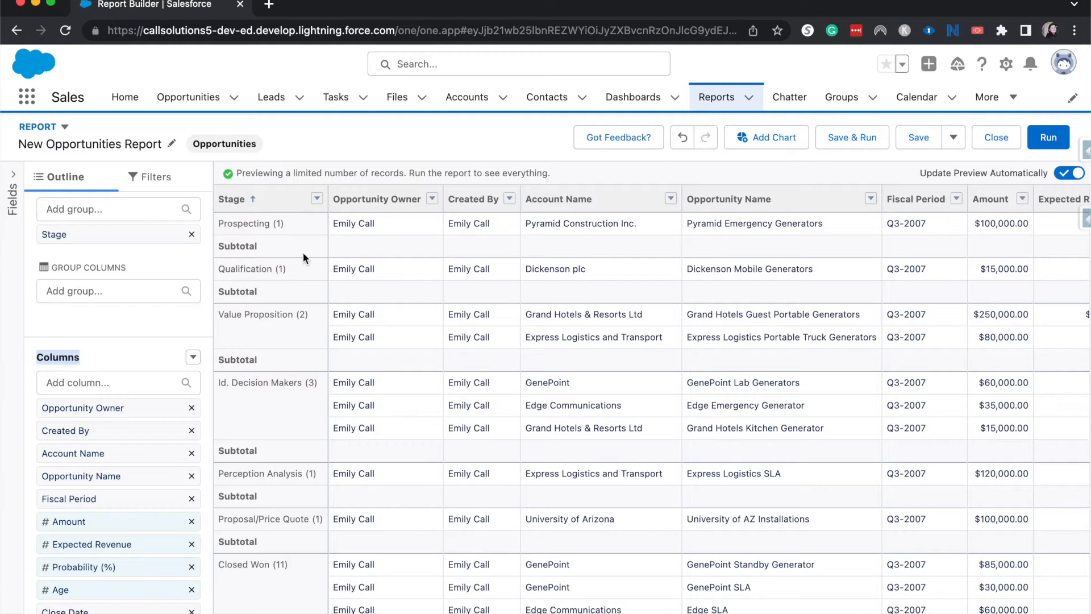
scroll(down, 3)
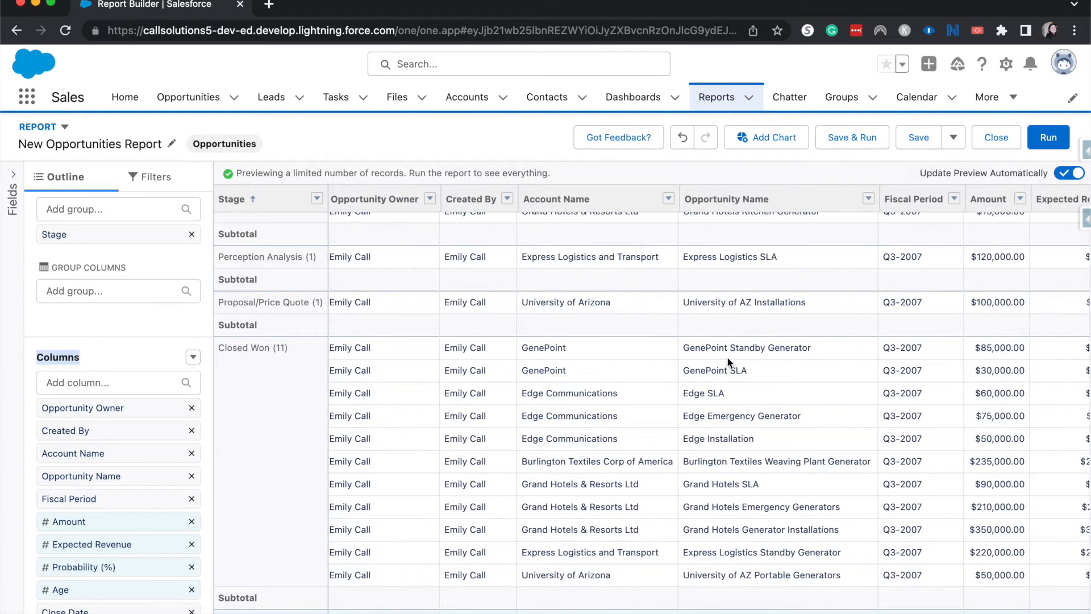
scroll(right, 3)
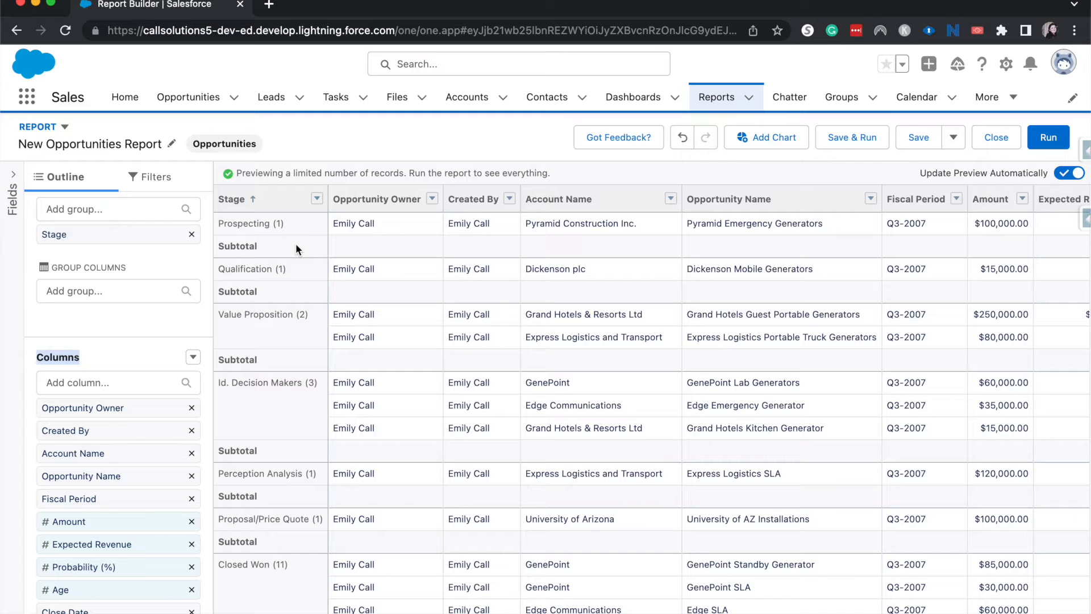
mouse_move(396, 261)
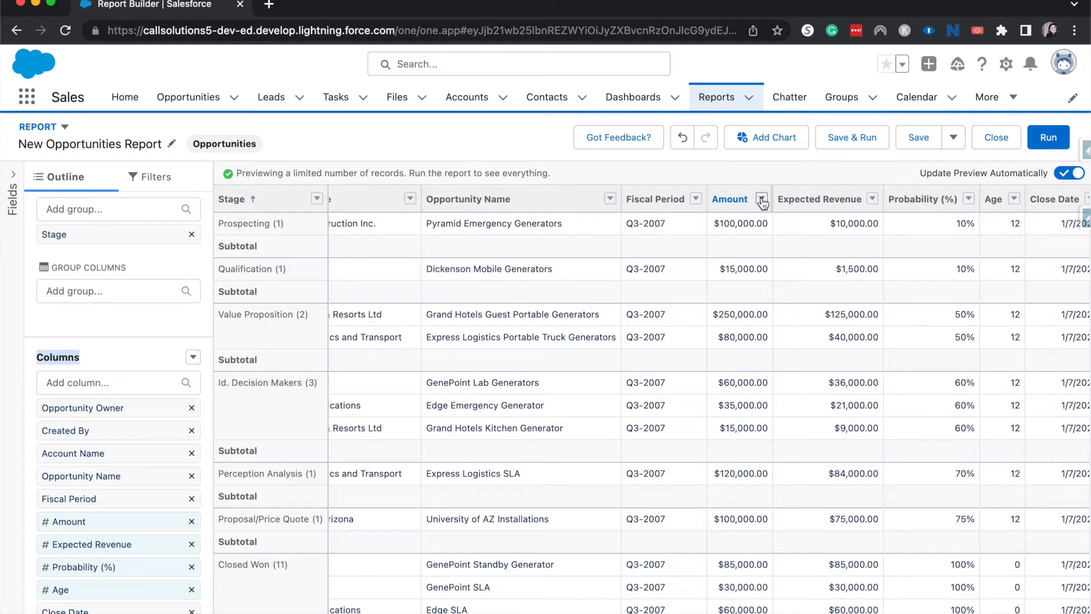
- Summarize the Amount column as a Sum so each Stage subtotal shows its total
click(761, 200)
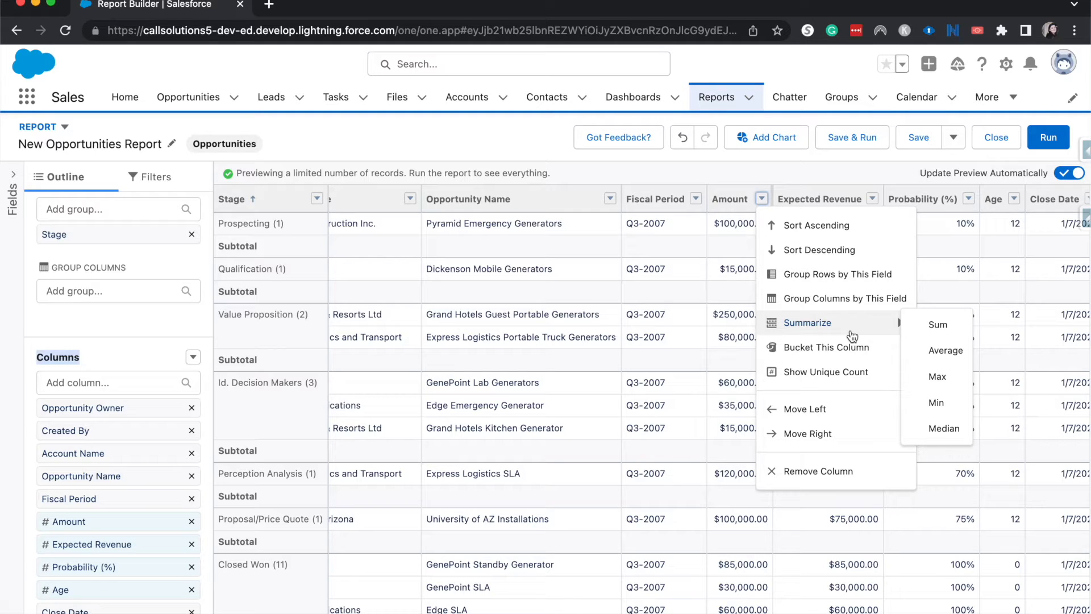
mouse_move(938, 324)
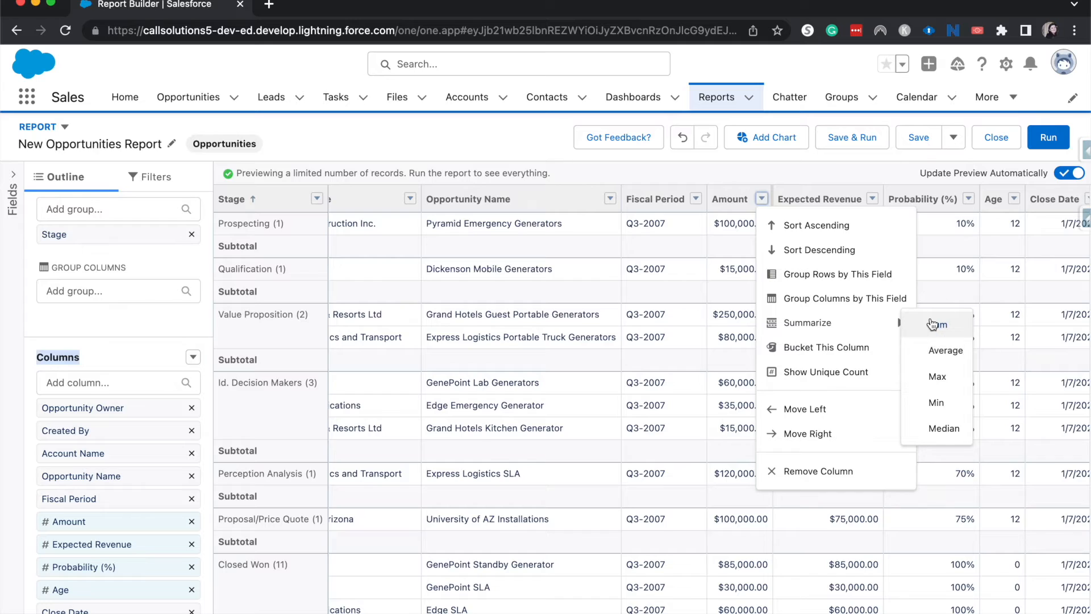
click(937, 324)
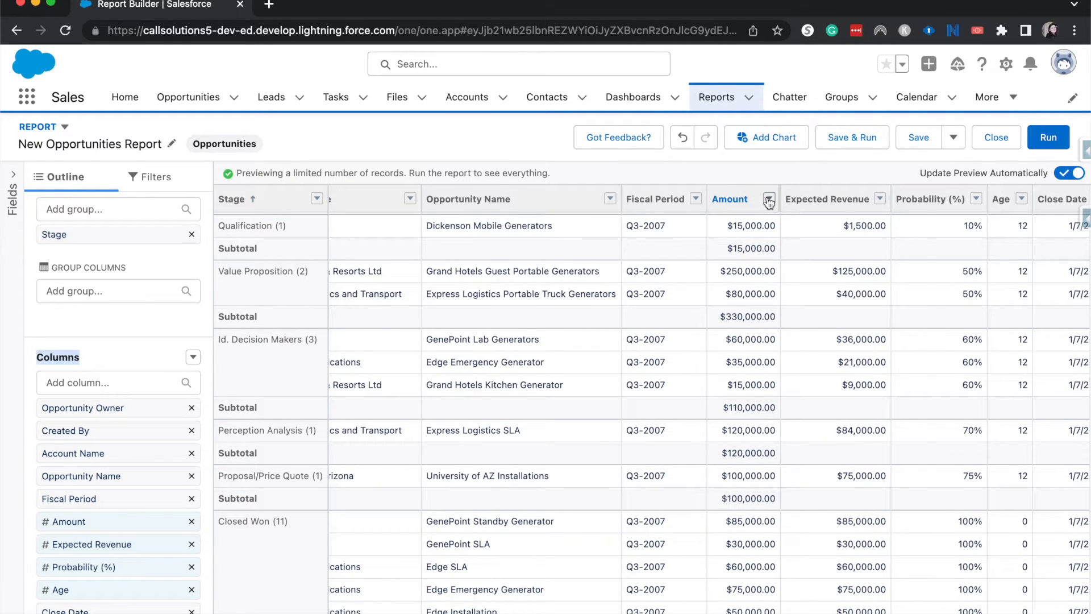
click(767, 199)
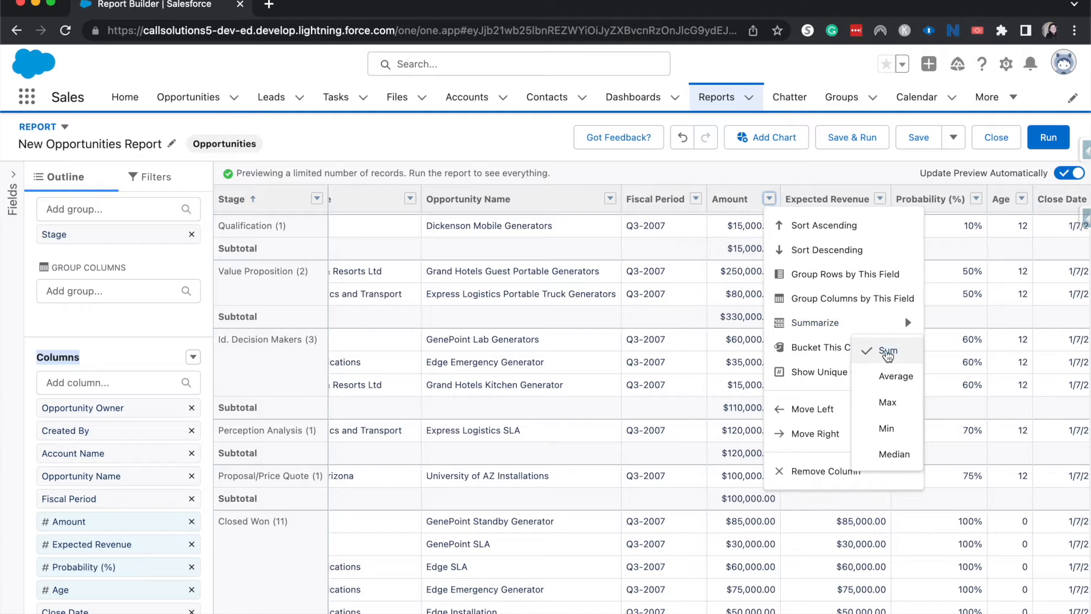
click(889, 351)
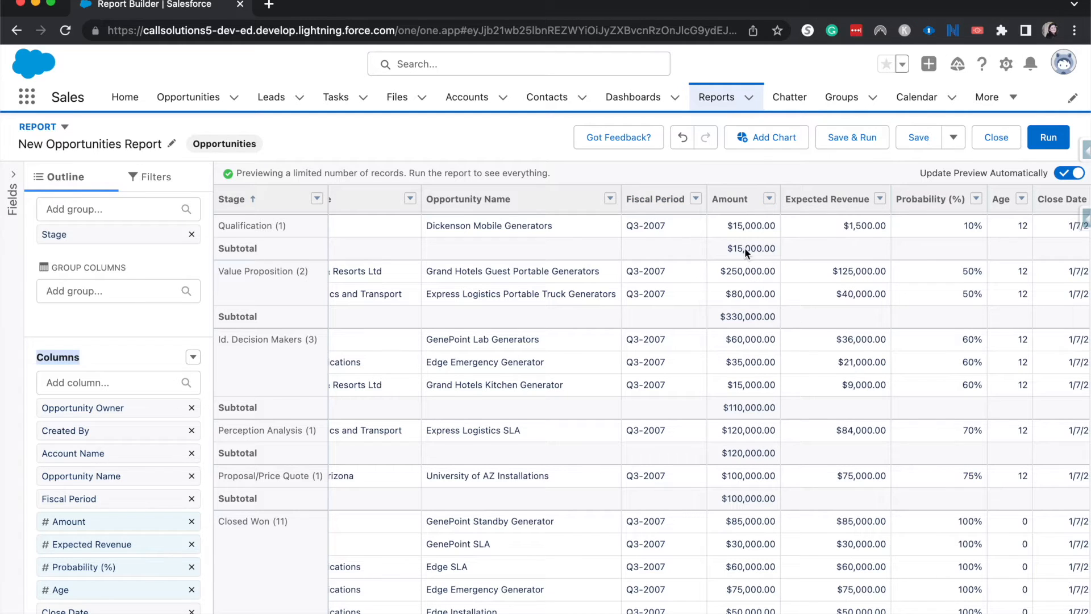
scroll(down, 3)
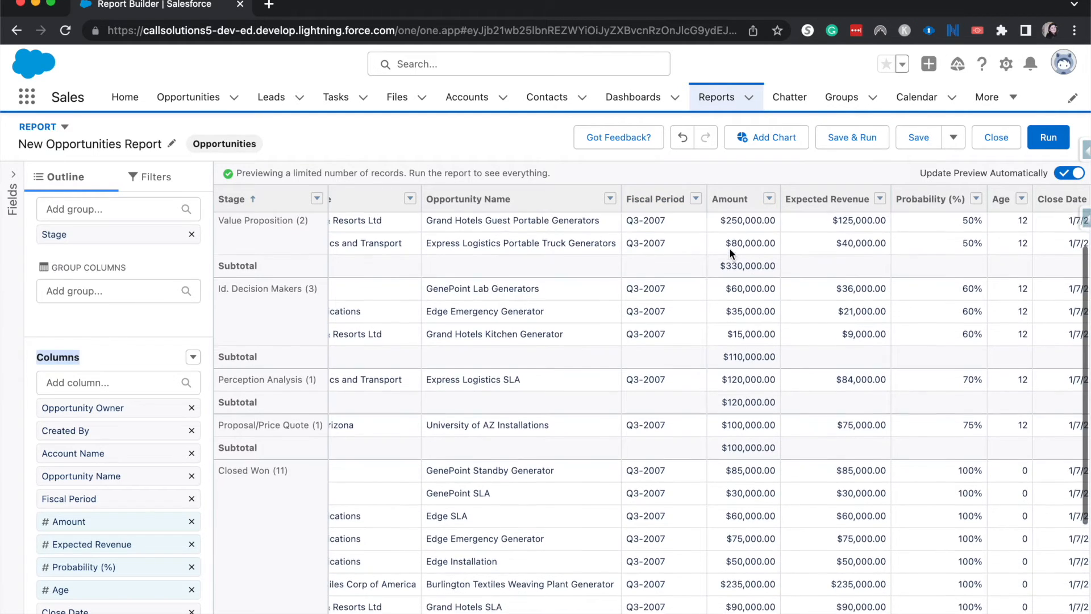
scroll(down, 3)
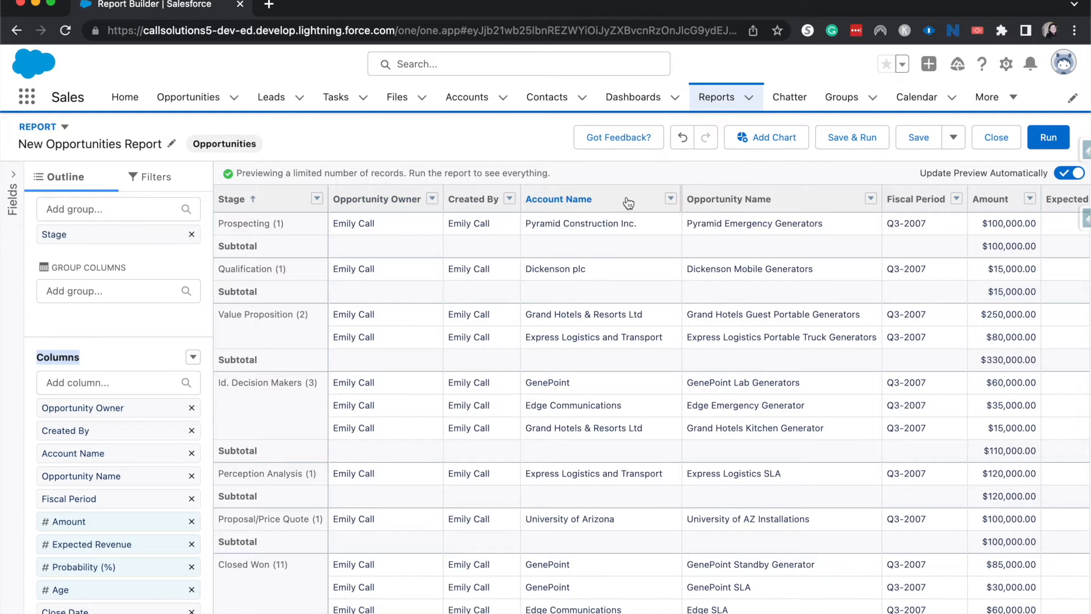
- Sort by Account Name, remove the Stage grouping, then sort rows by Expected Revenue ascending
click(558, 199)
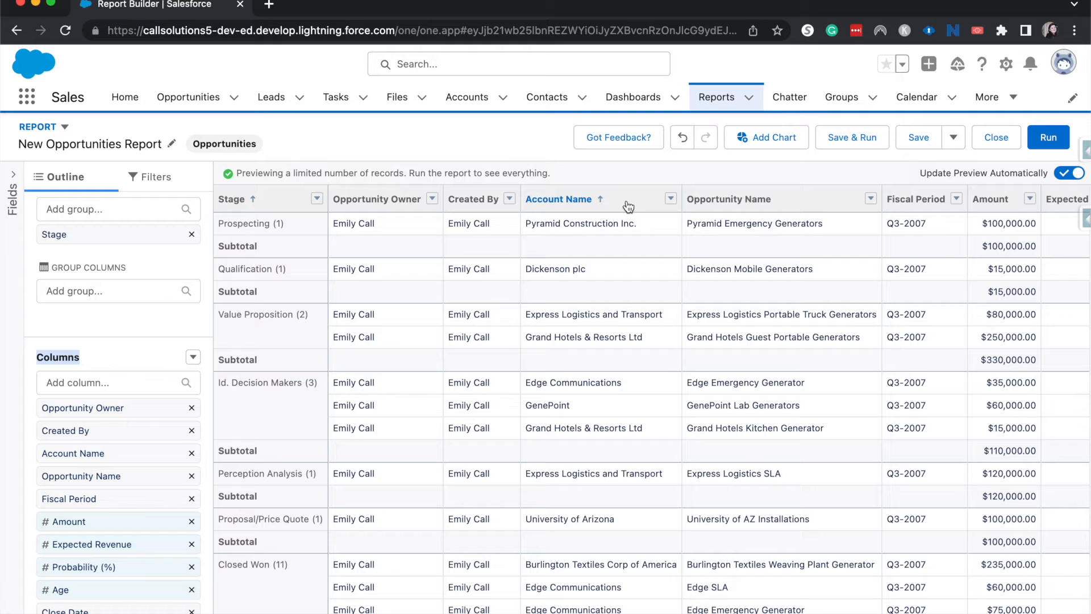
mouse_move(652, 248)
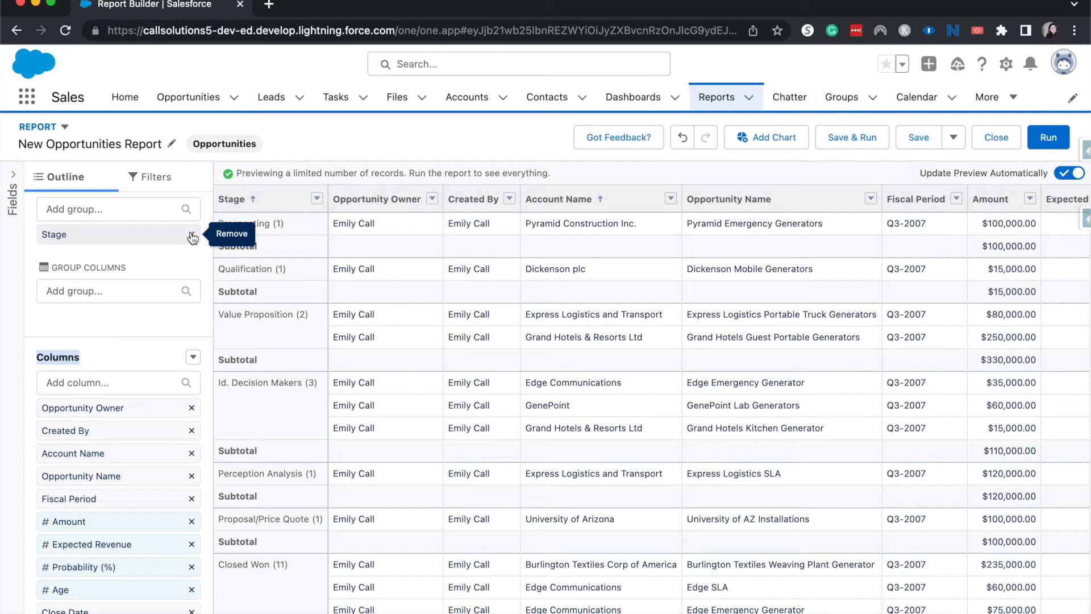
click(192, 234)
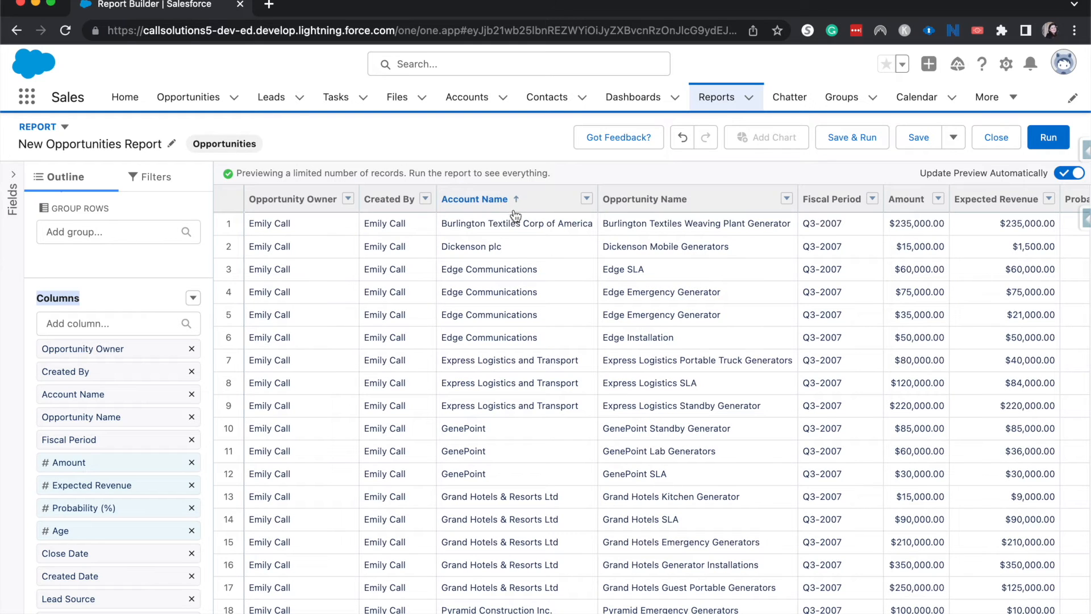
mouse_move(934, 235)
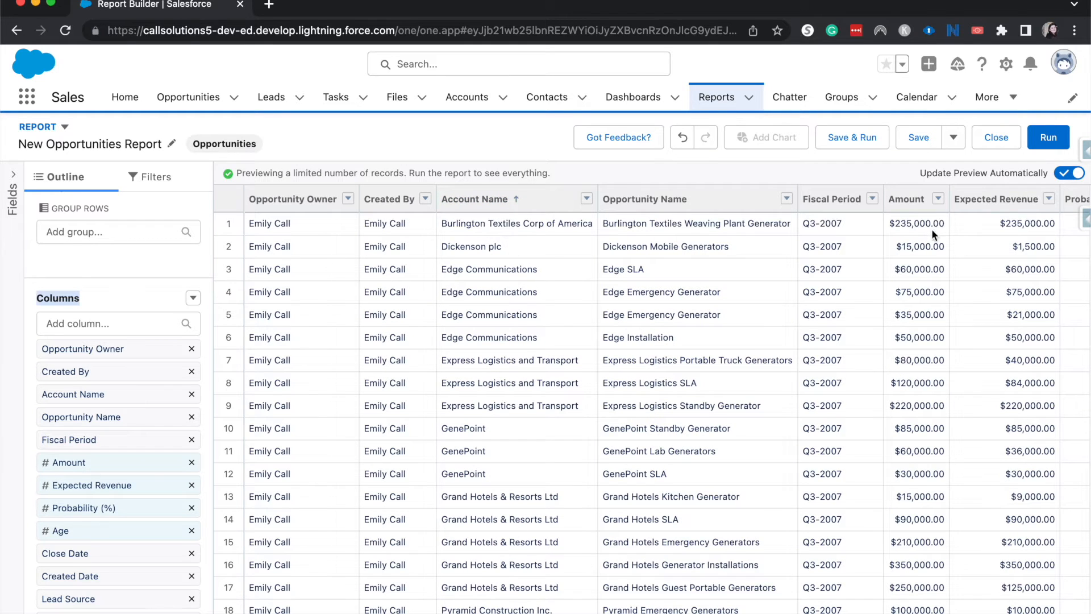
scroll(right, 3)
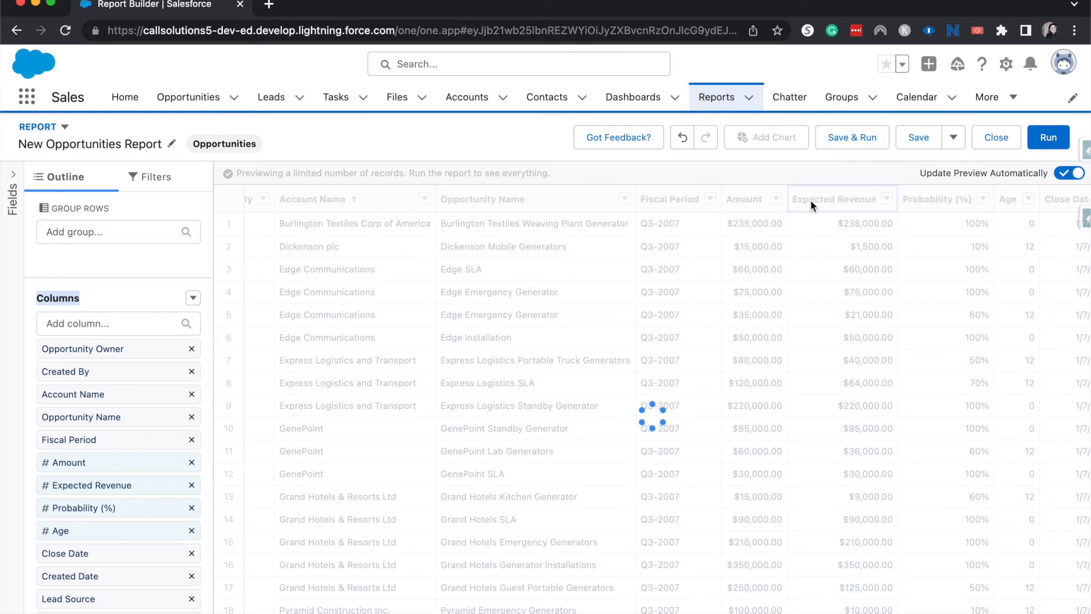
click(834, 199)
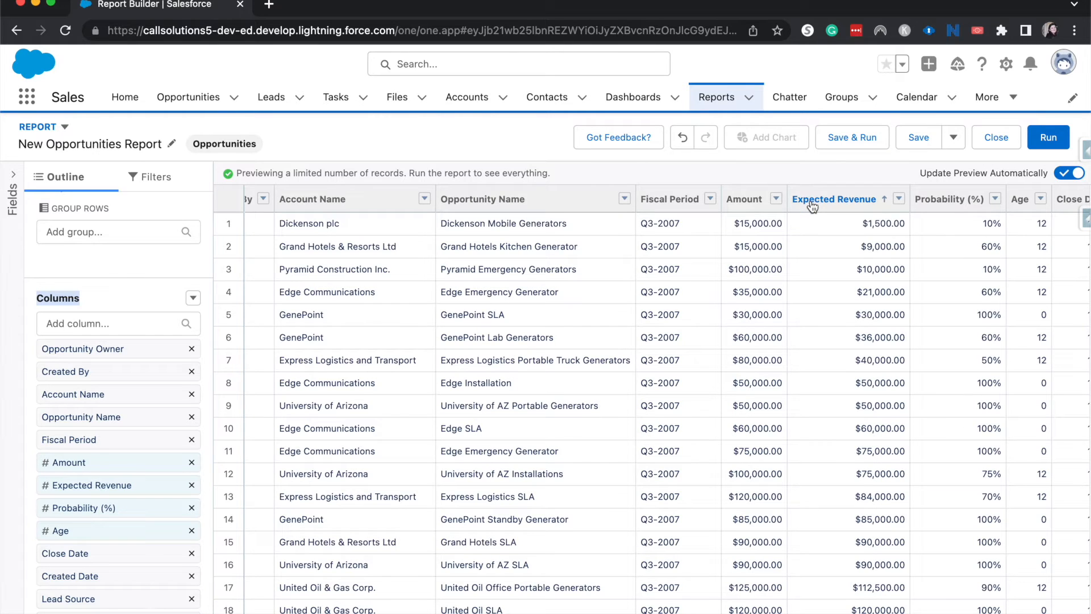
scroll(right, 3)
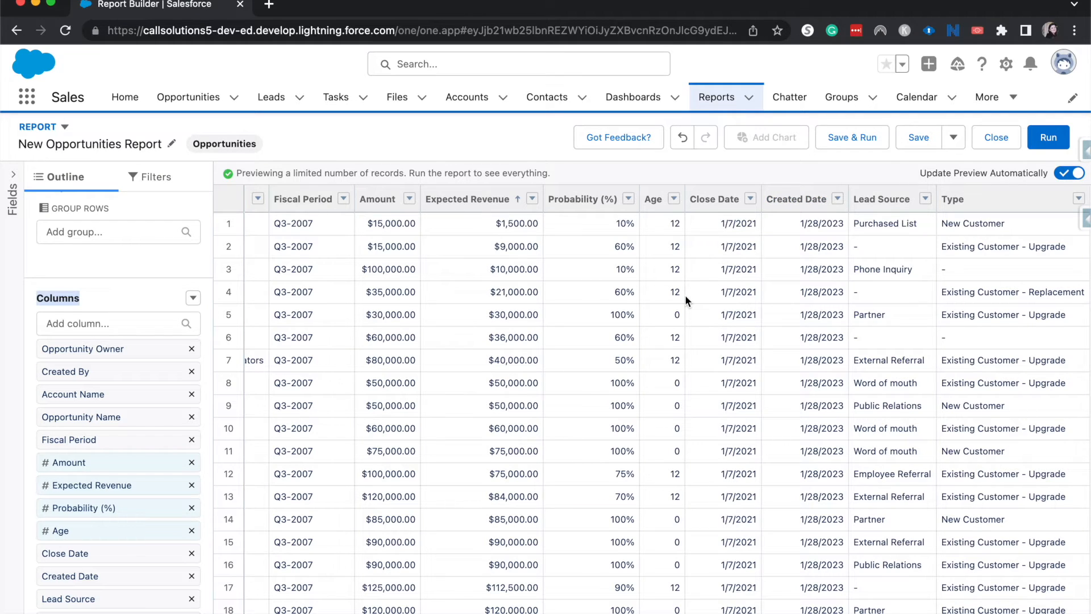
mouse_move(123, 232)
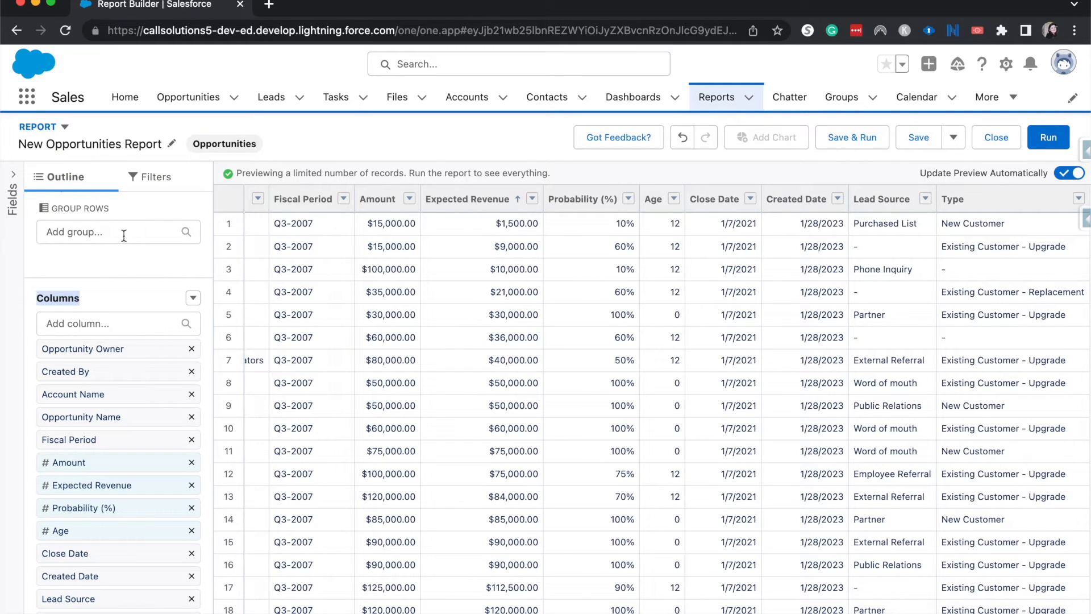
- Group the rows by Stage again via the Add group box
text(sta)
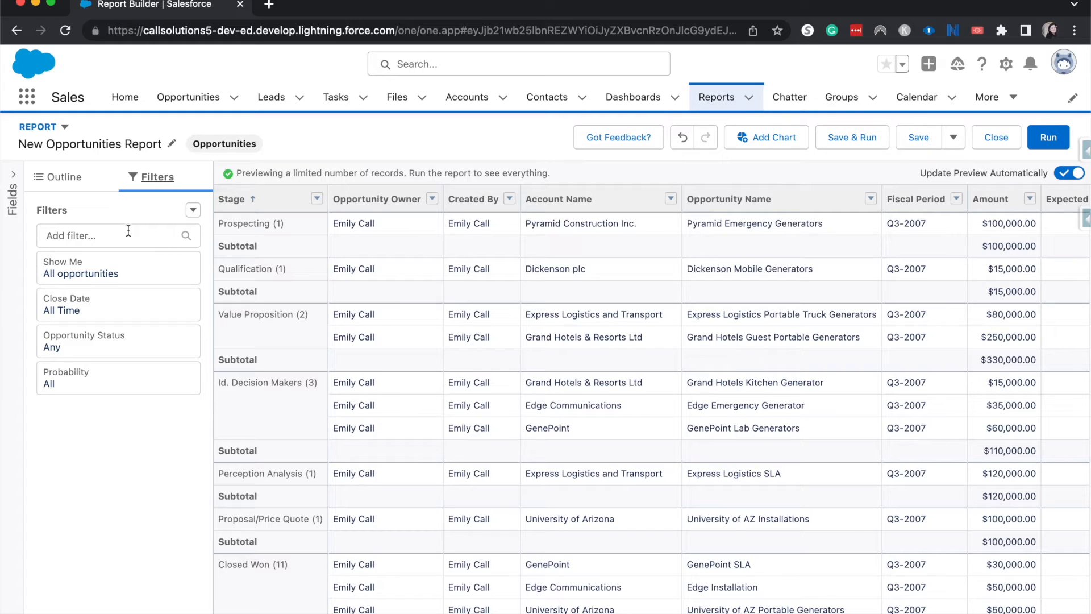
mouse_move(193, 333)
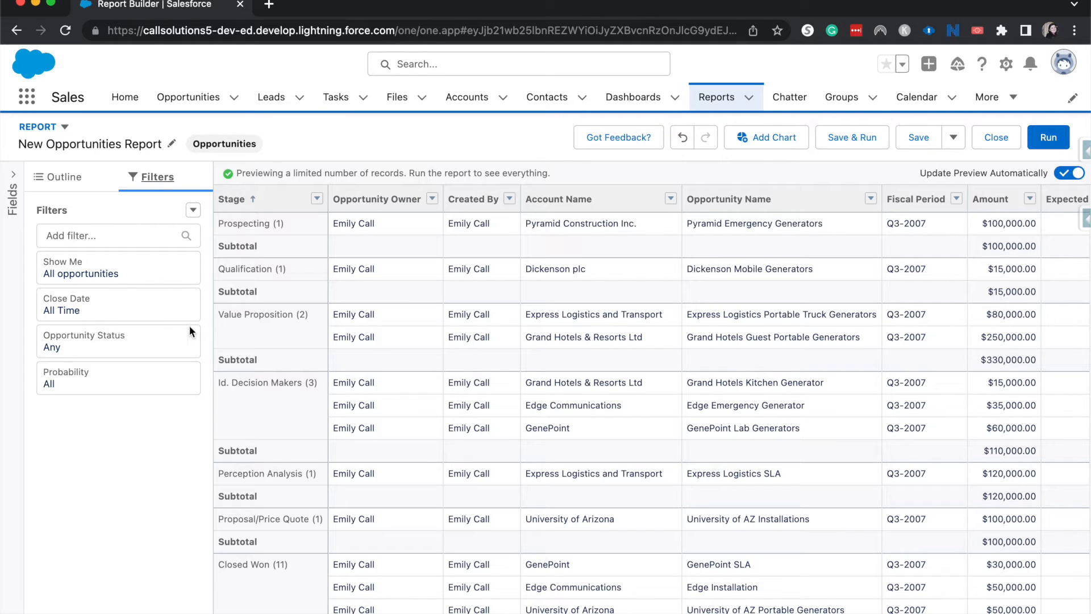
mouse_move(159, 342)
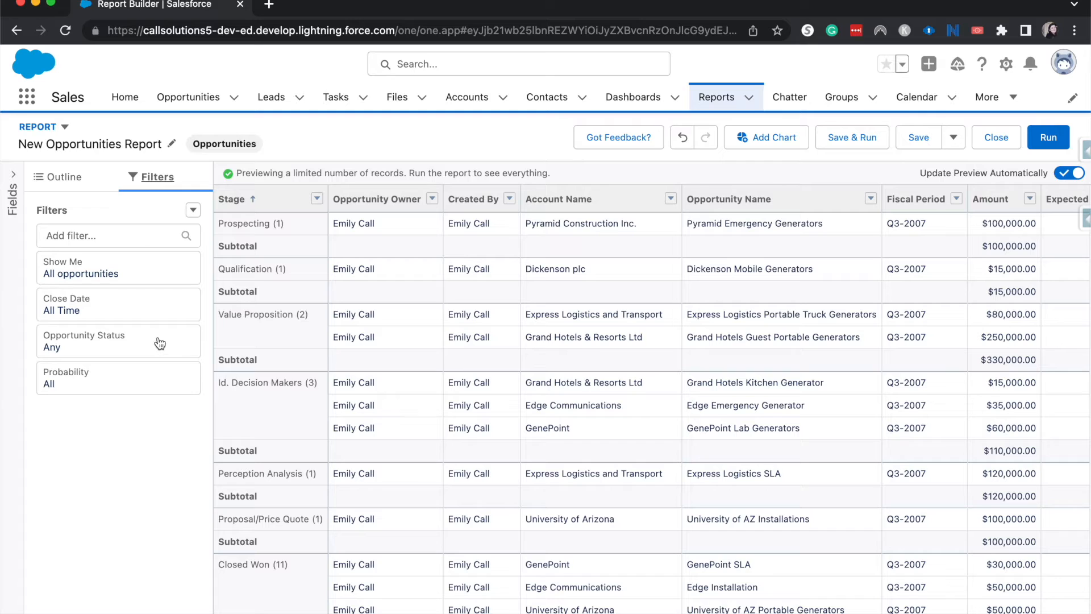
text(amou)
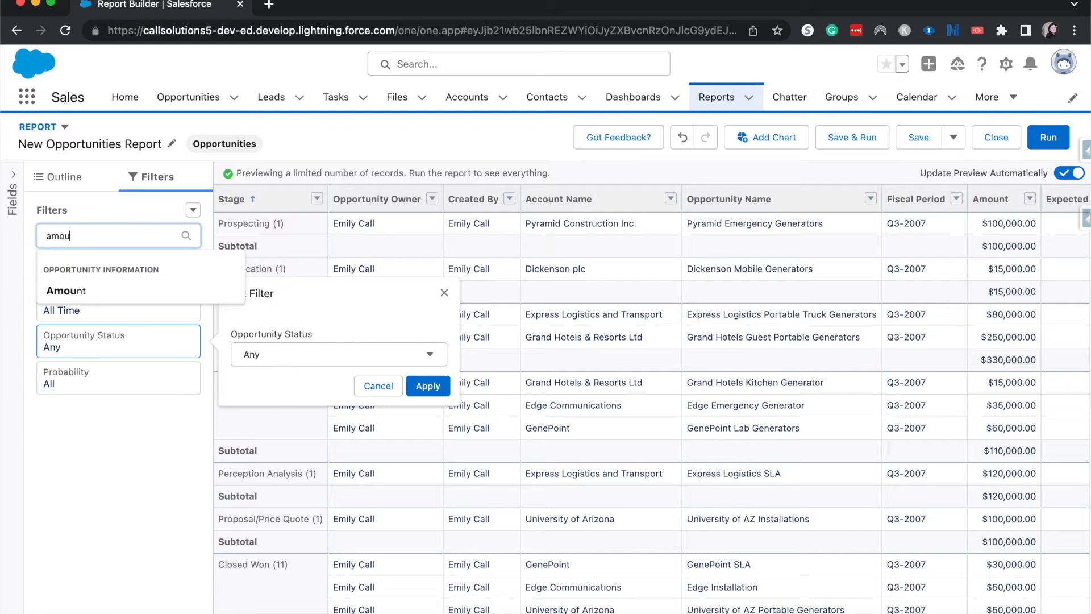
click(66, 290)
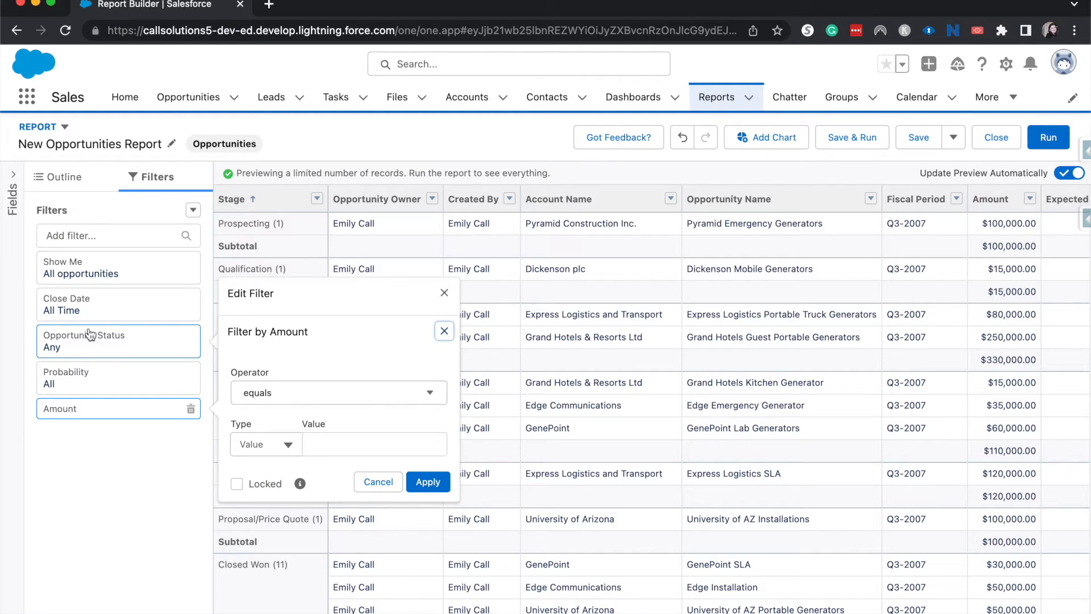
click(338, 392)
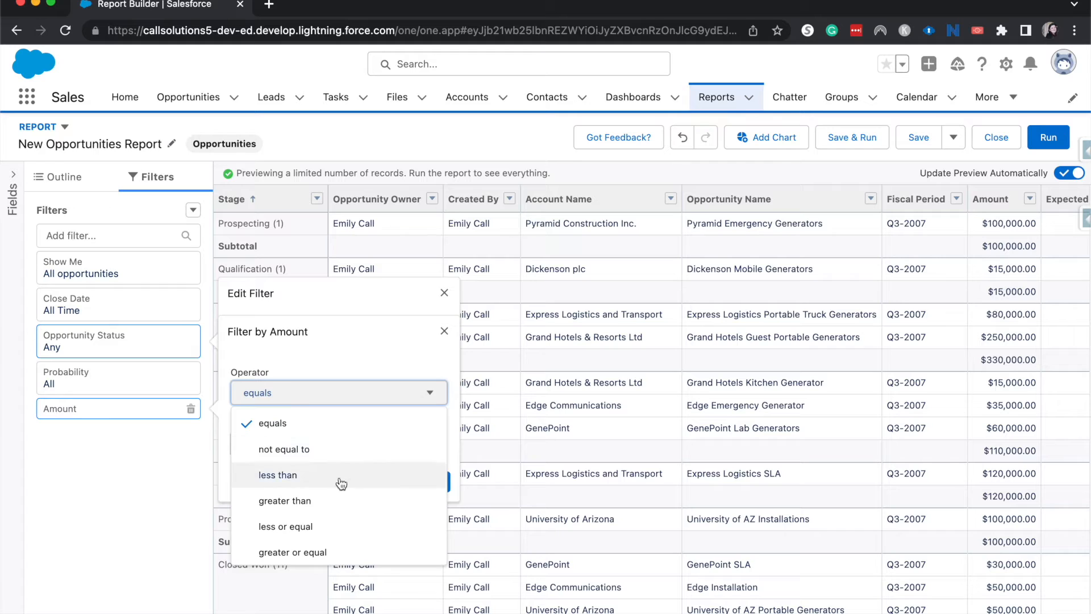
click(292, 553)
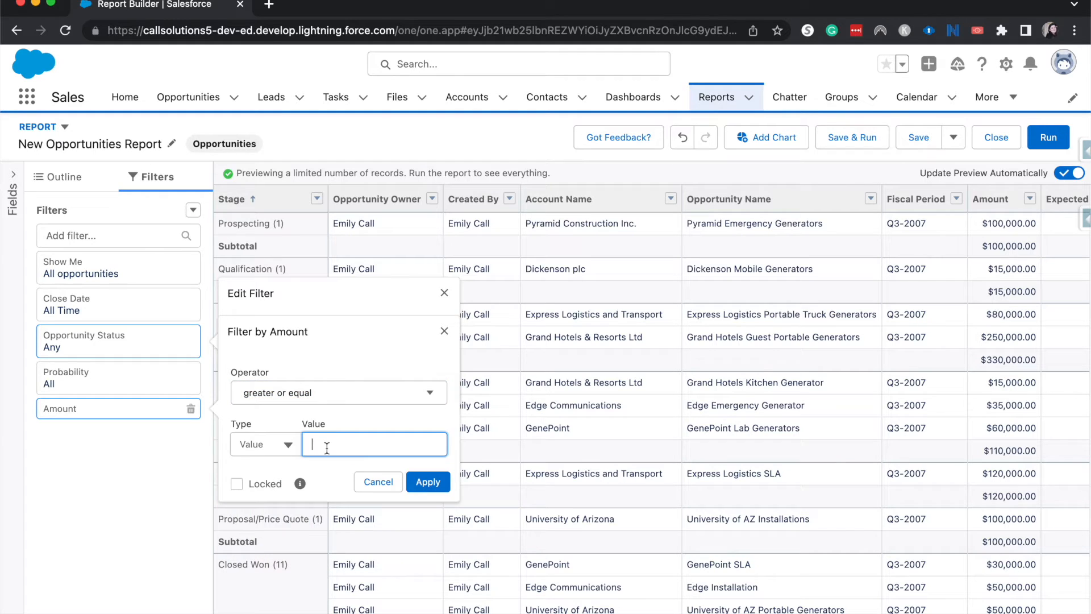
text(100)
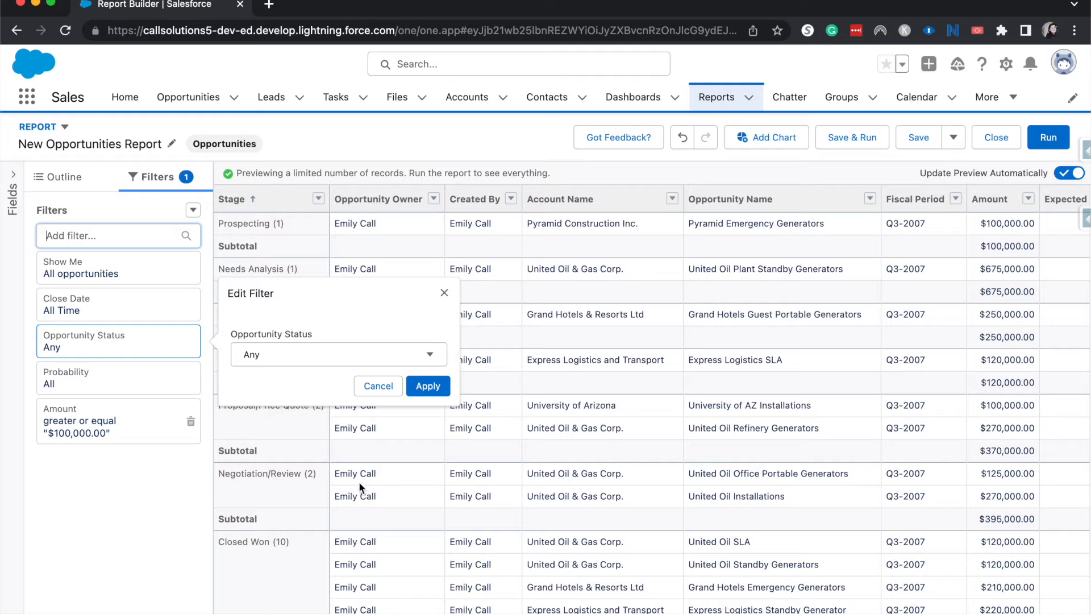
click(428, 385)
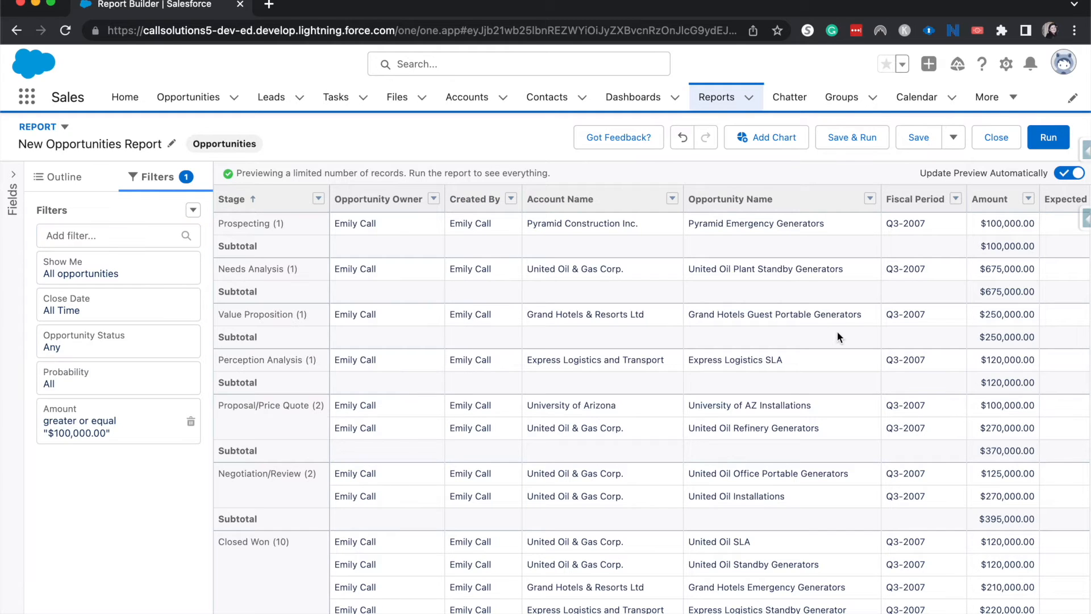
scroll(right, 3)
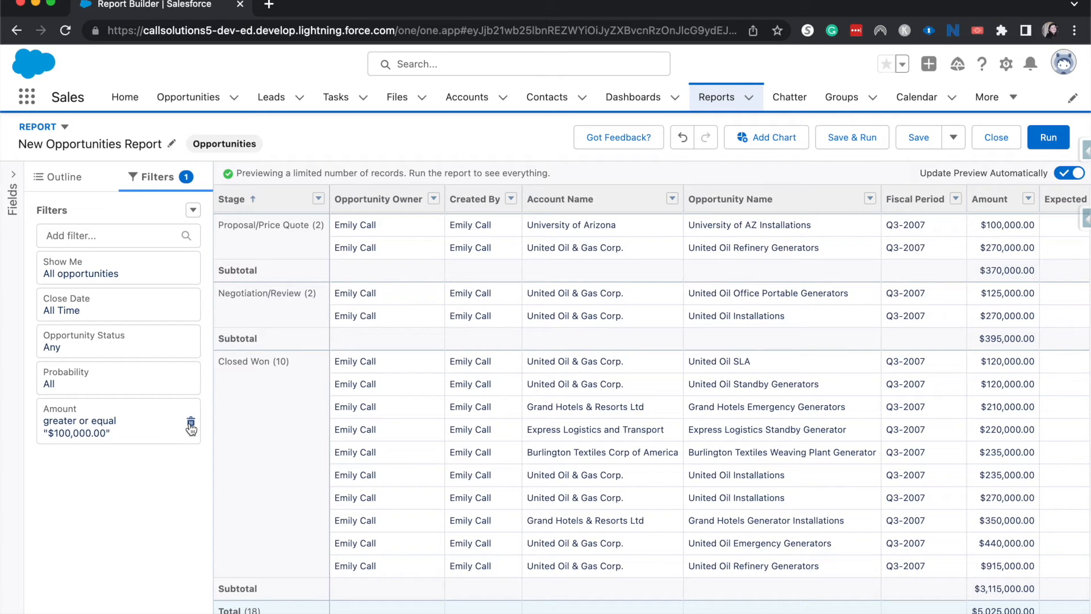
mouse_move(35, 404)
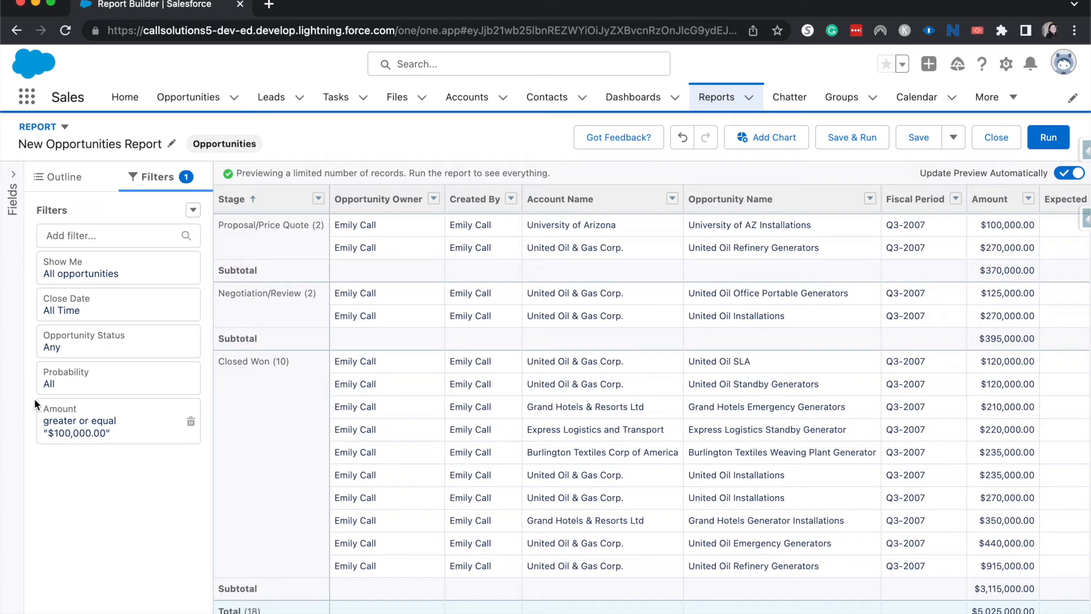
click(80, 421)
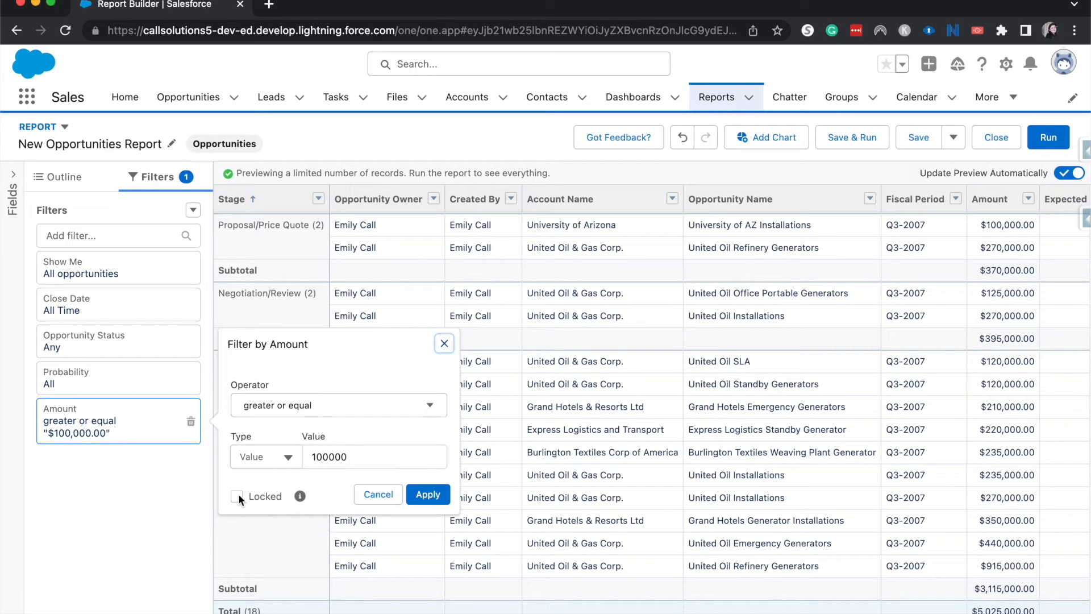
click(236, 497)
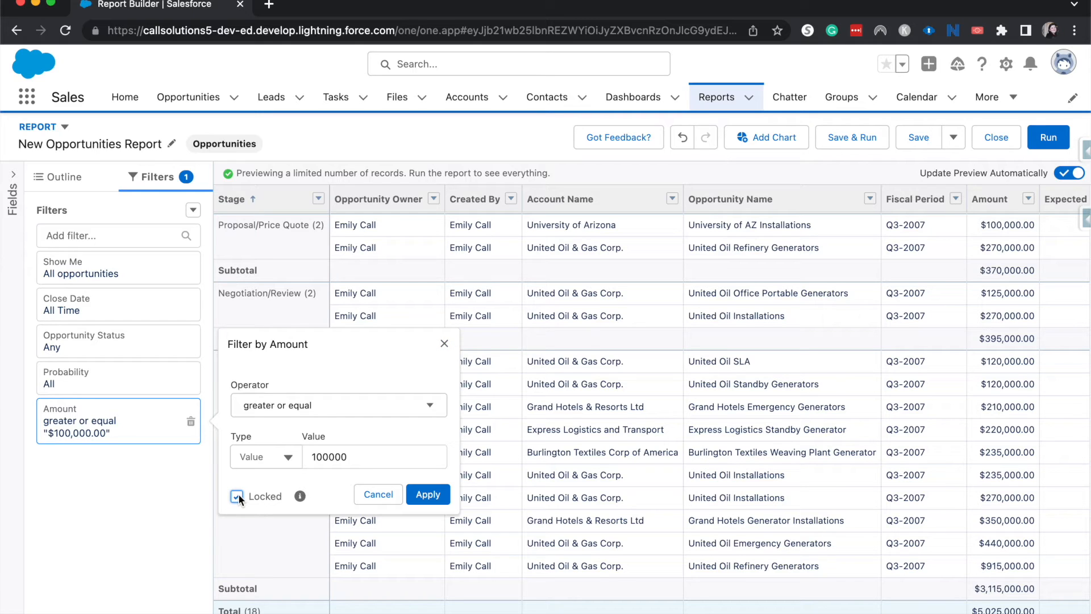
click(236, 495)
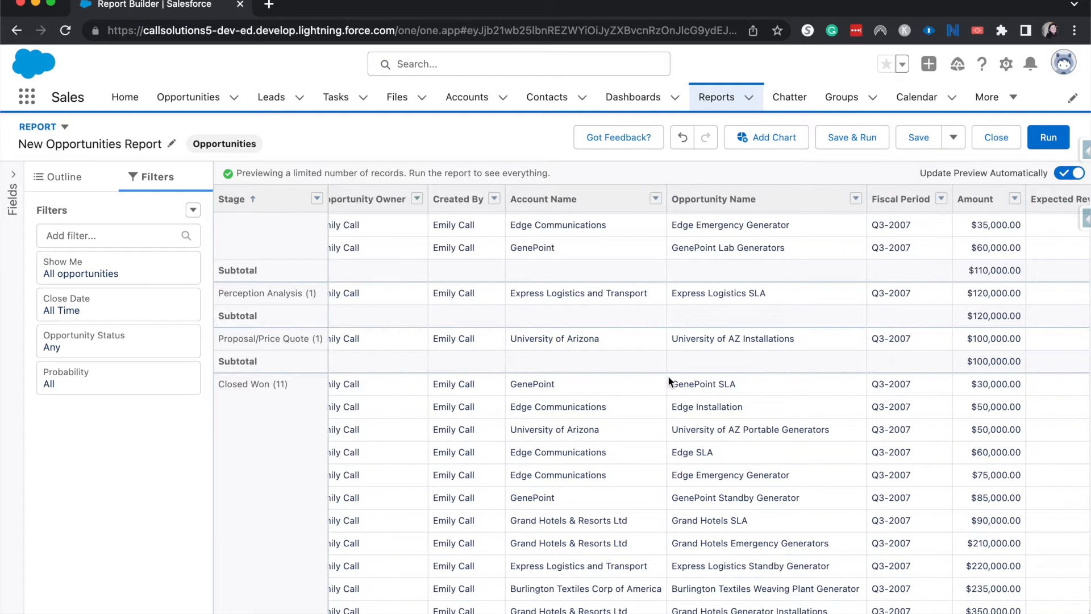
scroll(right, 3)
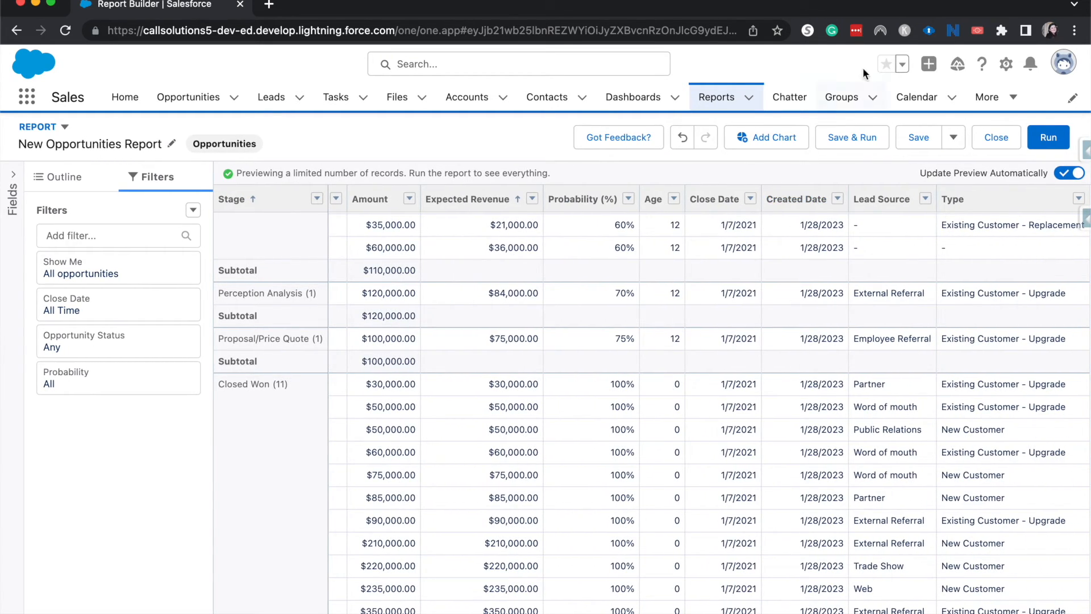
- Name the report 'Opportunity Report', letting the unique name Opportunity_Report_Ga9 fill in
click(918, 138)
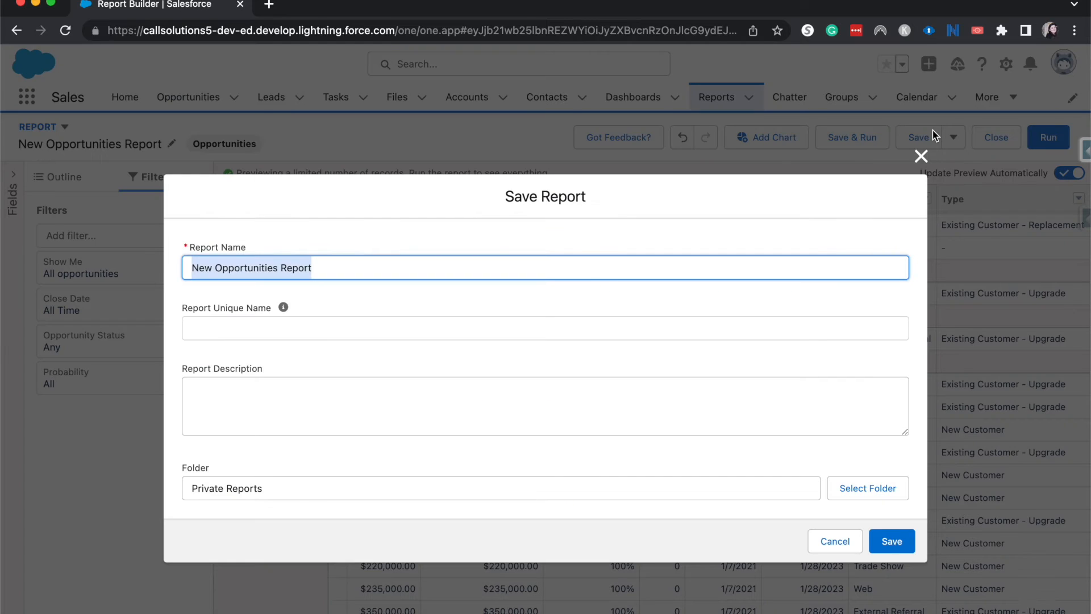
text(Opportunity Report)
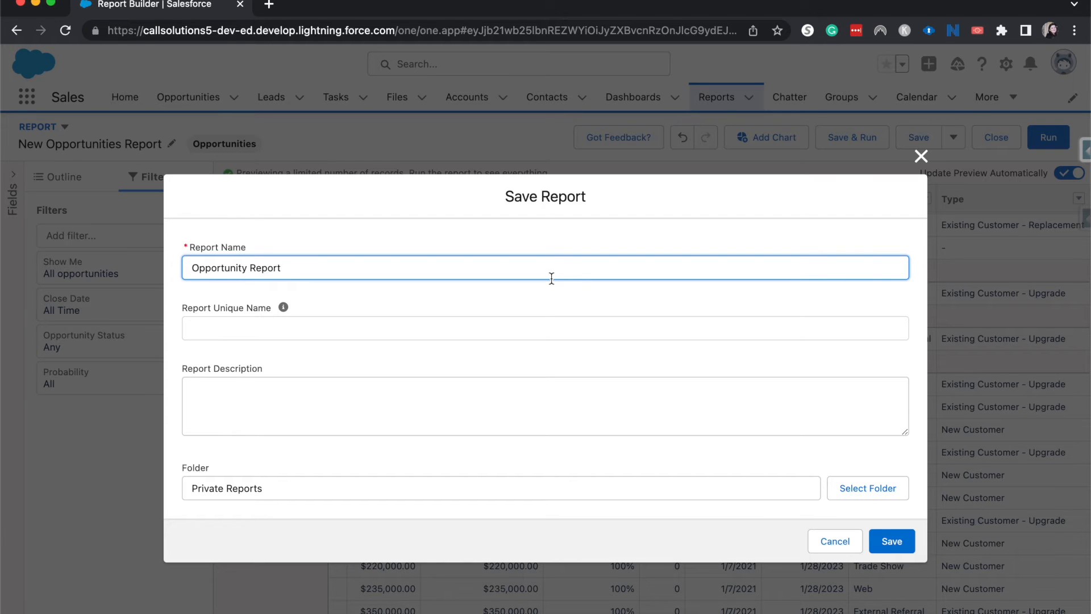
click(544, 267)
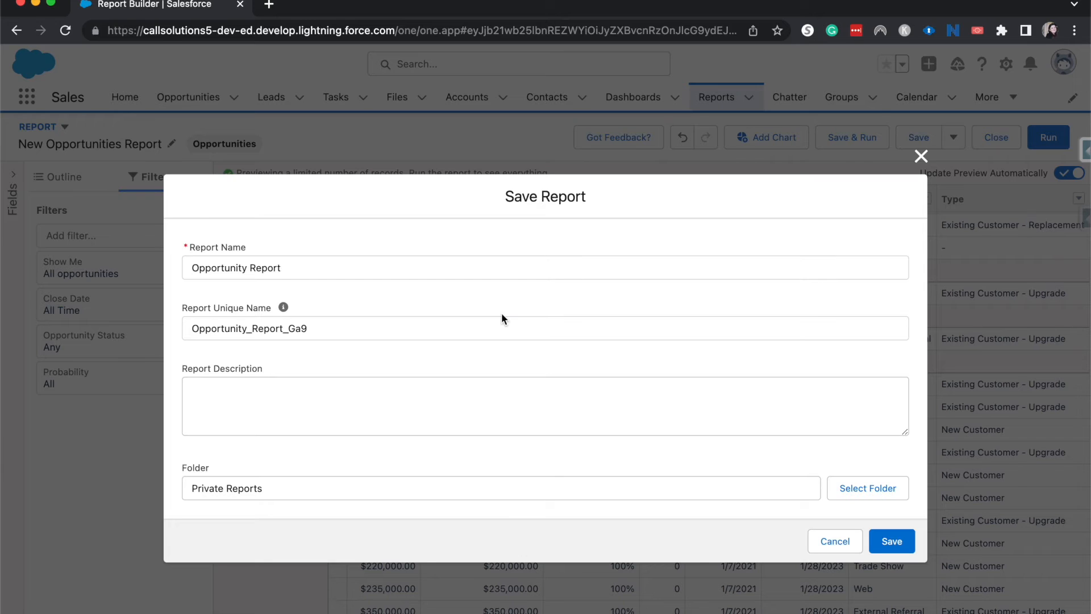
mouse_move(321, 333)
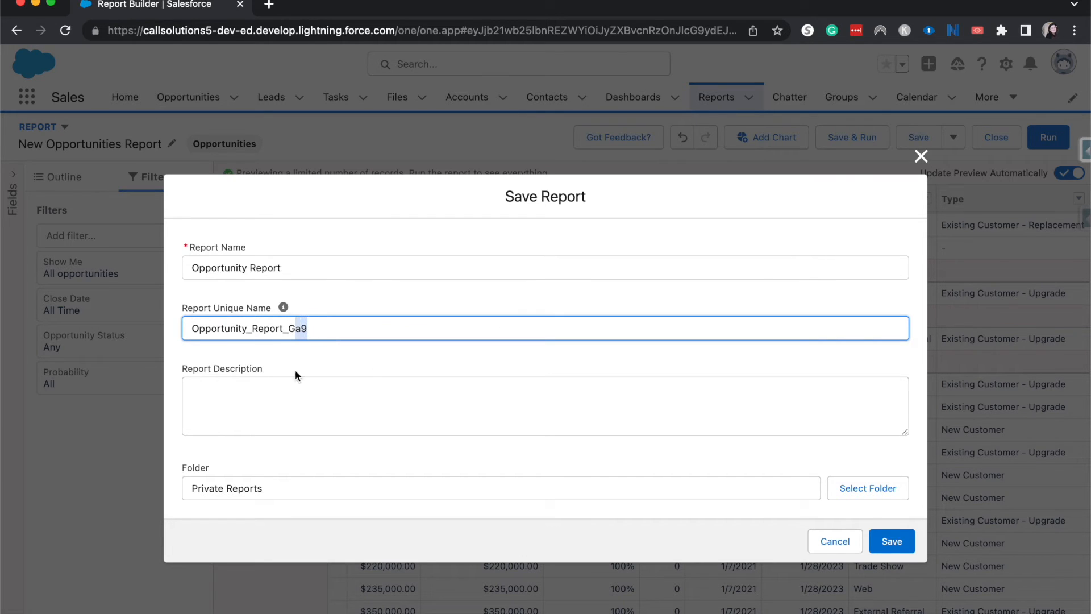
mouse_move(288, 409)
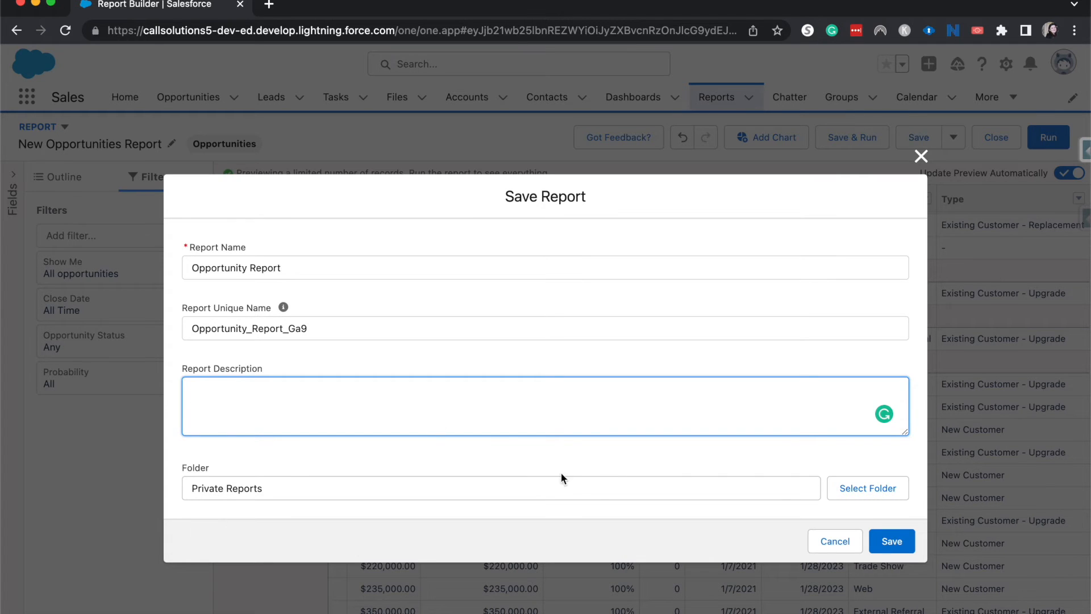
- Review the folder chooser, keep Private Reports, and save the report as Opportunity Report
click(867, 487)
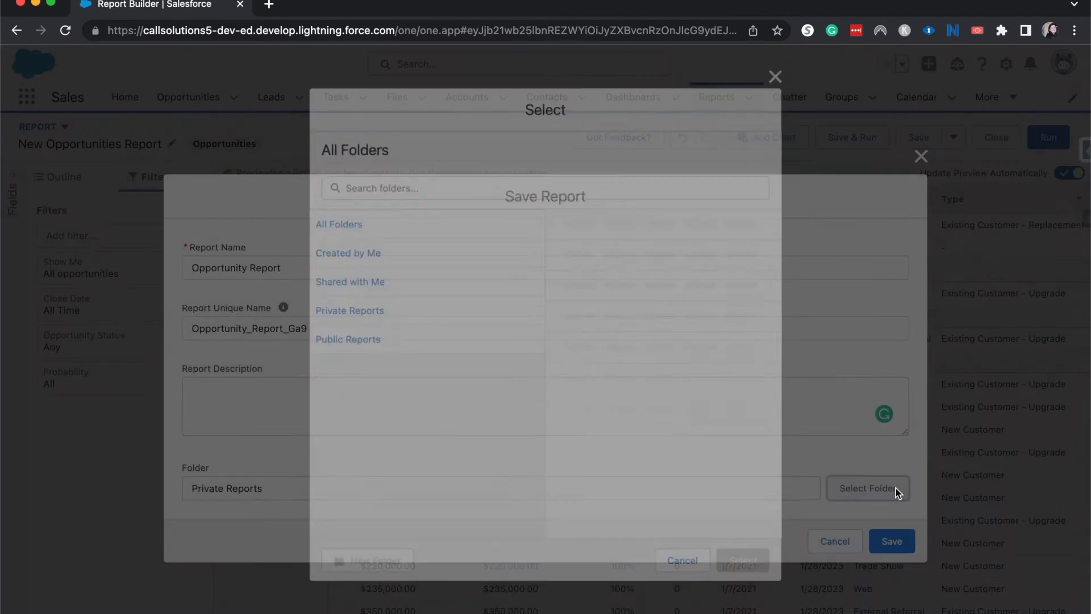
click(866, 488)
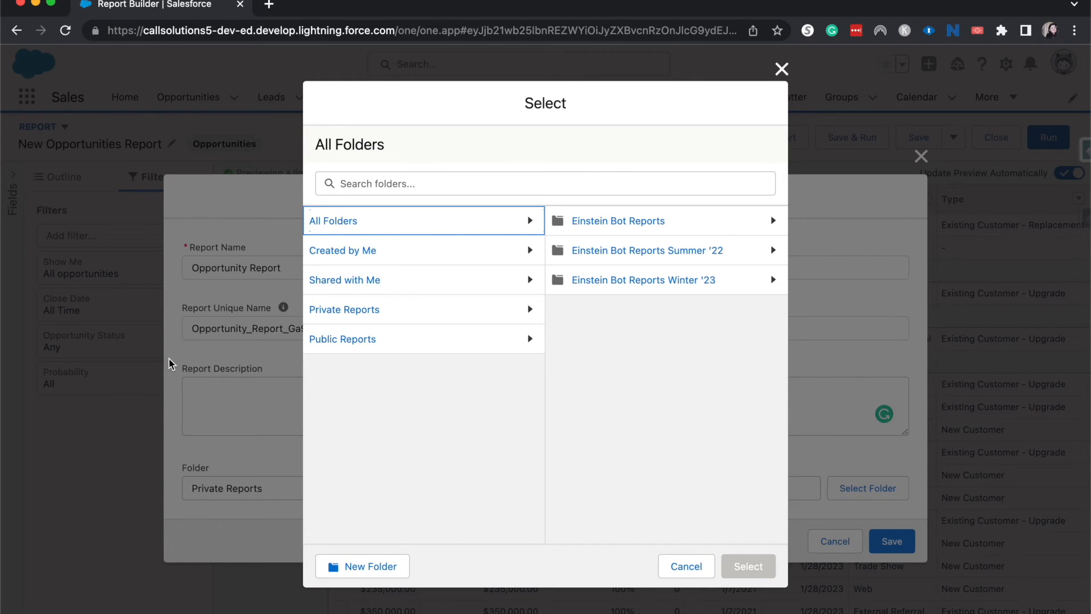
mouse_move(287, 385)
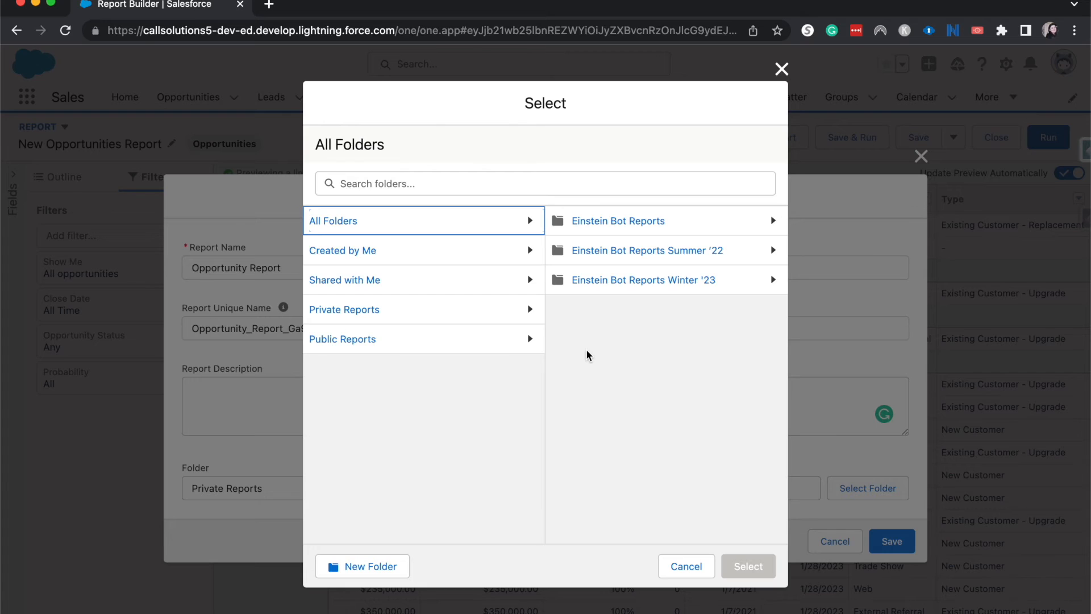
mouse_move(478, 156)
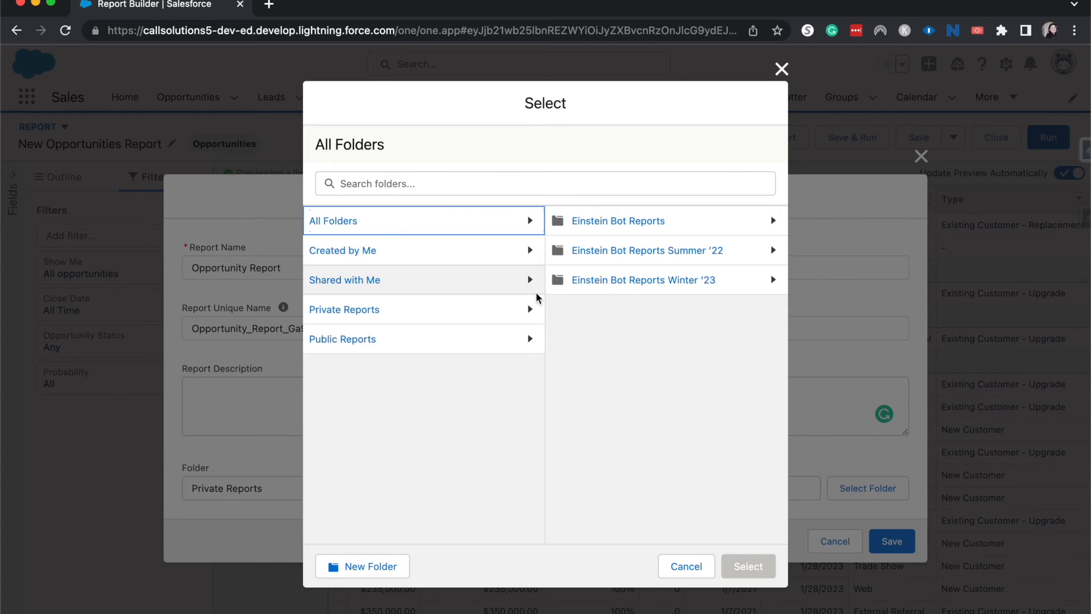
mouse_move(653, 579)
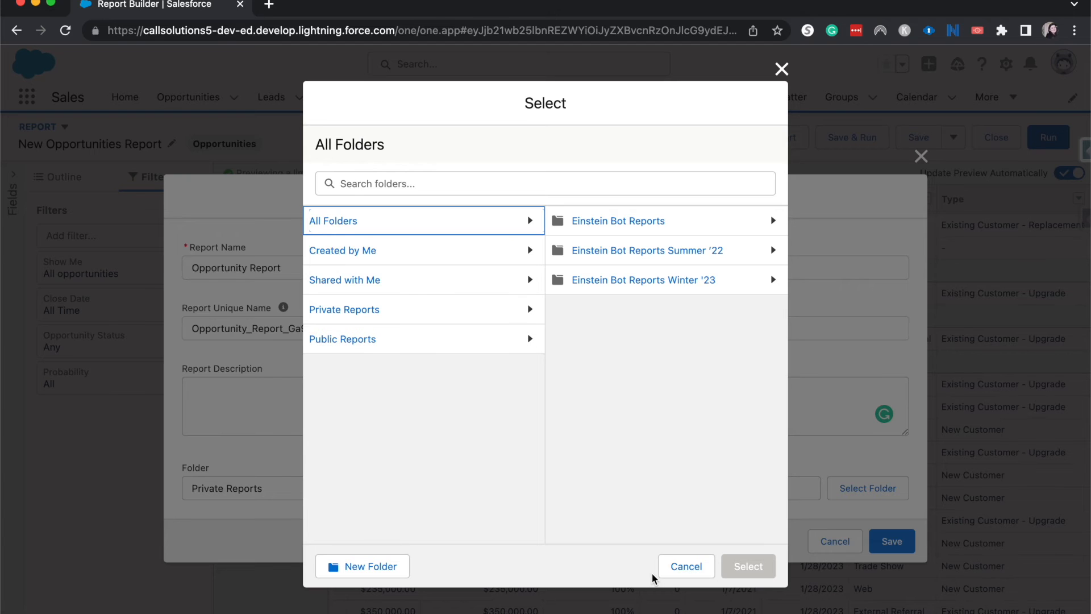
click(684, 565)
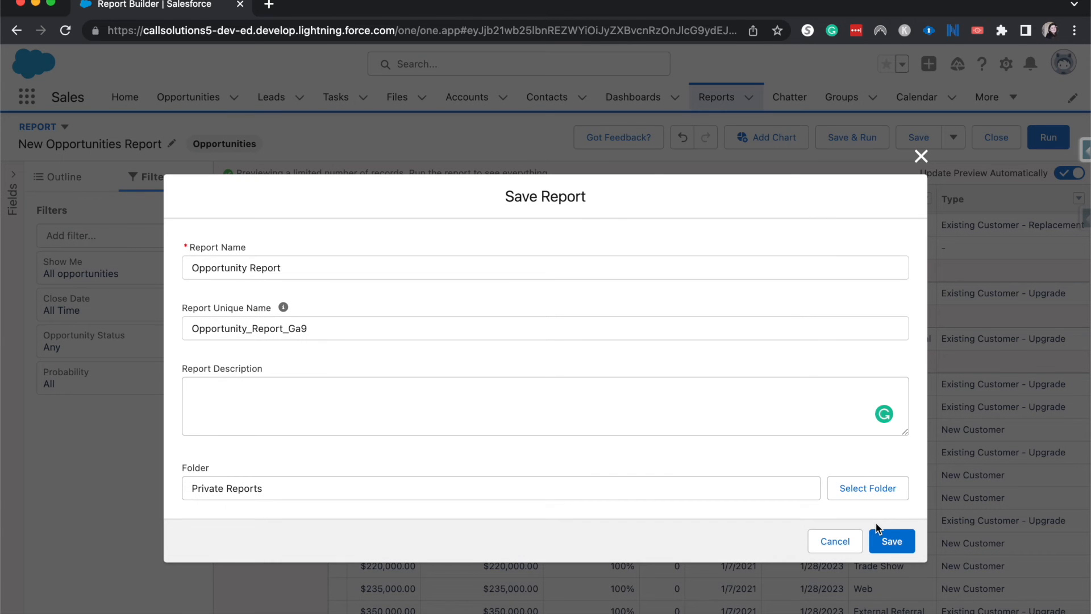
mouse_move(575, 513)
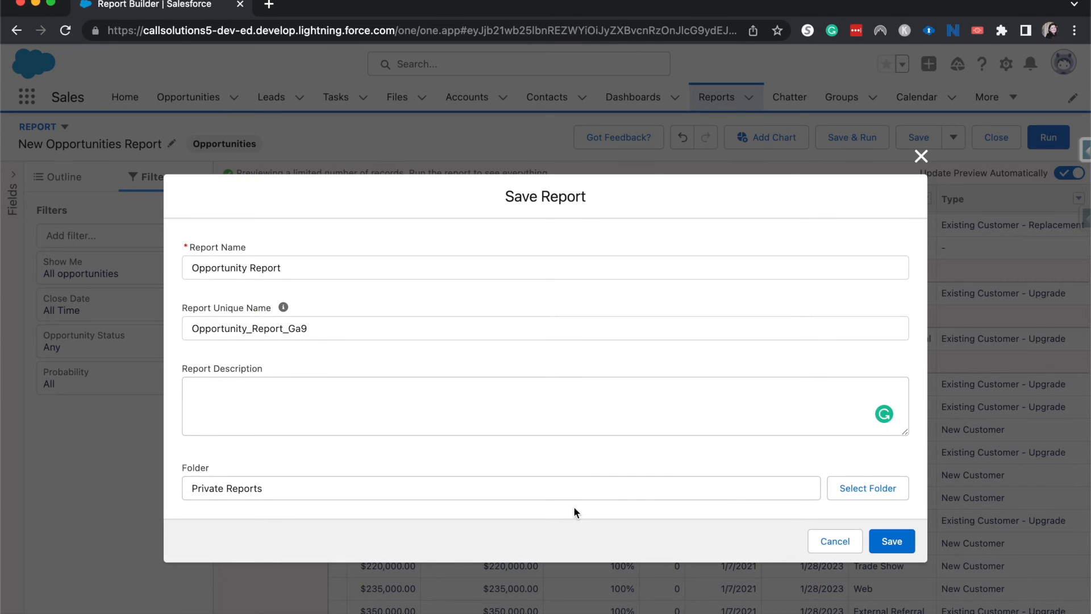
click(891, 541)
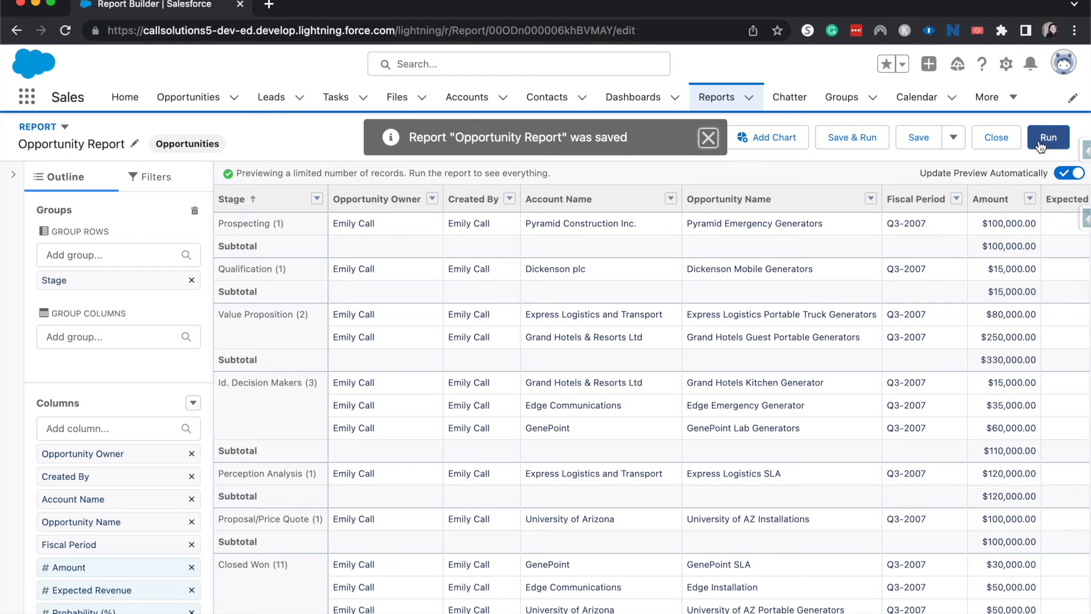
- Run the report in the viewer (31 records, $5,760,000 by Stage) and view its Save As, Subscribe and Export actions
click(1047, 138)
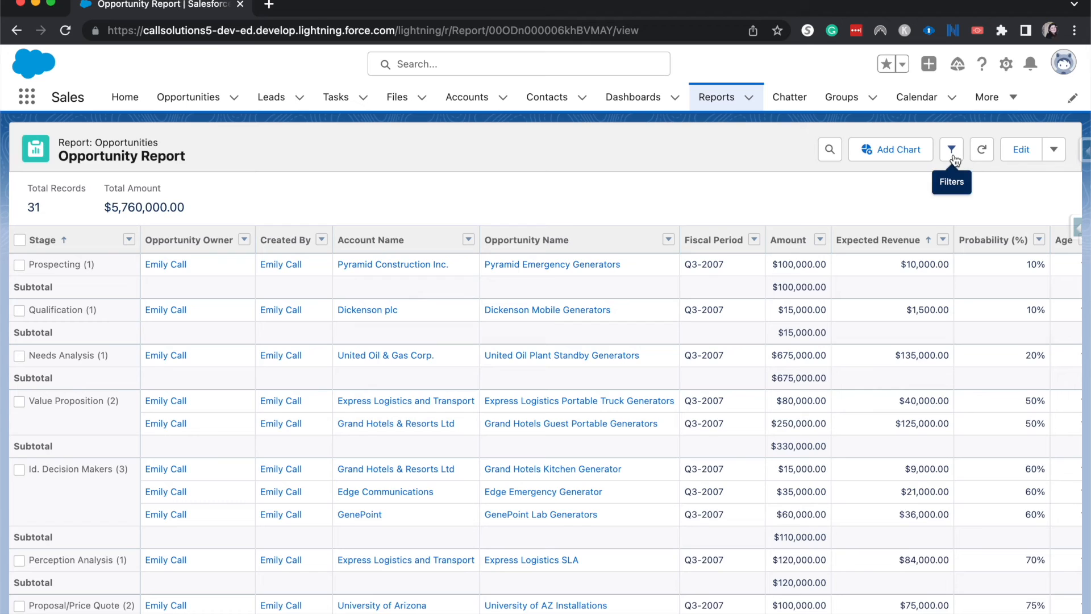
click(950, 149)
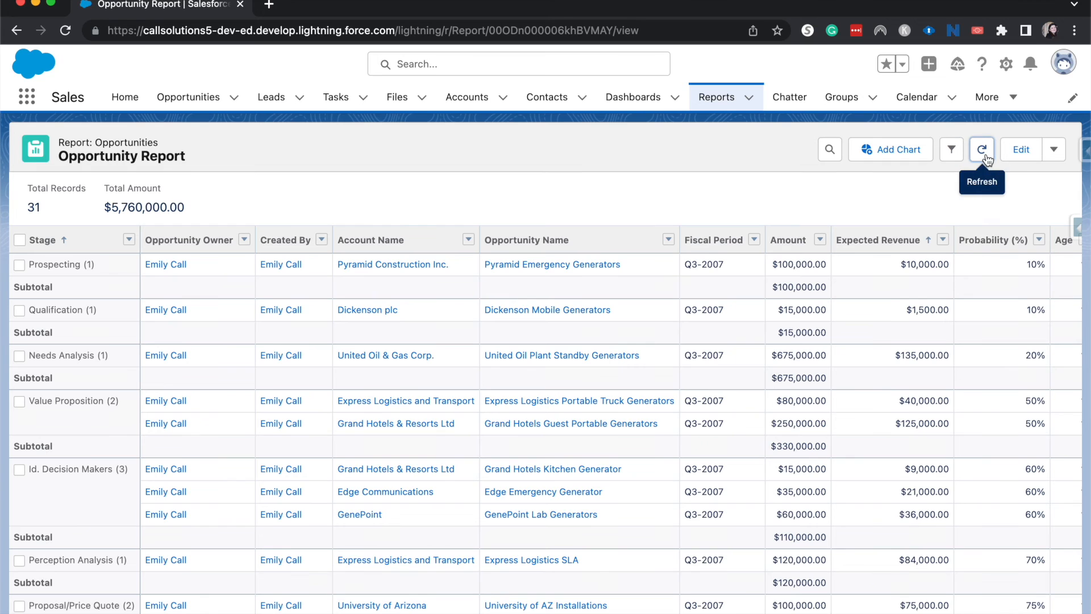
mouse_move(814, 86)
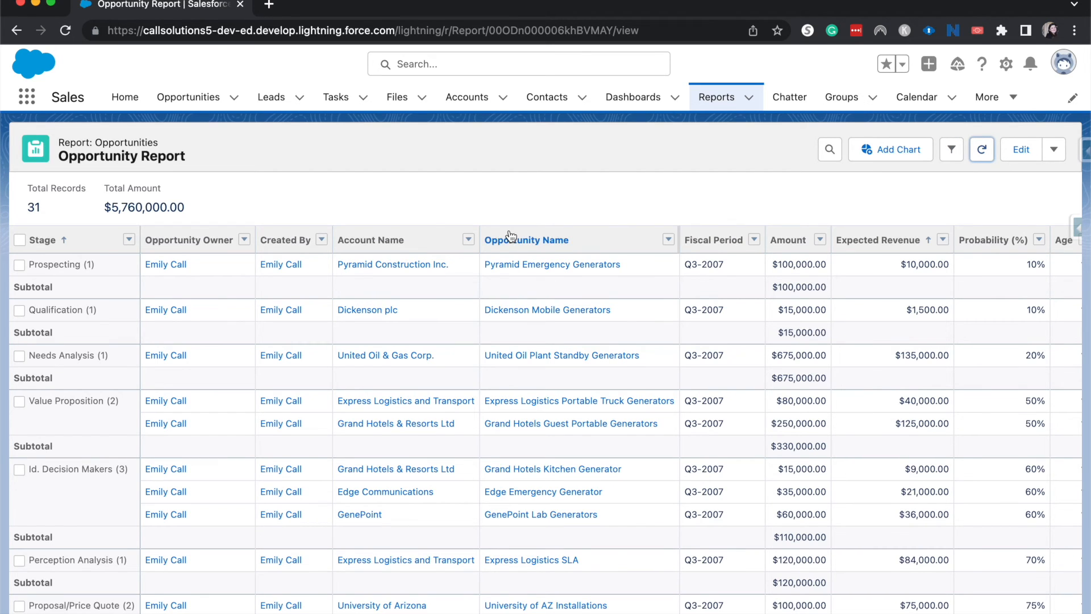
mouse_move(828, 149)
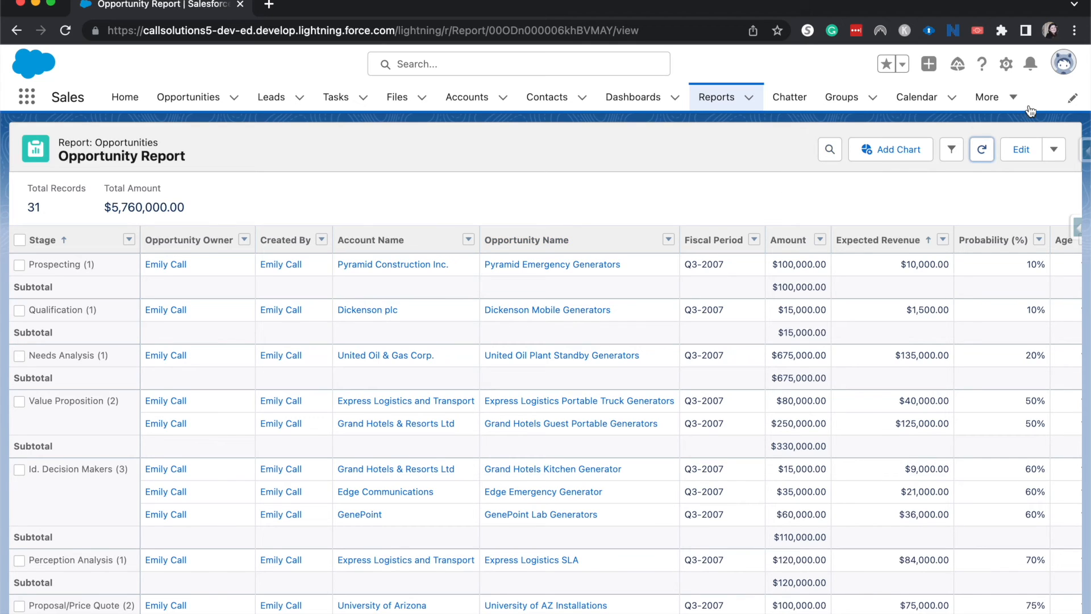
click(1054, 149)
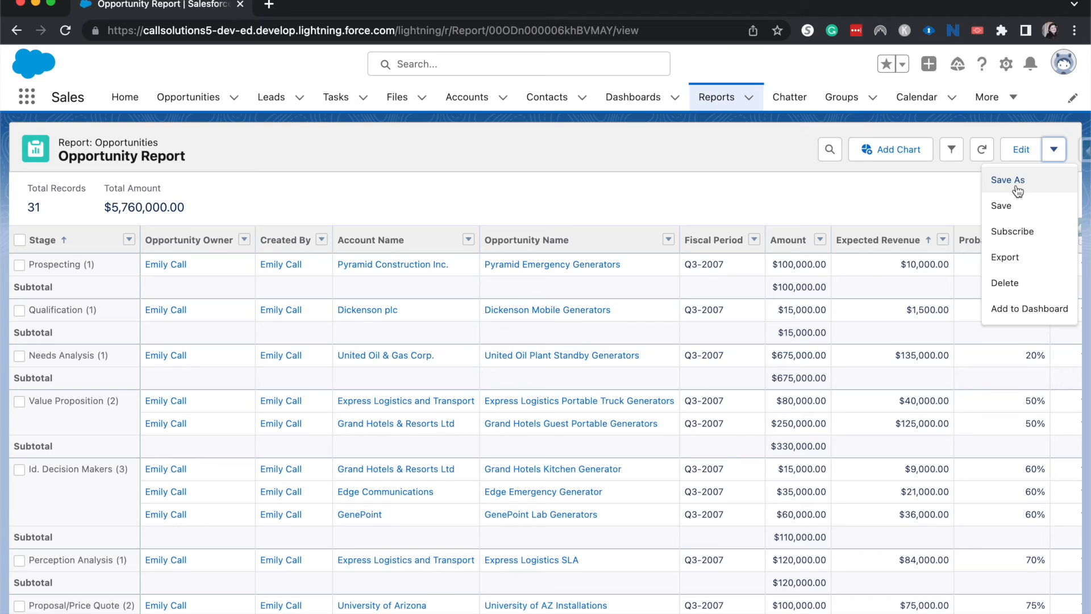
mouse_move(1033, 231)
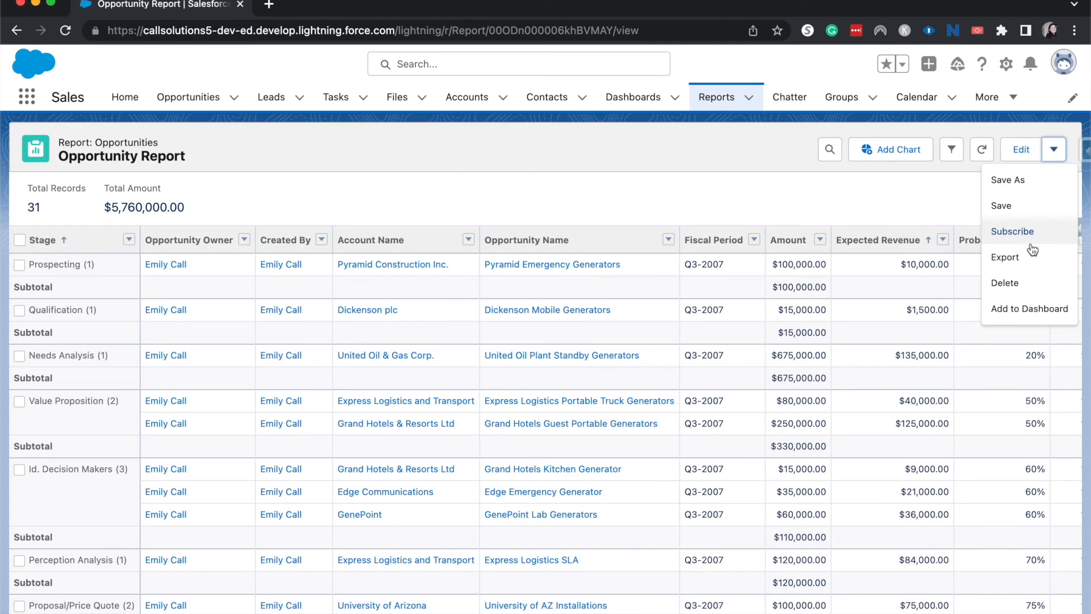
mouse_move(1032, 283)
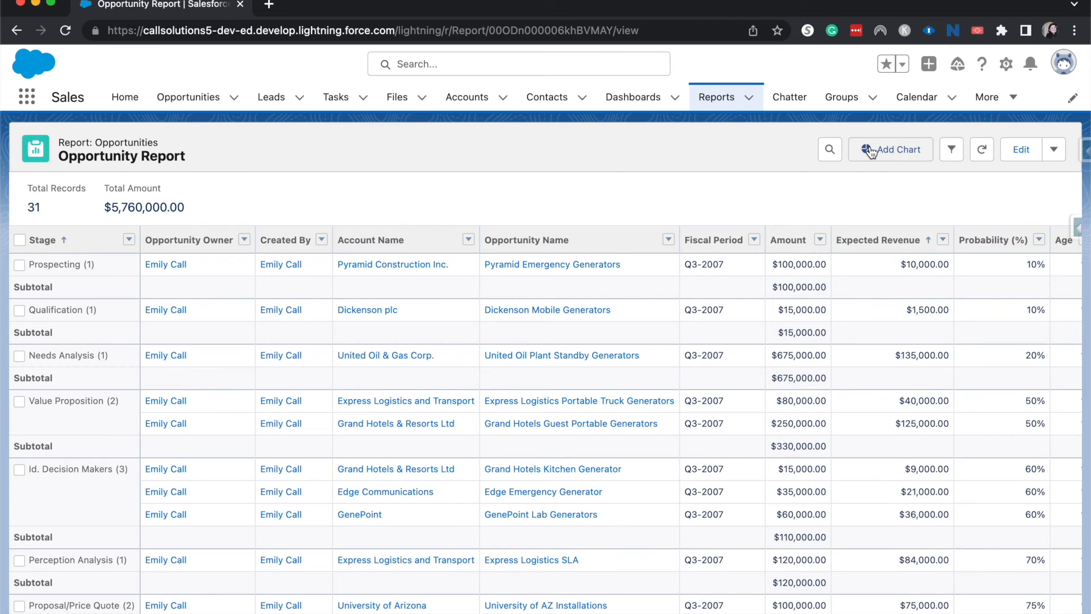
- Add a horizontal bar chart of Sum of Amount by Stage above the table
click(890, 149)
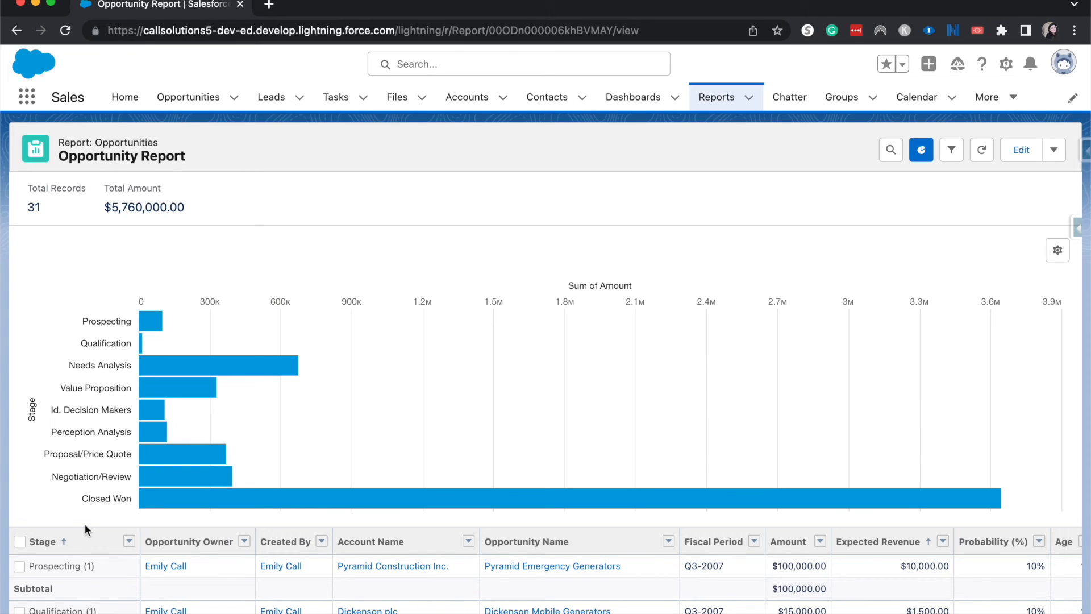
mouse_move(1057, 250)
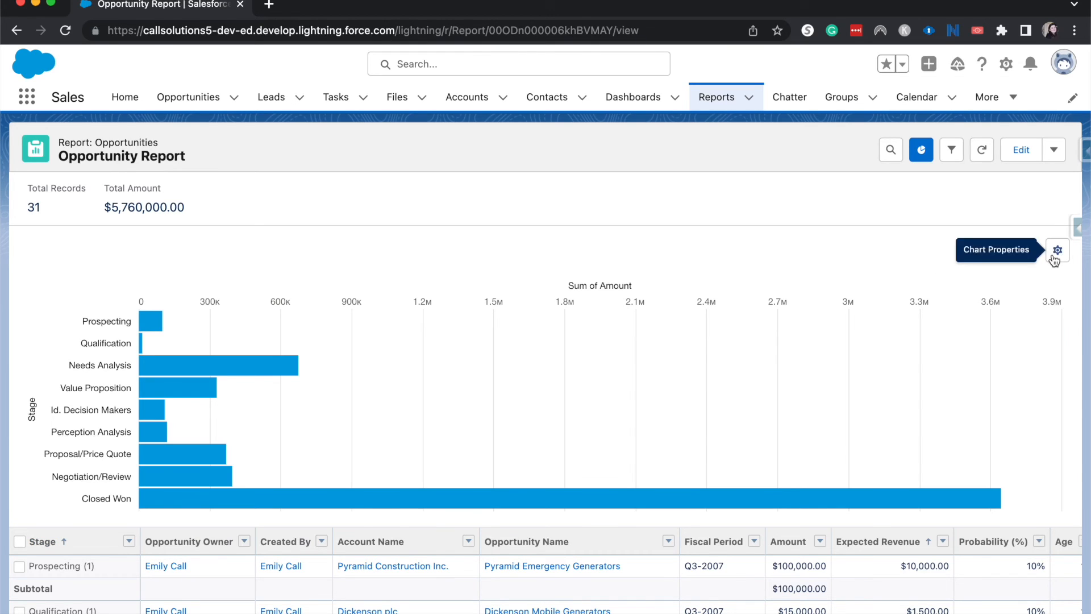
- Cycle the chart through Column, Line, Donut, Funnel and Scatter Plot, ending on a 5.8M-total donut
click(1056, 250)
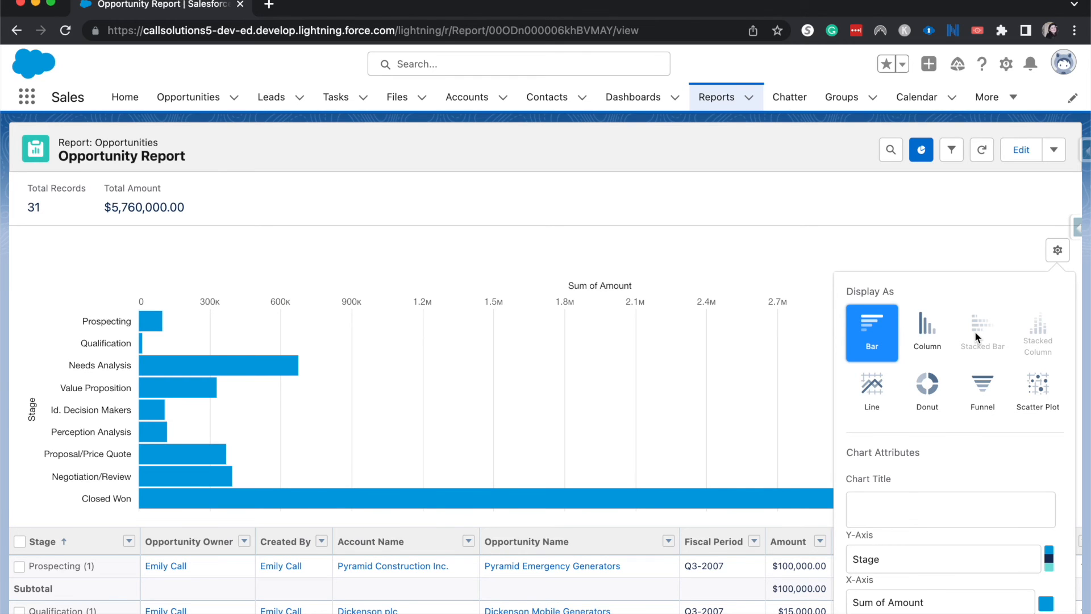
click(927, 332)
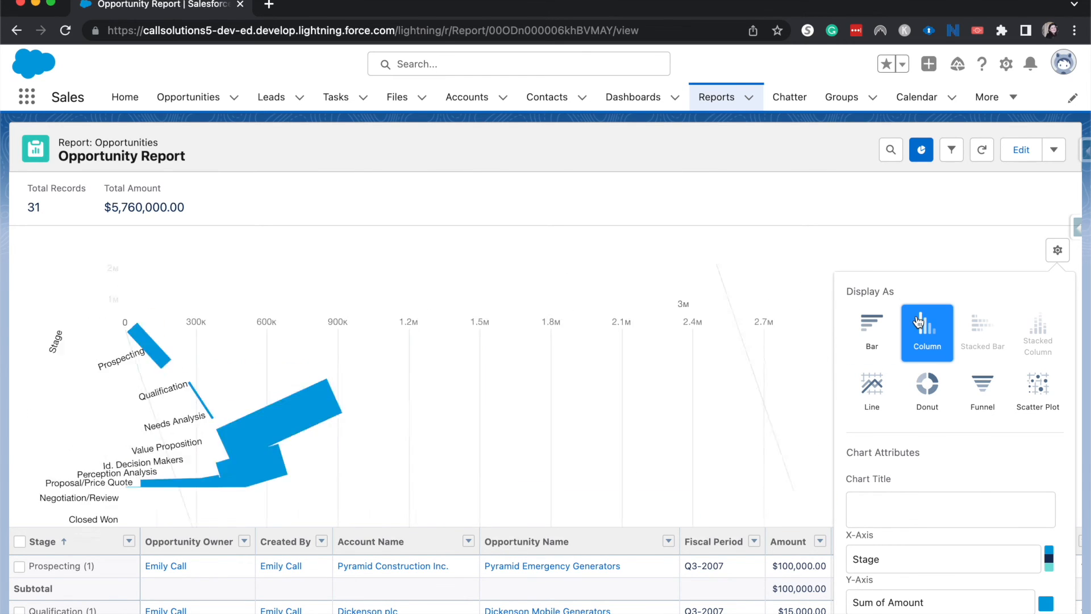
click(871, 388)
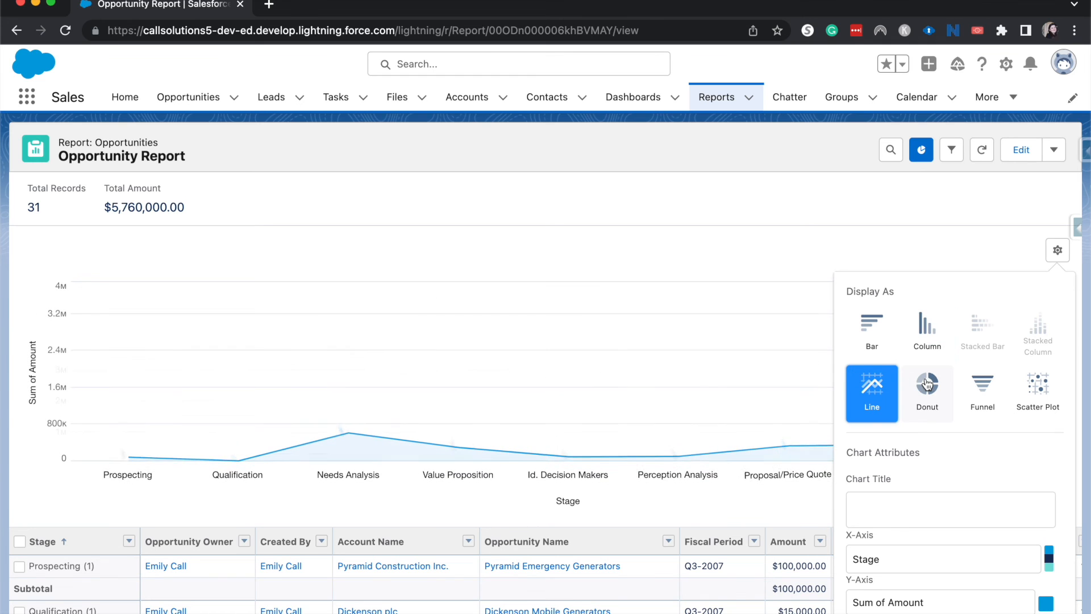
click(927, 392)
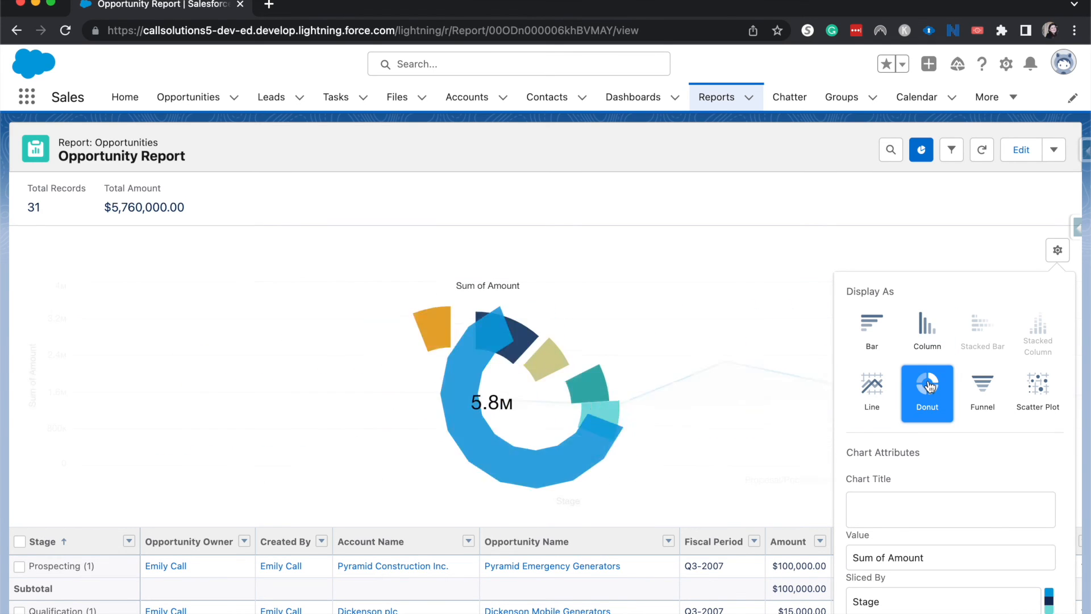
click(981, 392)
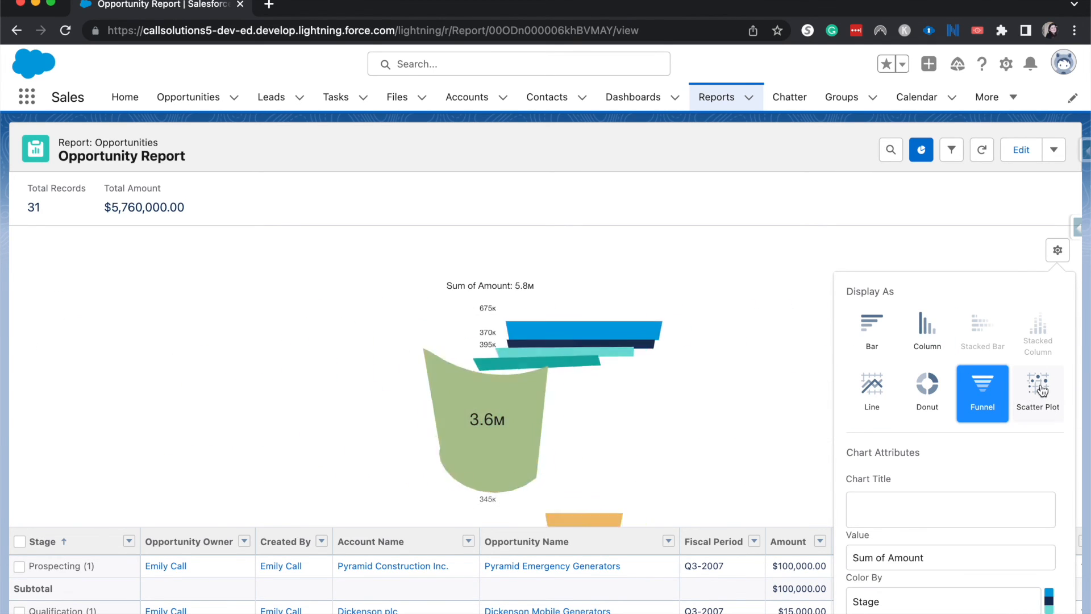
click(1036, 392)
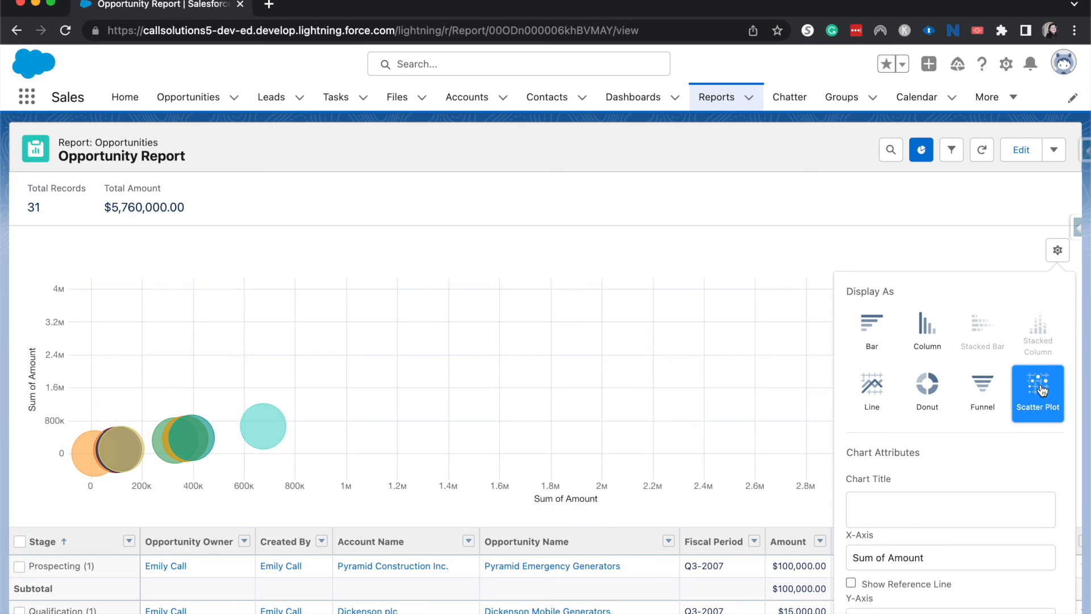
mouse_move(974, 436)
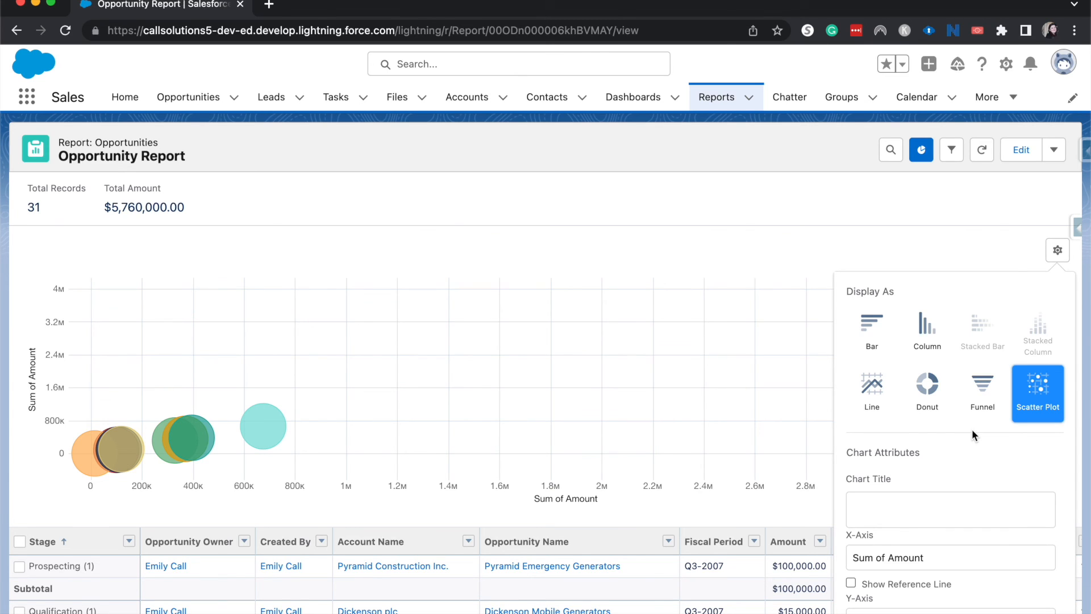
click(982, 392)
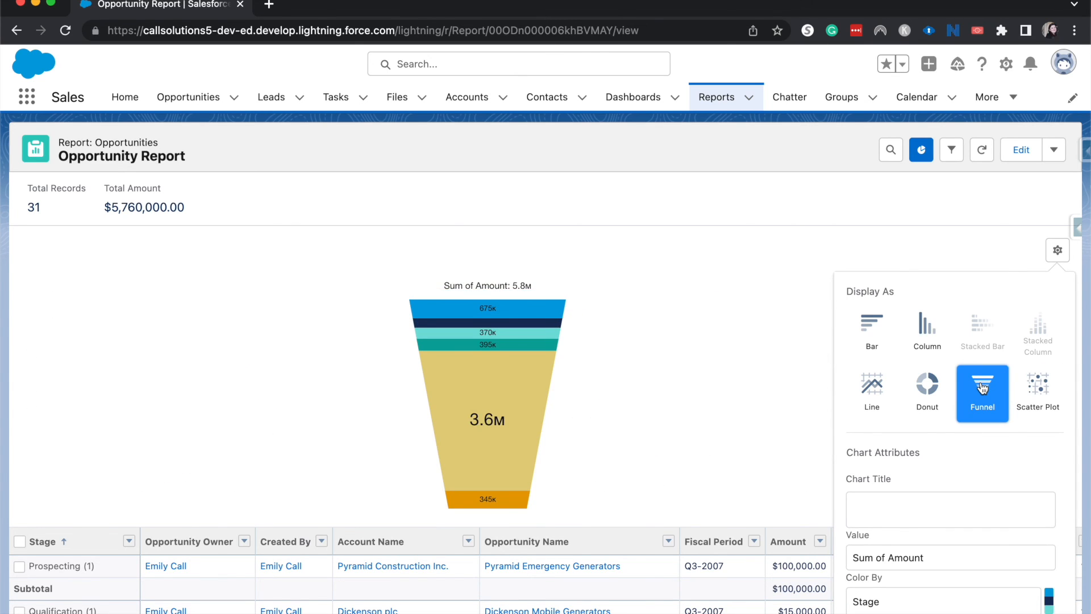
click(927, 386)
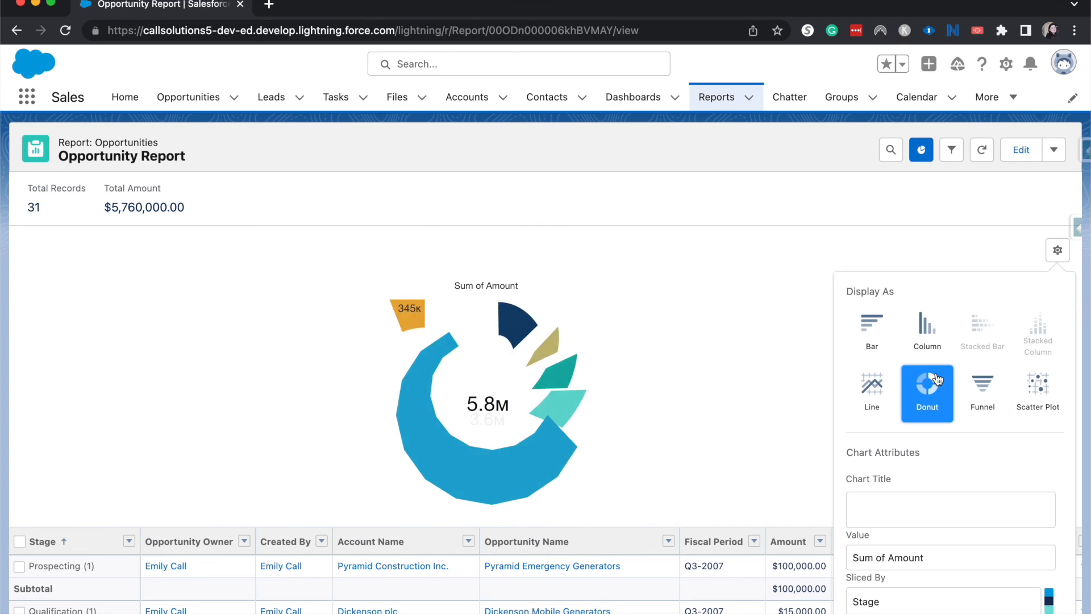